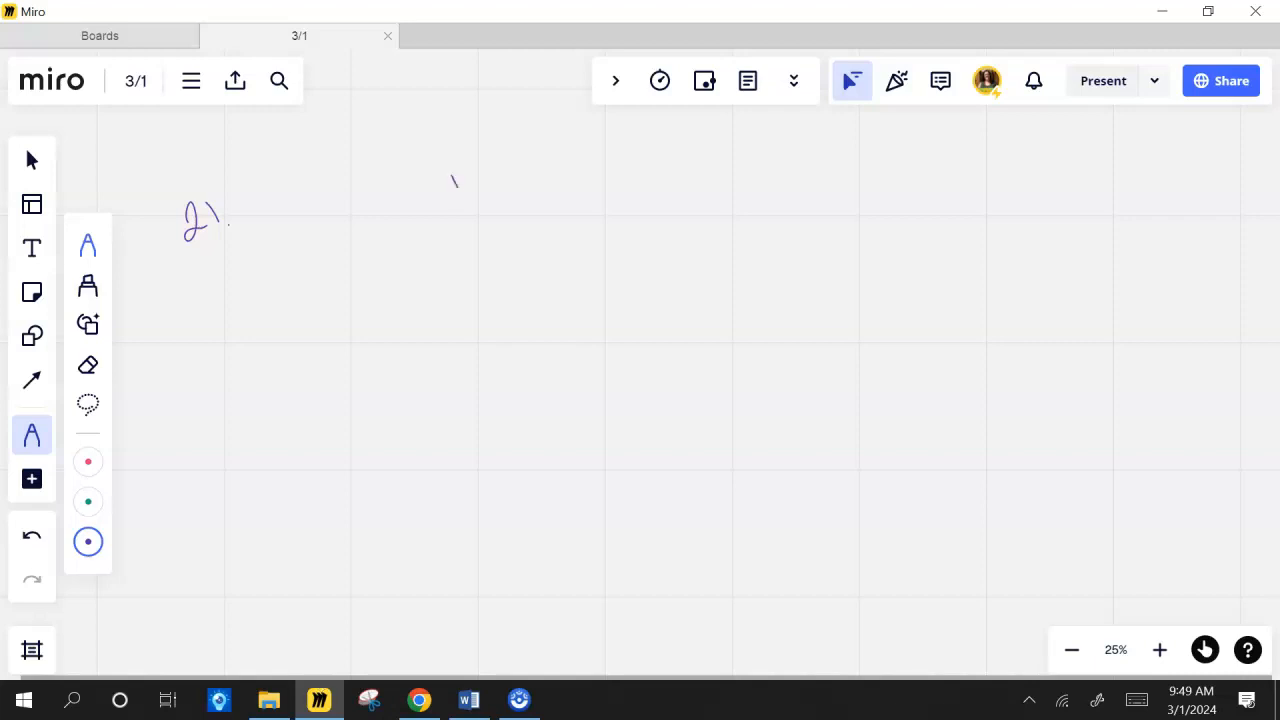
# Step: Handwrite (x+3)(x+7)(x−1) in purple and sketch a 3D rectangular box below it
pyautogui.moveTo(425, 200); pyautogui.dragTo(545, 165)
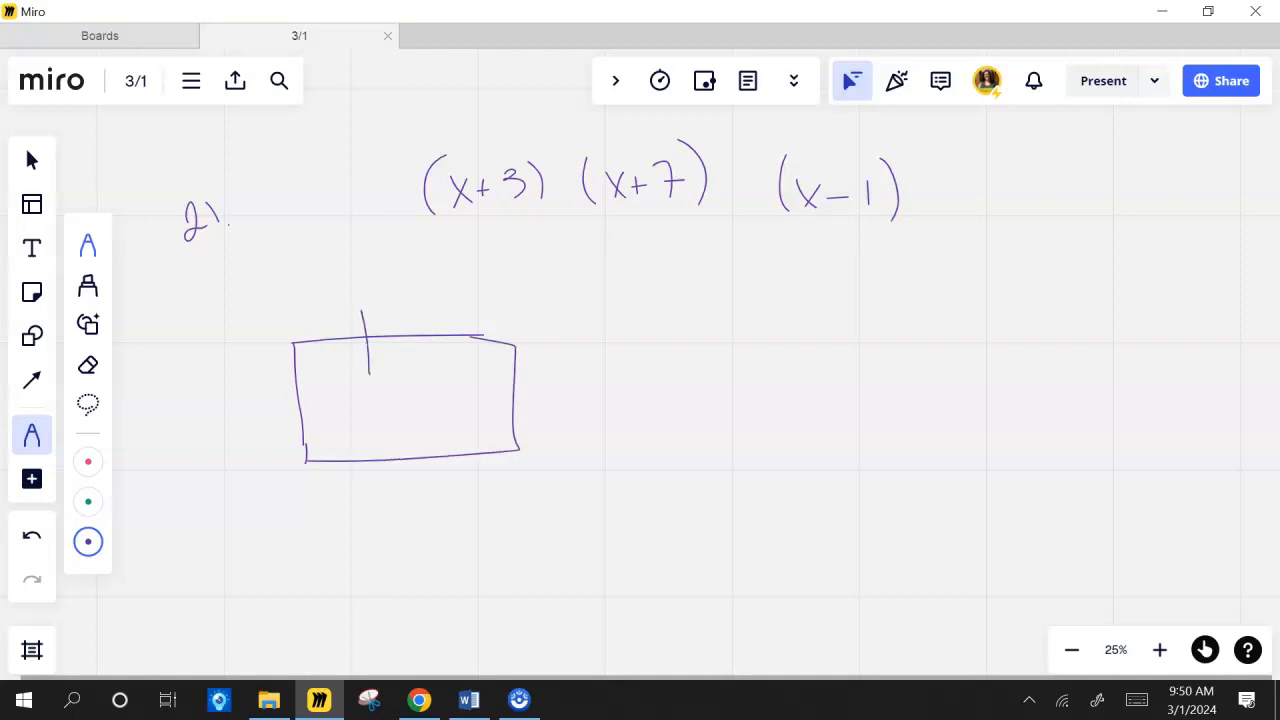
pyautogui.moveTo(375, 390); pyautogui.dragTo(575, 270)
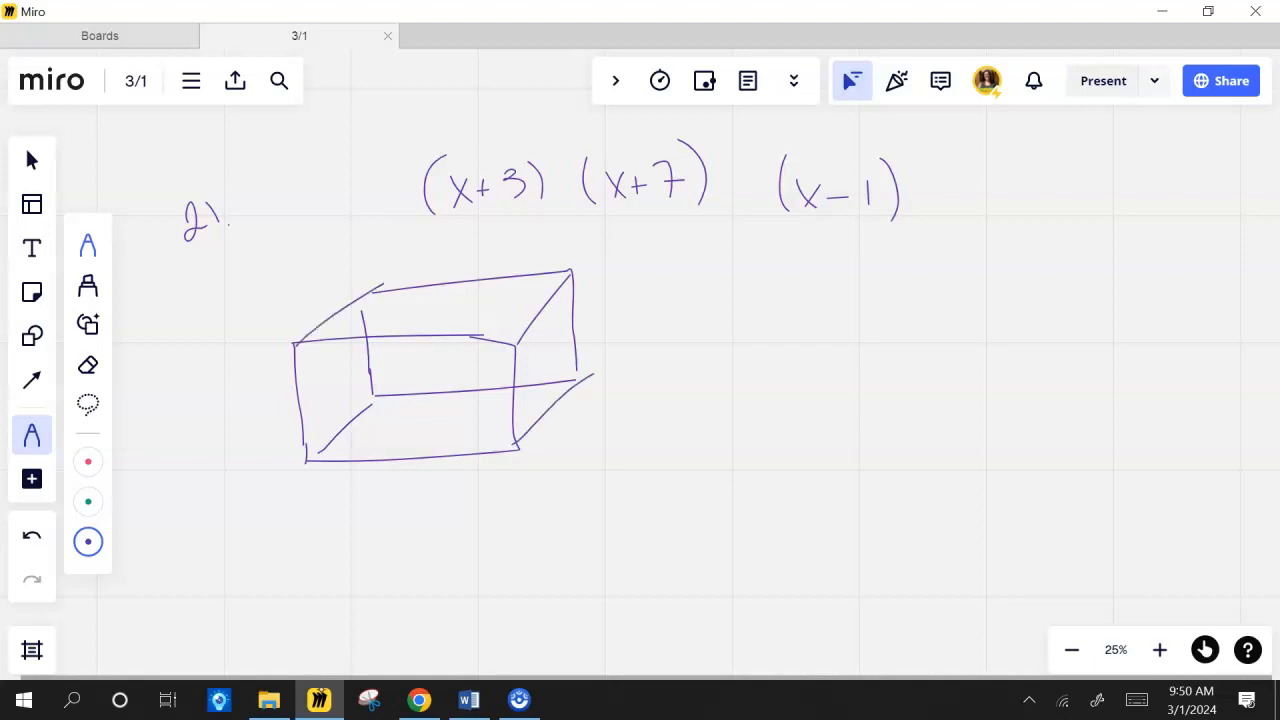
# Step: Label the box edges x+3, x+7 and x−1 in green, shading faces green and pink
pyautogui.click(88, 501)
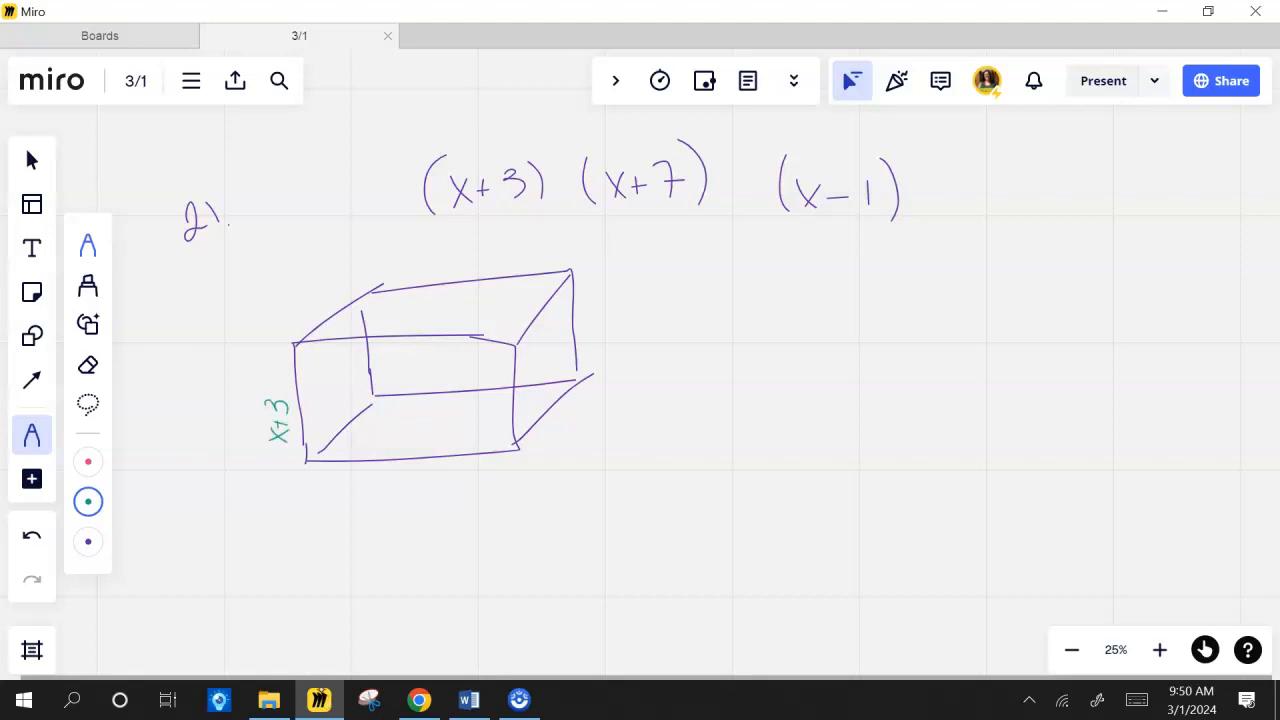
pyautogui.moveTo(400, 315); pyautogui.dragTo(414, 325)
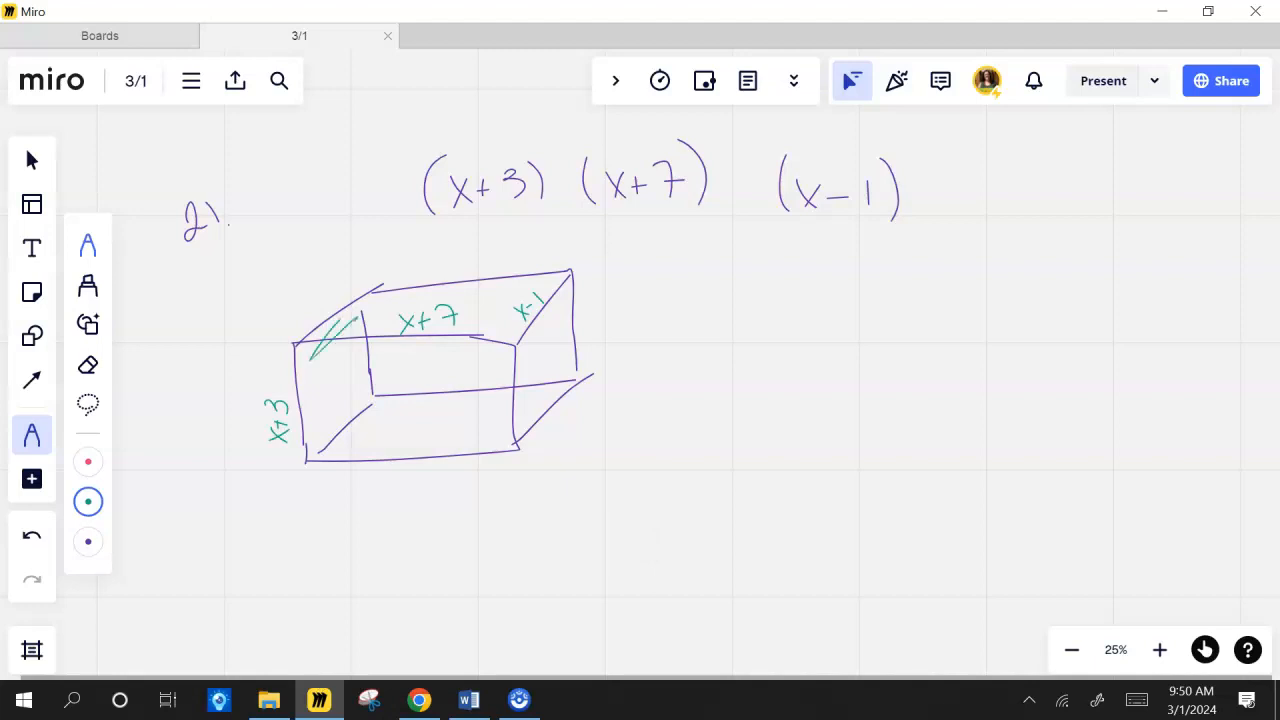
pyautogui.moveTo(320, 330); pyautogui.dragTo(560, 410)
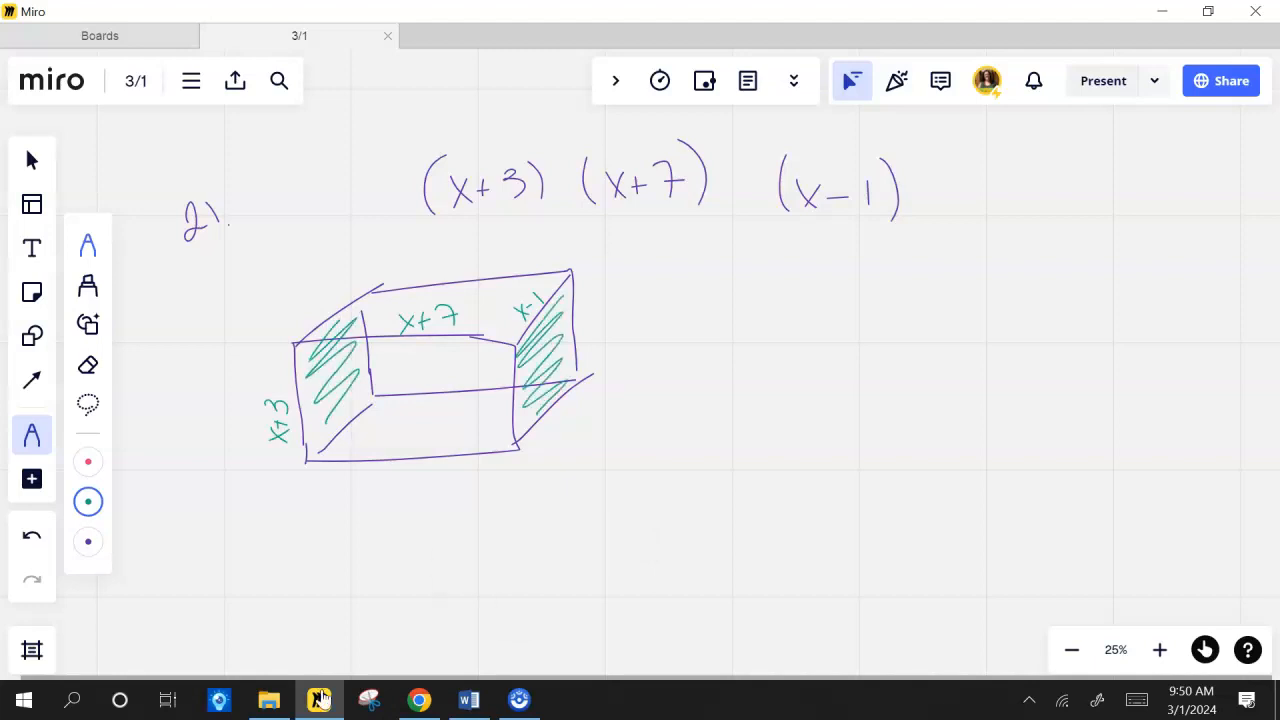
pyautogui.click(88, 461)
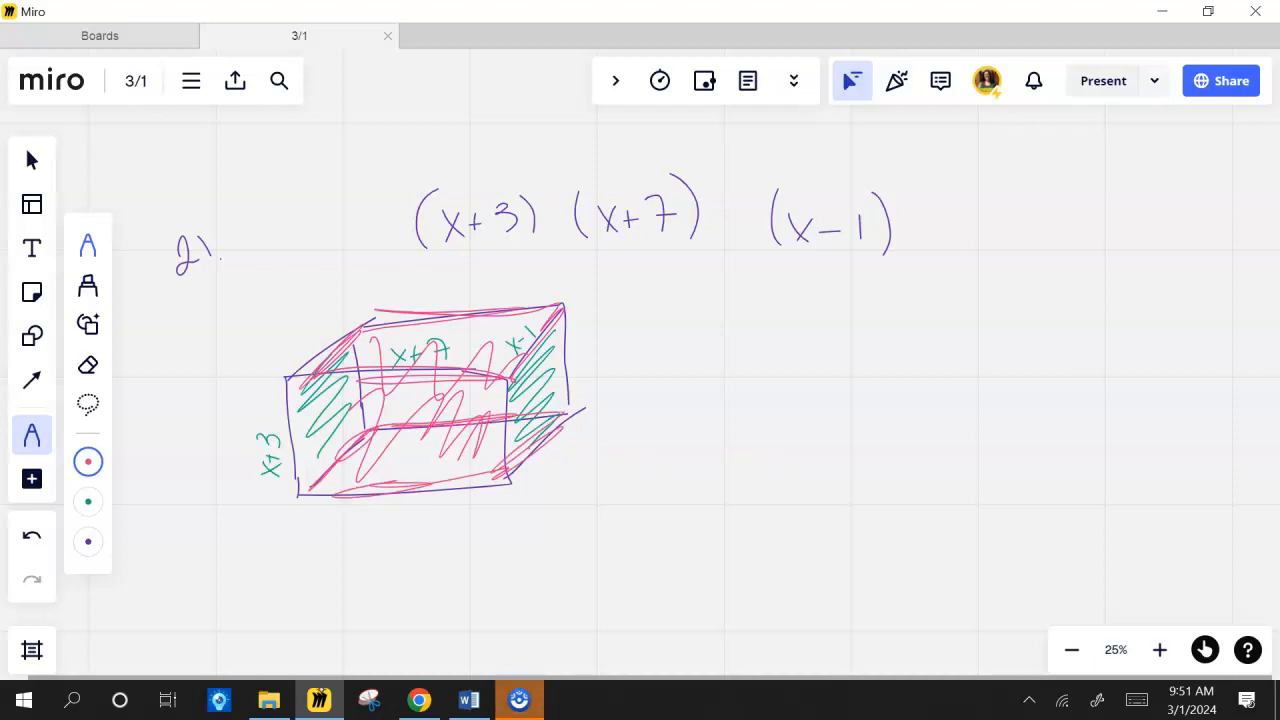
# Step: Write an underlined 'TOP/Bottom' heading and expand (x+7)(x−1) through x²−x+7x−7 to x²+6x−7
pyautogui.moveTo(708, 290); pyautogui.dragTo(709, 308)
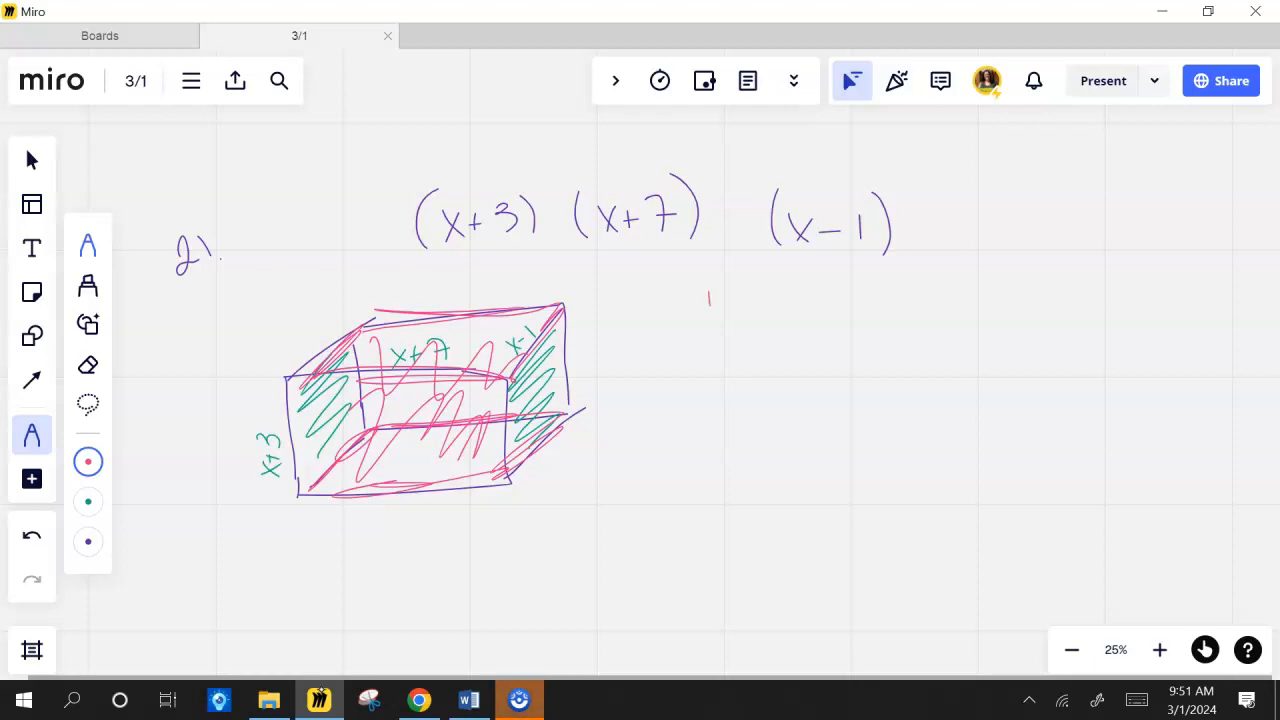
pyautogui.moveTo(690, 300); pyautogui.dragTo(800, 300)
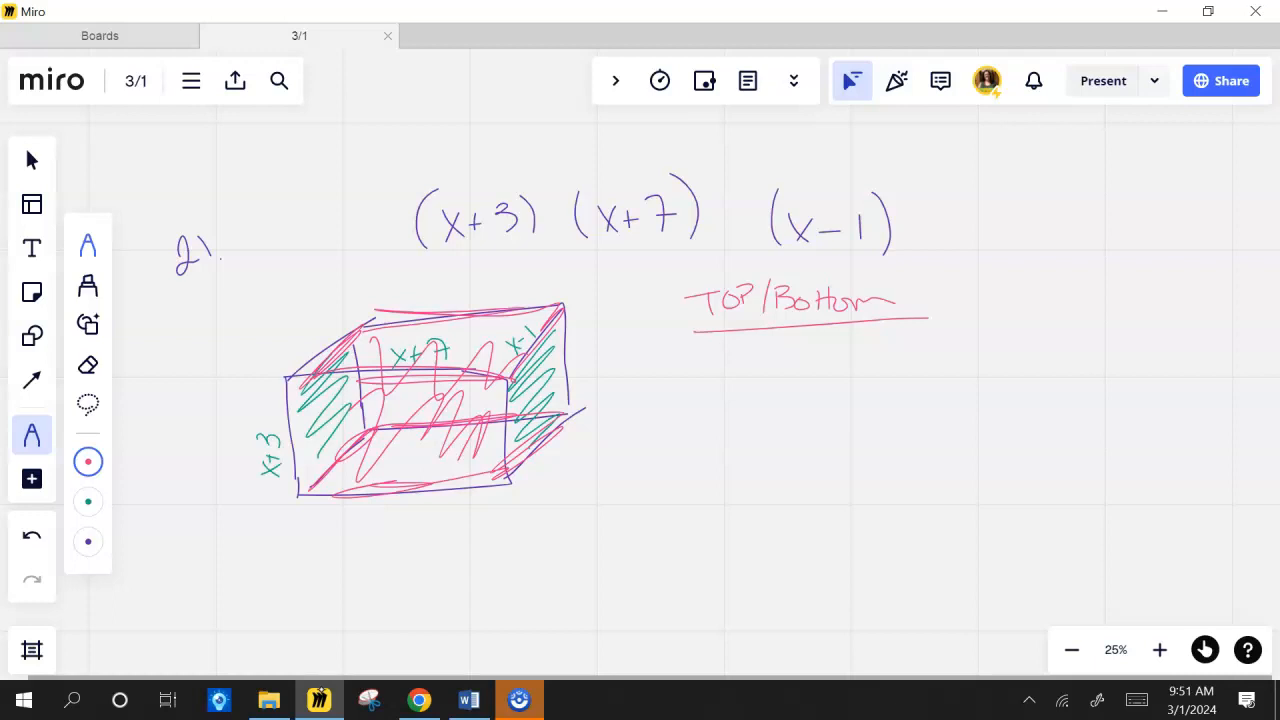
pyautogui.moveTo(700, 355); pyautogui.dragTo(795, 360)
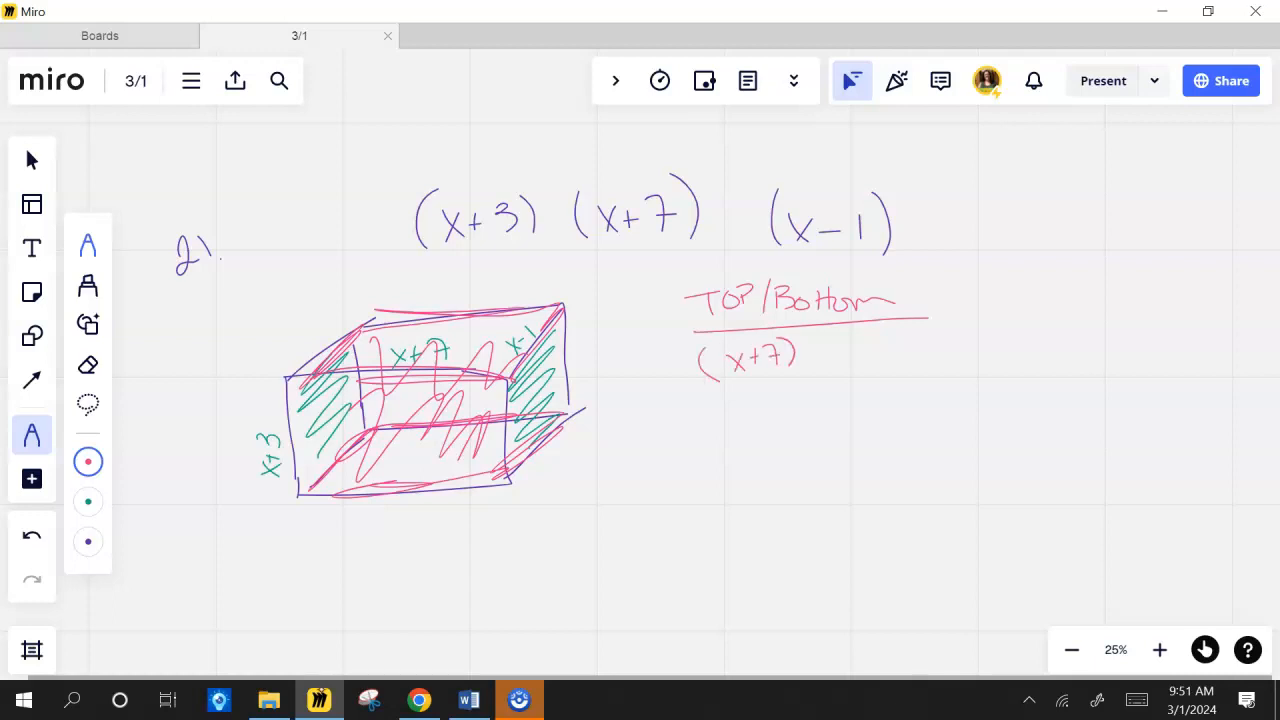
pyautogui.moveTo(810, 355); pyautogui.dragTo(880, 355)
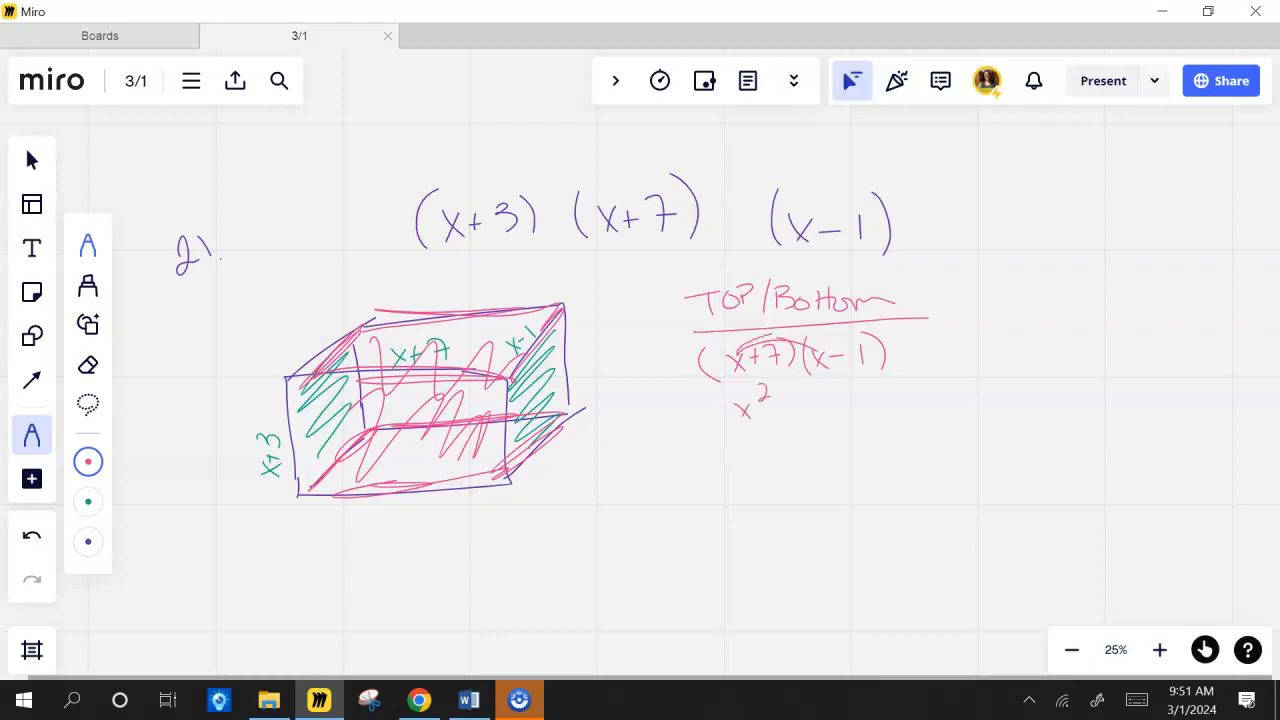
pyautogui.moveTo(760, 410); pyautogui.dragTo(810, 410)
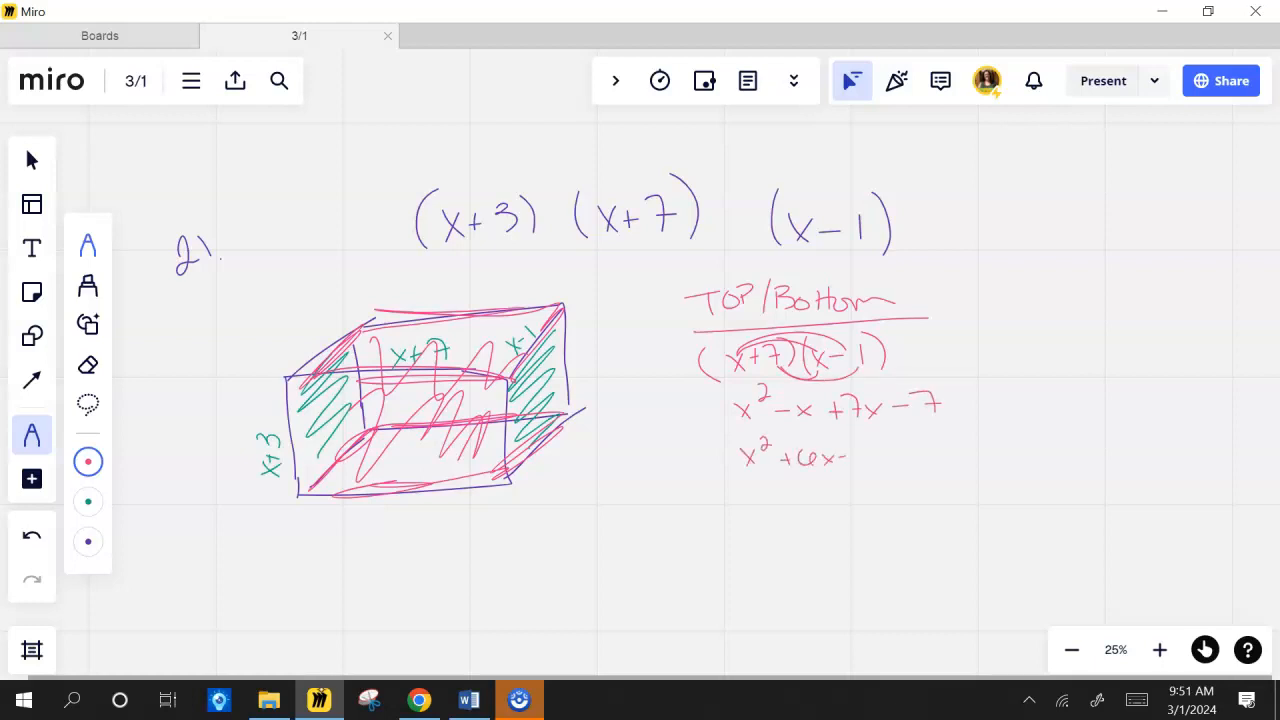
pyautogui.moveTo(855, 460); pyautogui.dragTo(878, 450)
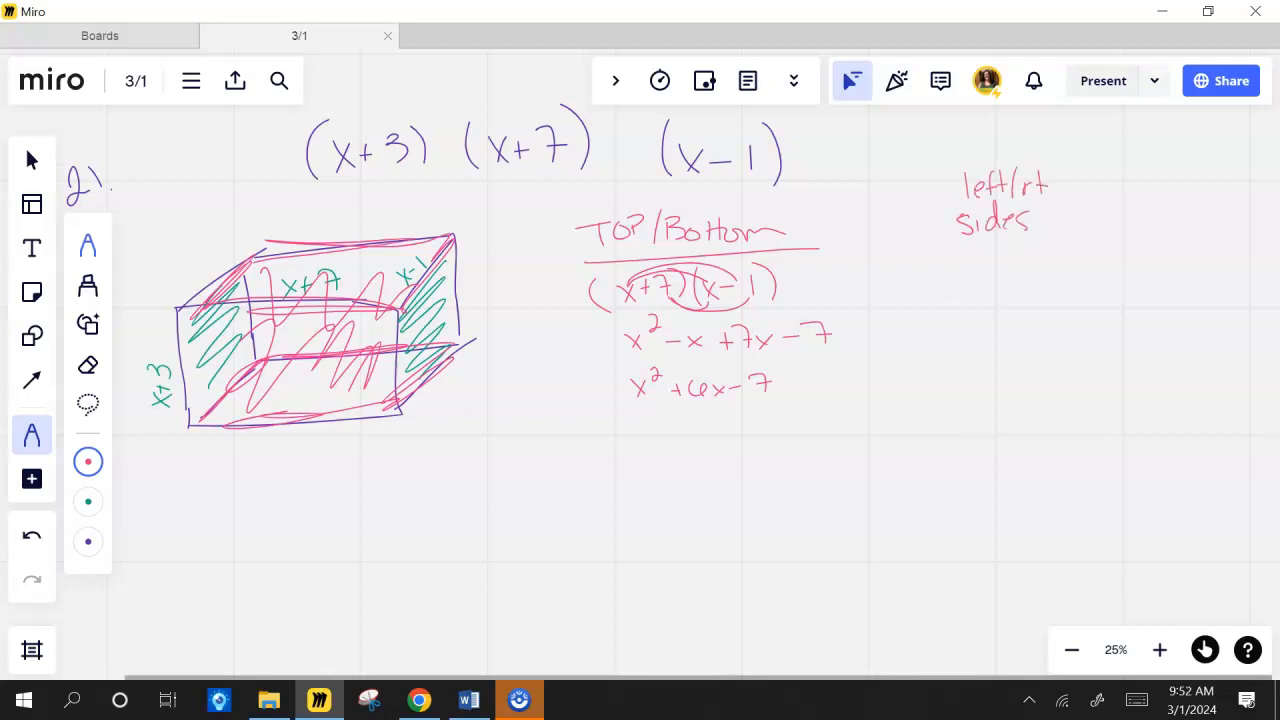
# Step: Under an underlined 'left/rt sides' heading, expand (x+3)(x−1) through x²−x+3x−3 to x²+2x−3
pyautogui.moveTo(935, 245); pyautogui.dragTo(1063, 238)
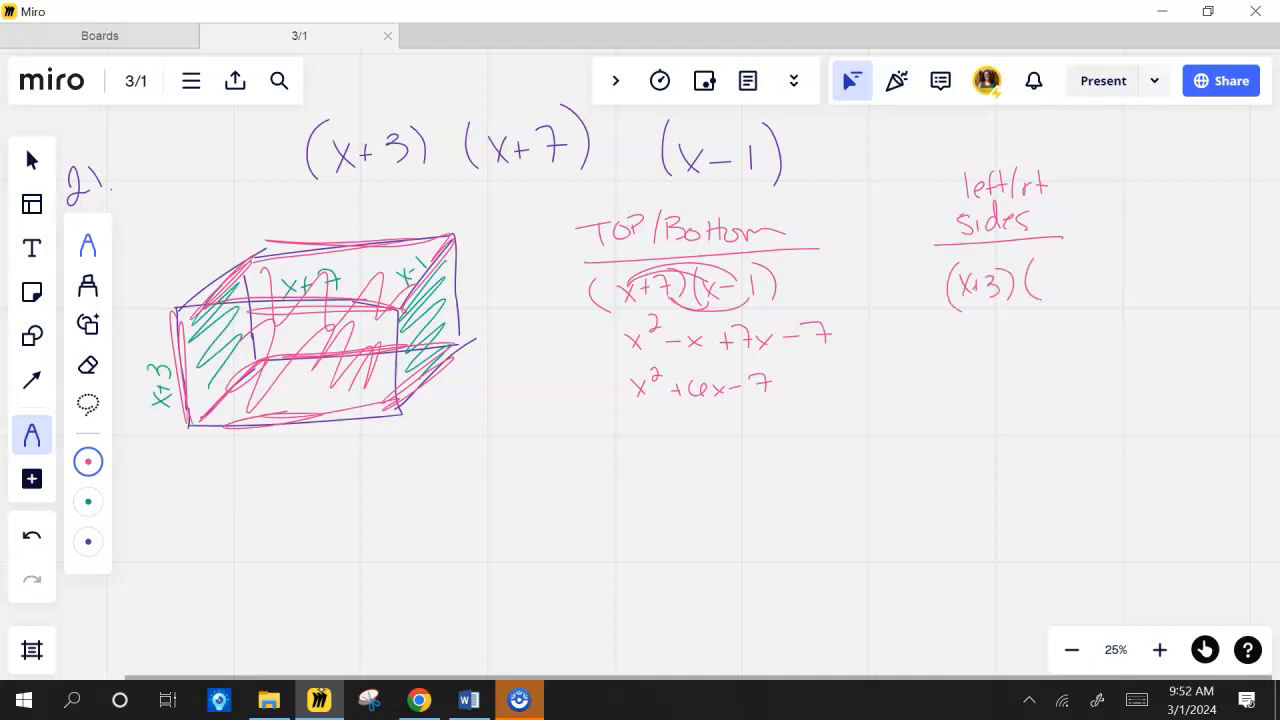
pyautogui.moveTo(1045, 280); pyautogui.dragTo(1055, 300)
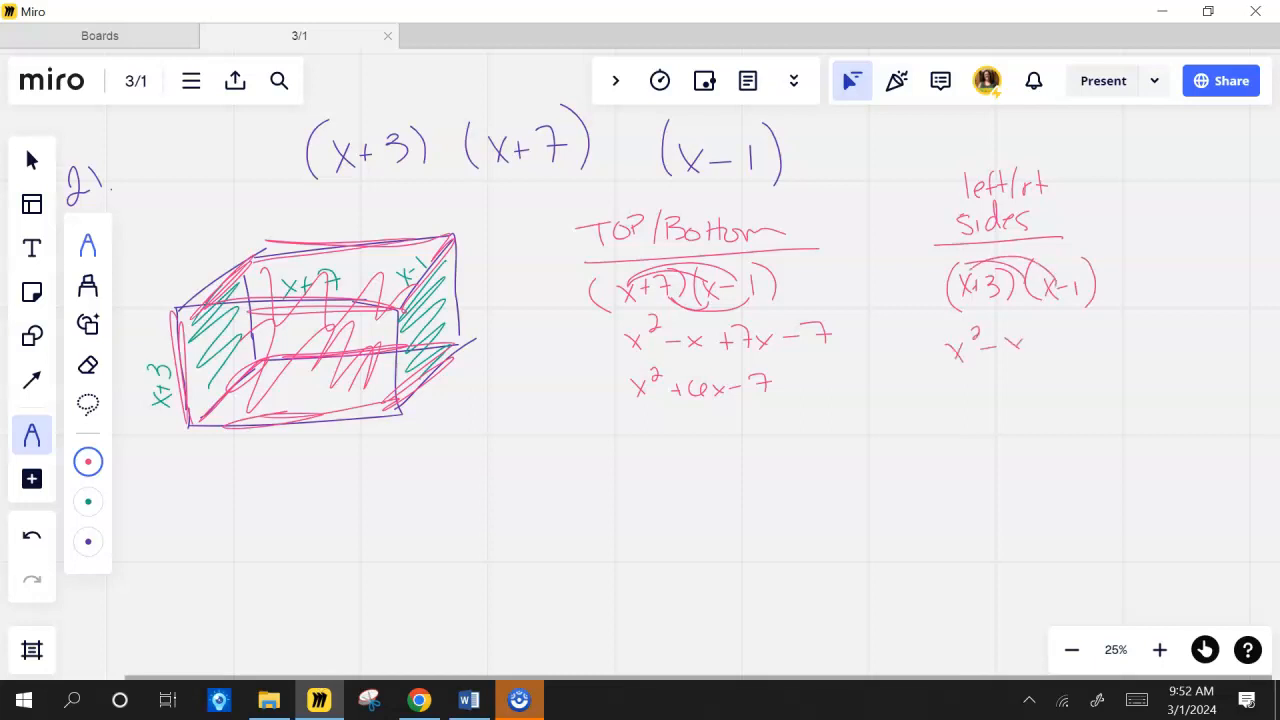
pyautogui.moveTo(1030, 345); pyautogui.dragTo(1085, 340)
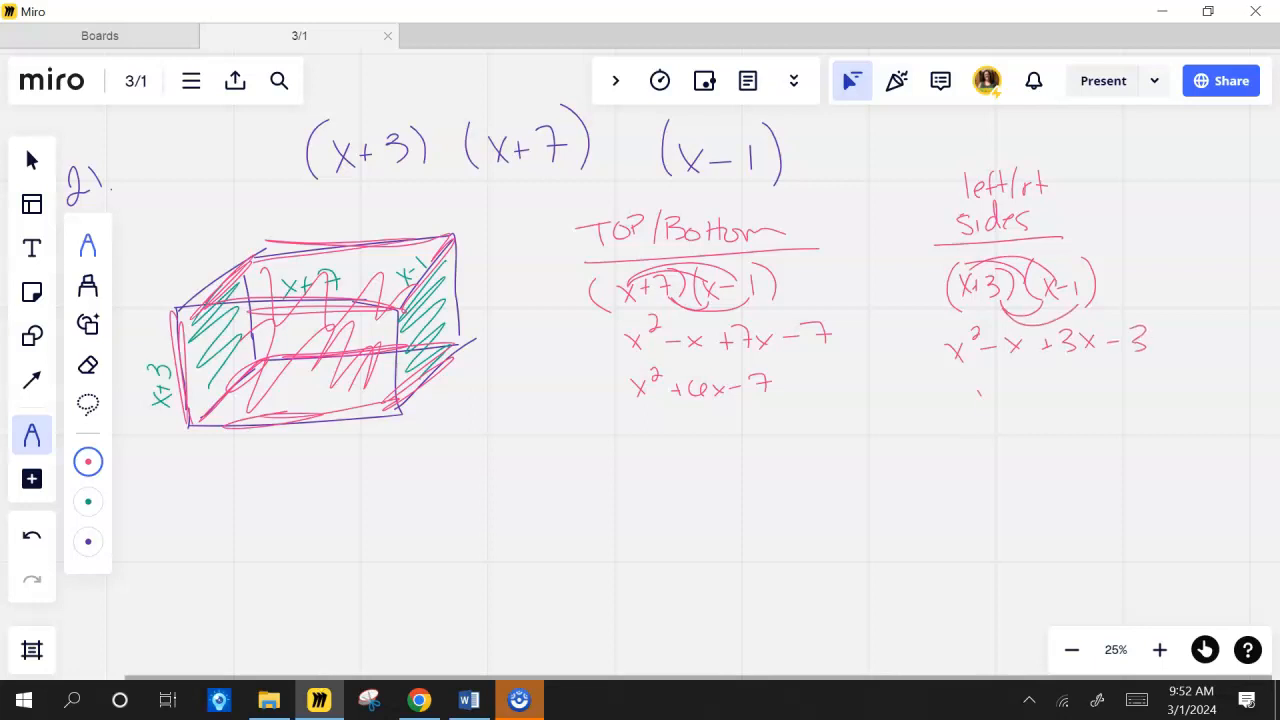
pyautogui.moveTo(985, 400); pyautogui.dragTo(1095, 400)
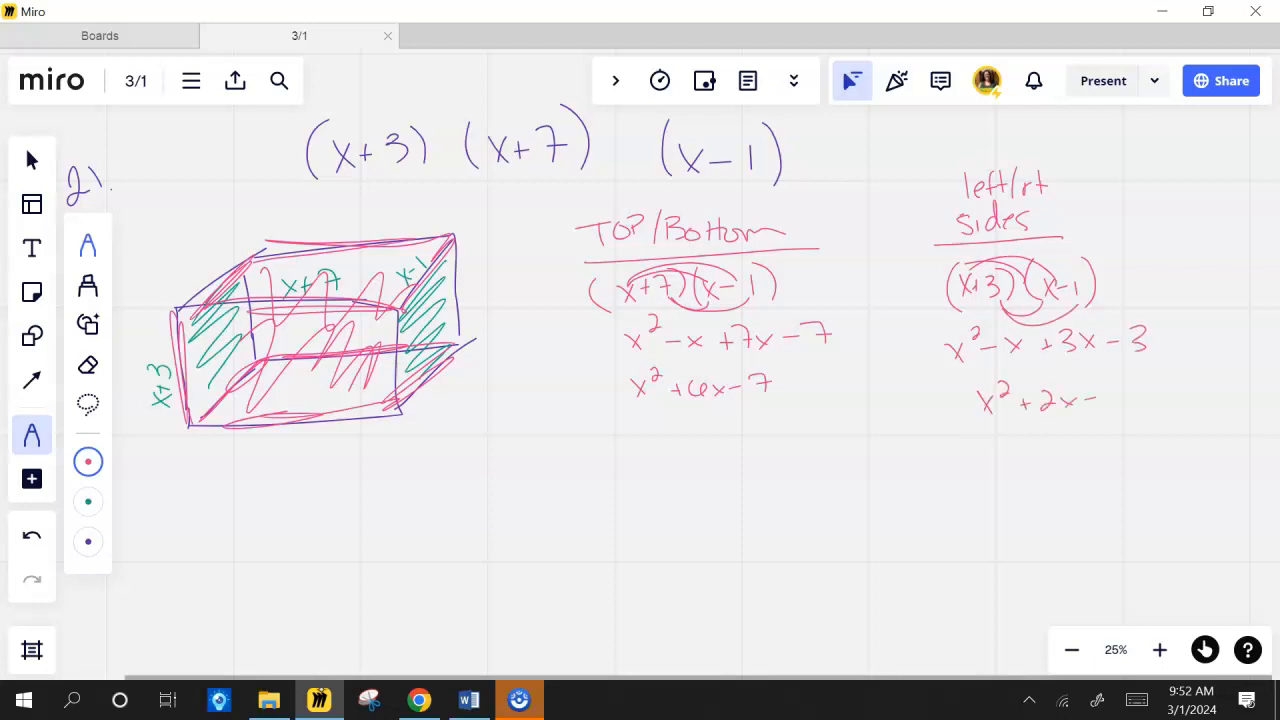
pyautogui.write('3')
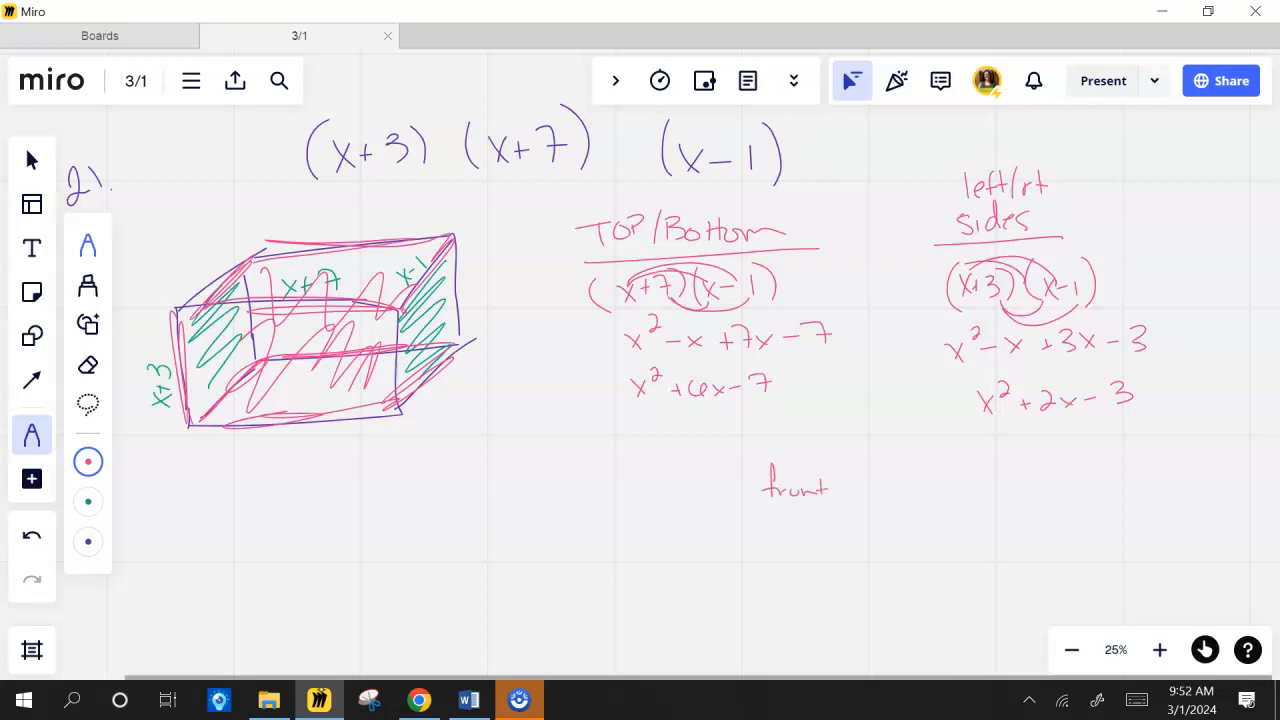
# Step: Under 'front/back', expand (x+7)(x+3) through x²+3x+7x+21 to x²+10x+21
pyautogui.write('/back')
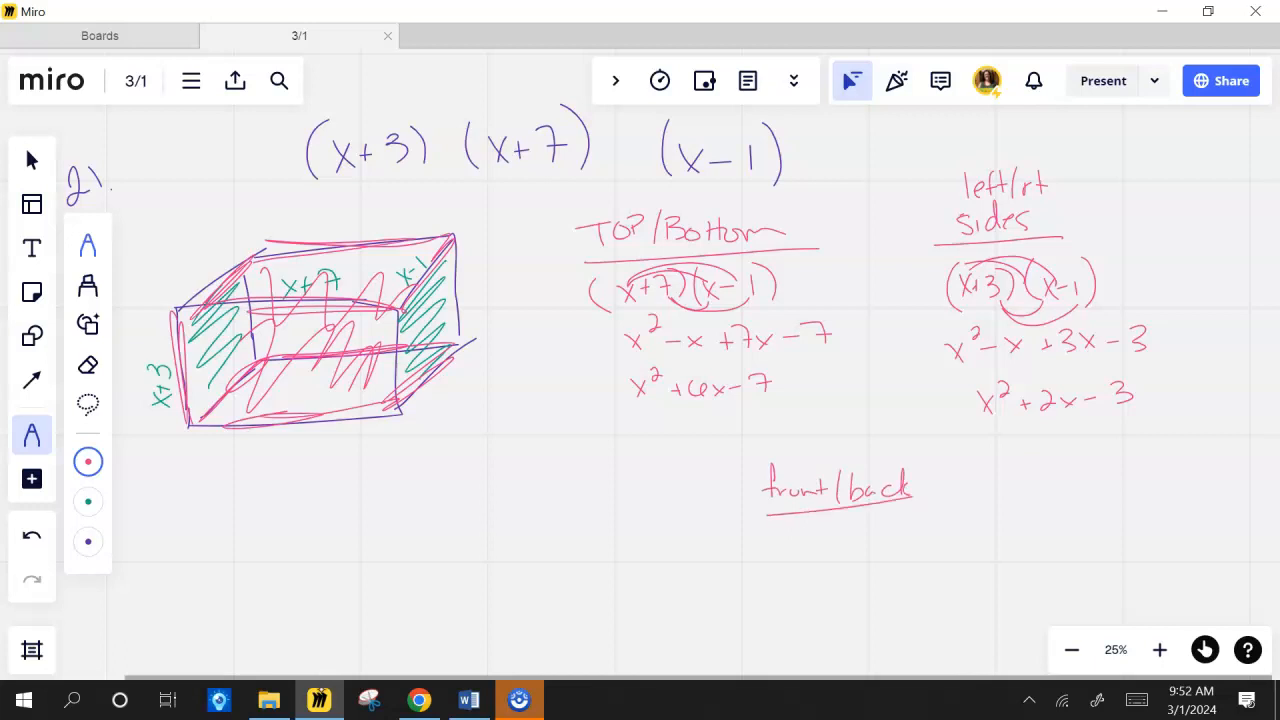
pyautogui.moveTo(770, 525); pyautogui.dragTo(835, 560)
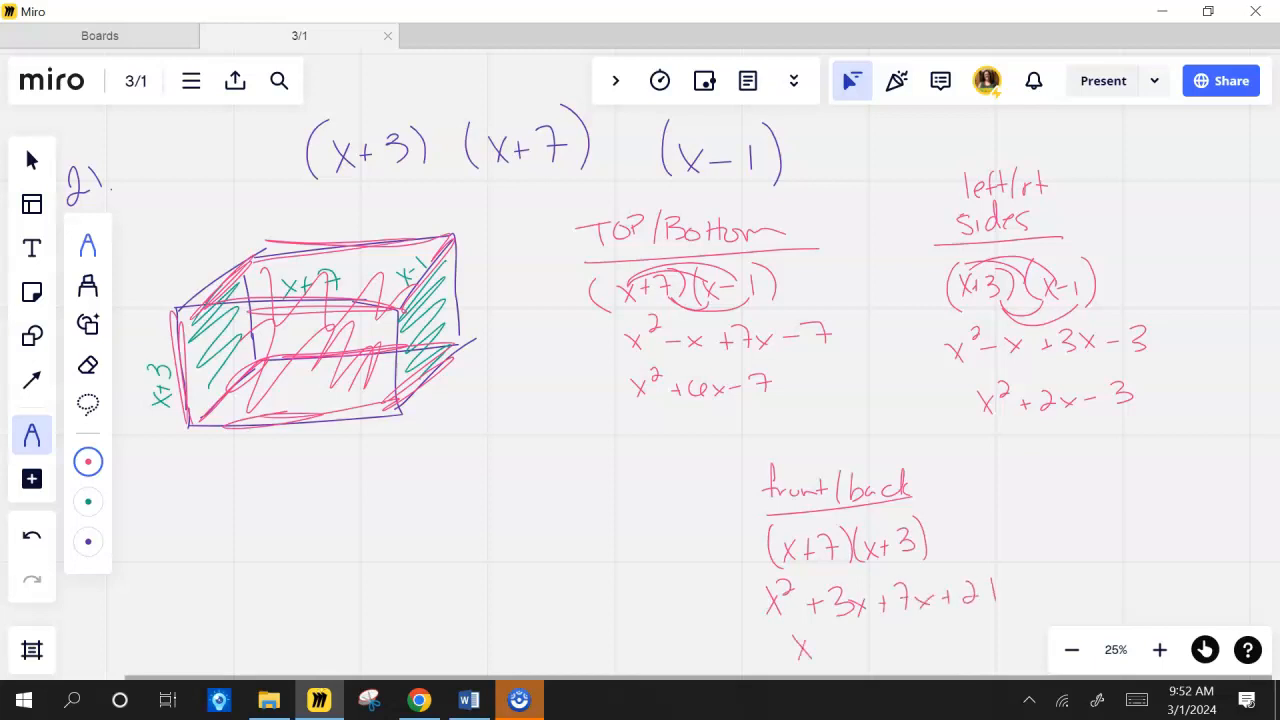
pyautogui.click(850, 648)
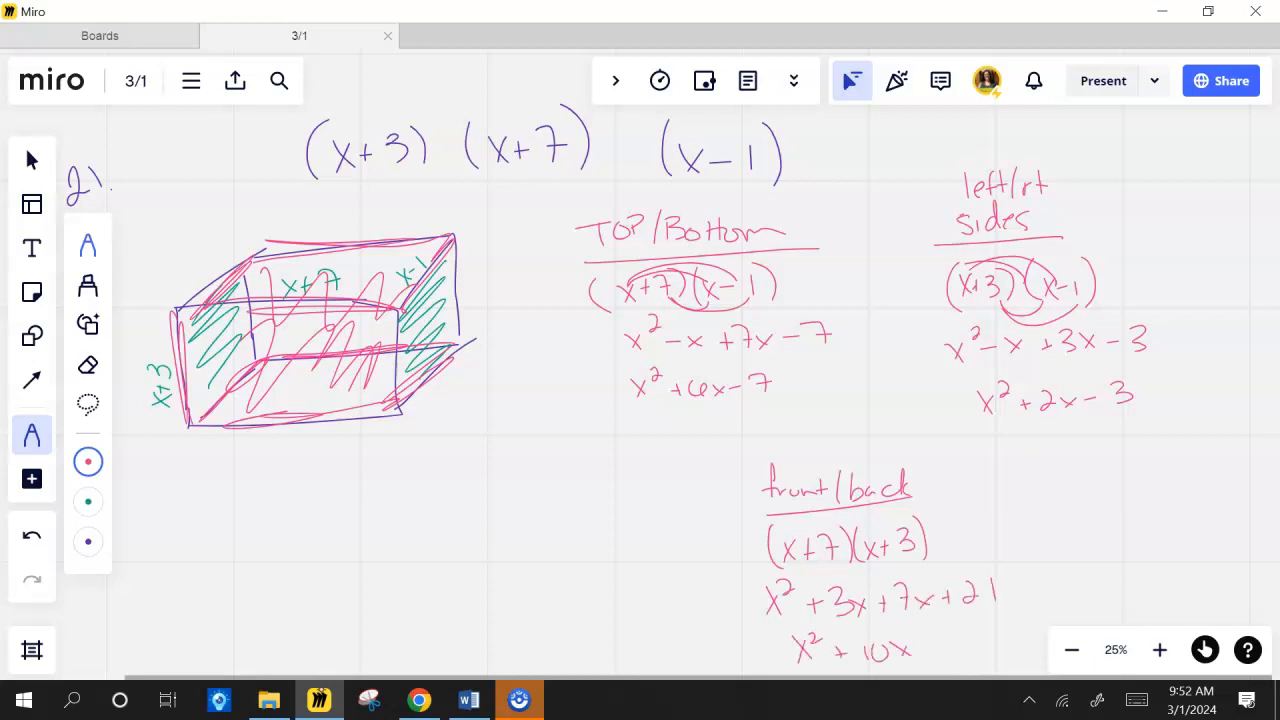
pyautogui.write('+21')
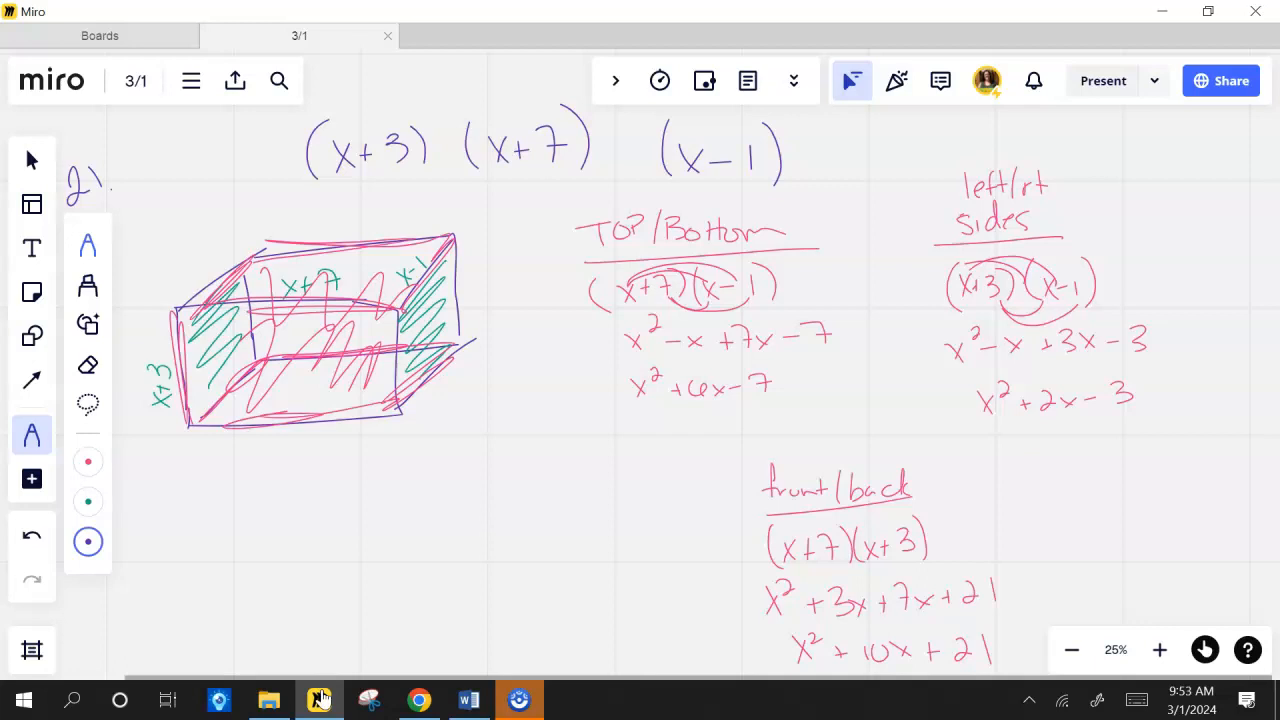
pyautogui.scroll(3)
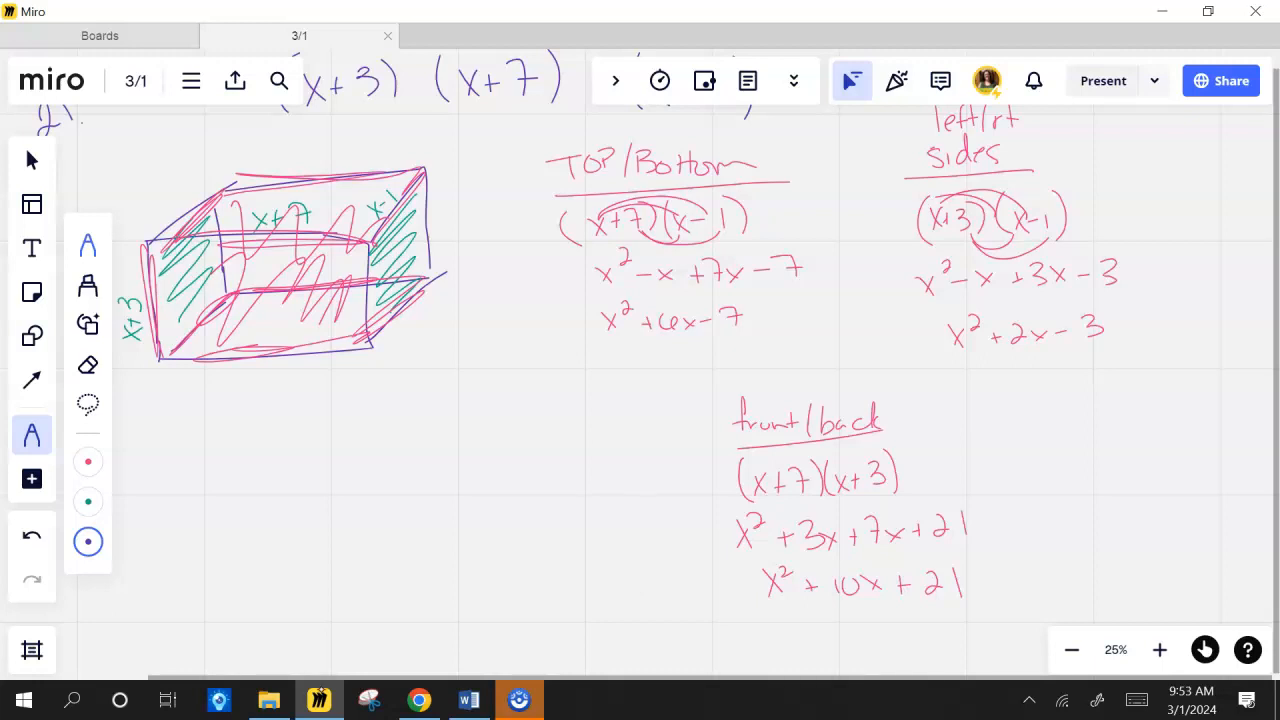
# Step: Circle the side area x²+2x−3 and start the total as twice each face area
pyautogui.moveTo(930, 300); pyautogui.dragTo(1120, 370)
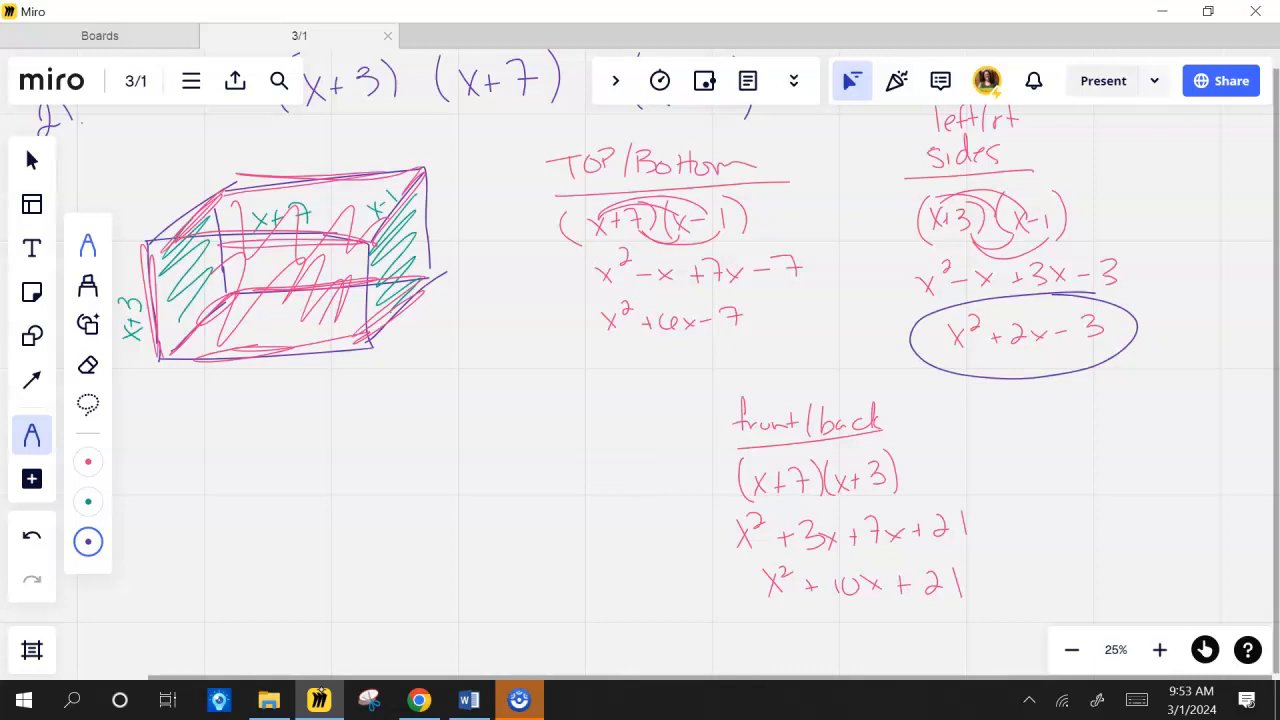
pyautogui.moveTo(145, 480); pyautogui.dragTo(225, 475)
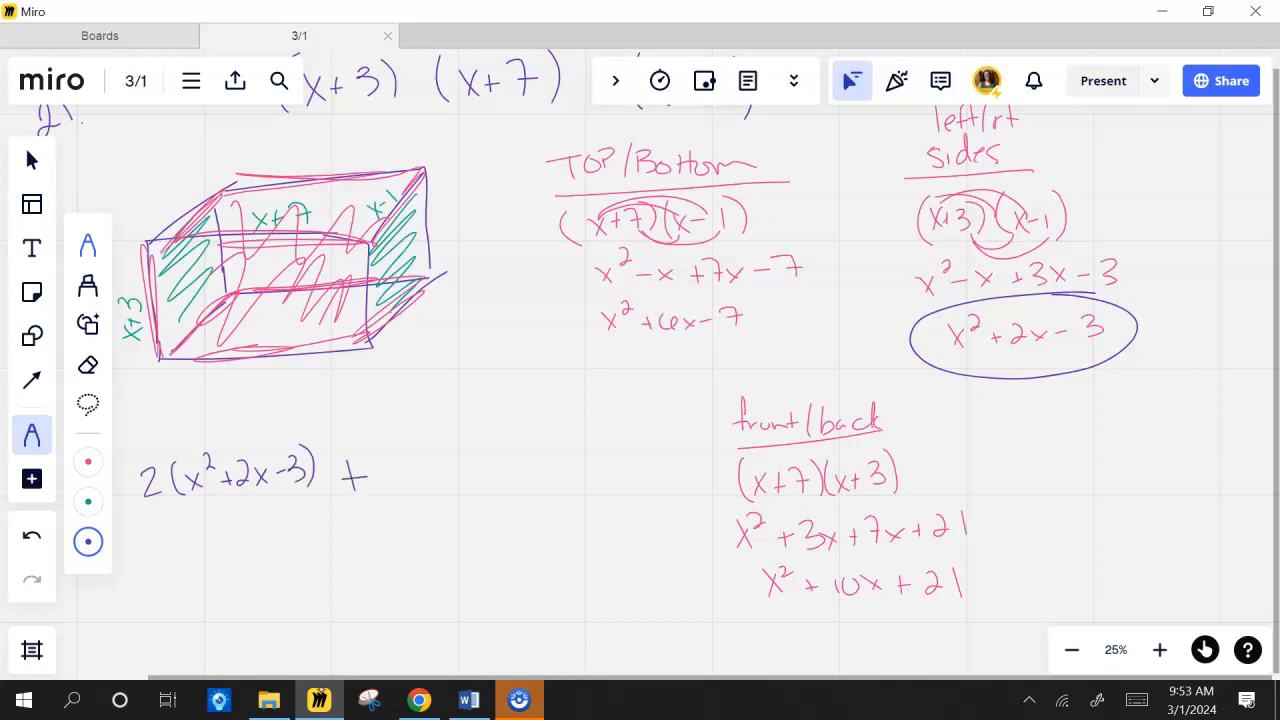
pyautogui.moveTo(560, 300); pyautogui.dragTo(770, 340)
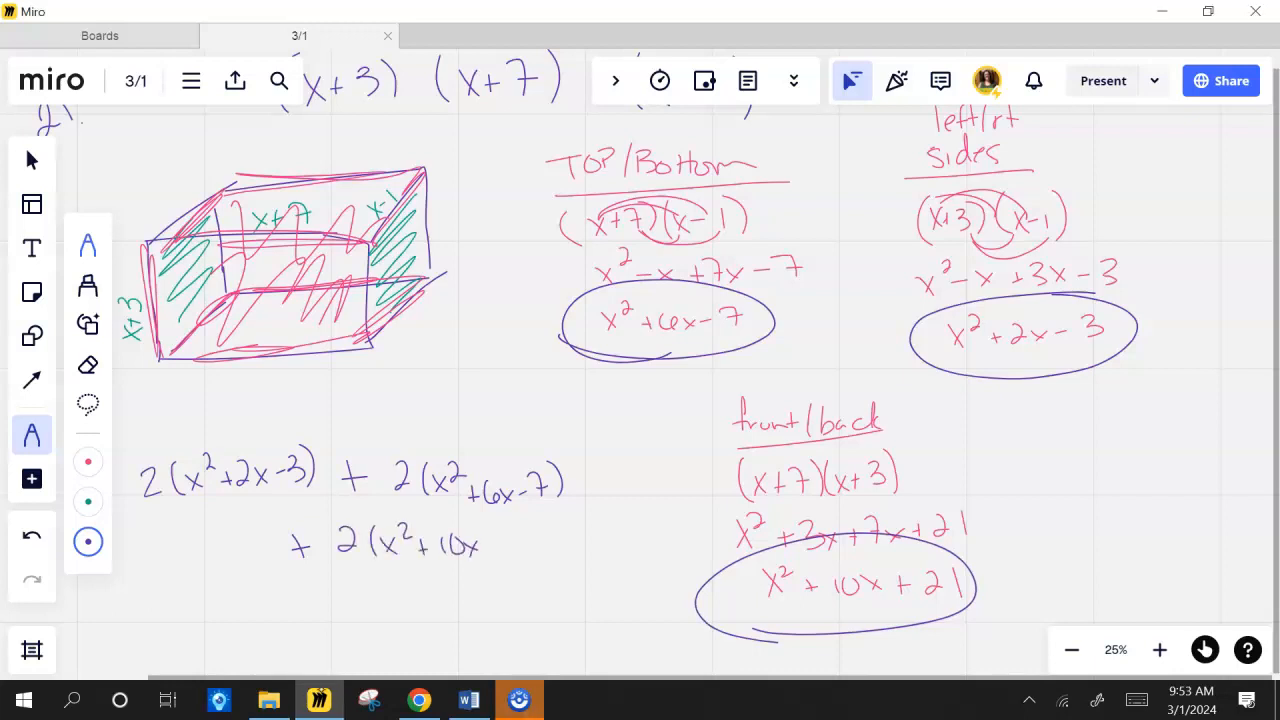
# Step: Expand the doubled face products and combine like terms into 6x² + 36x + …
pyautogui.click(520, 545)
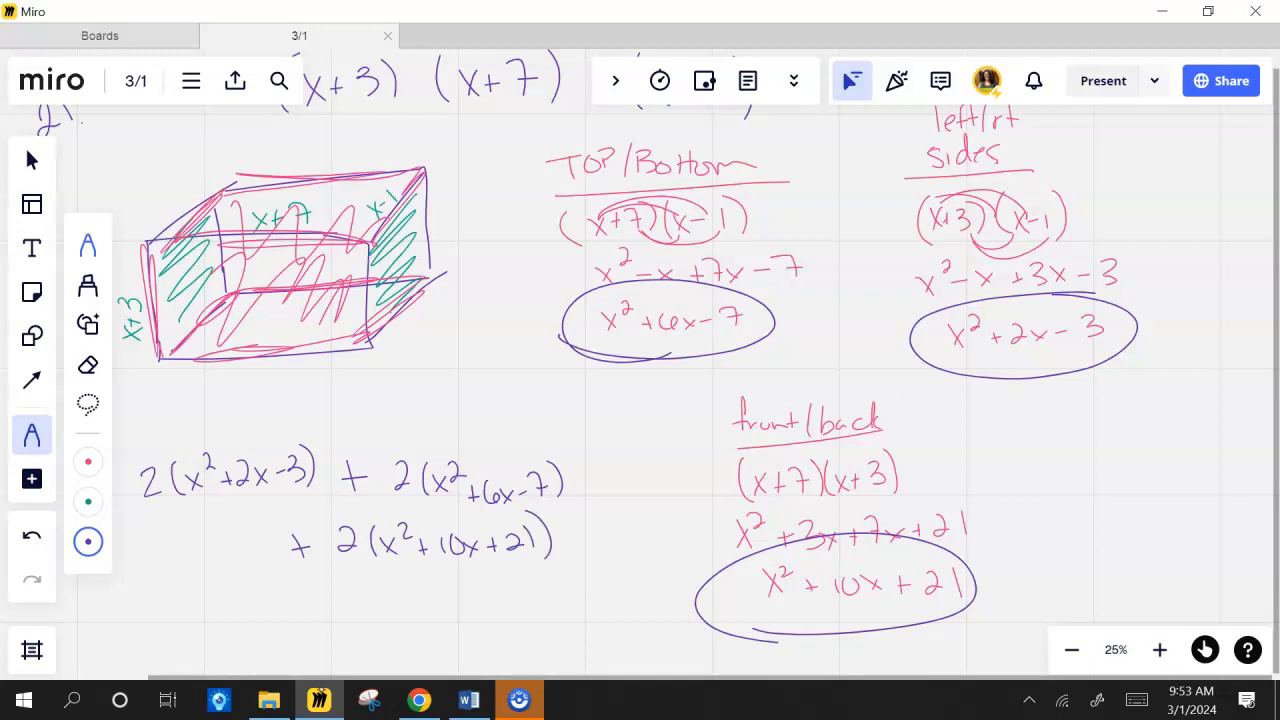
pyautogui.scroll(-3)
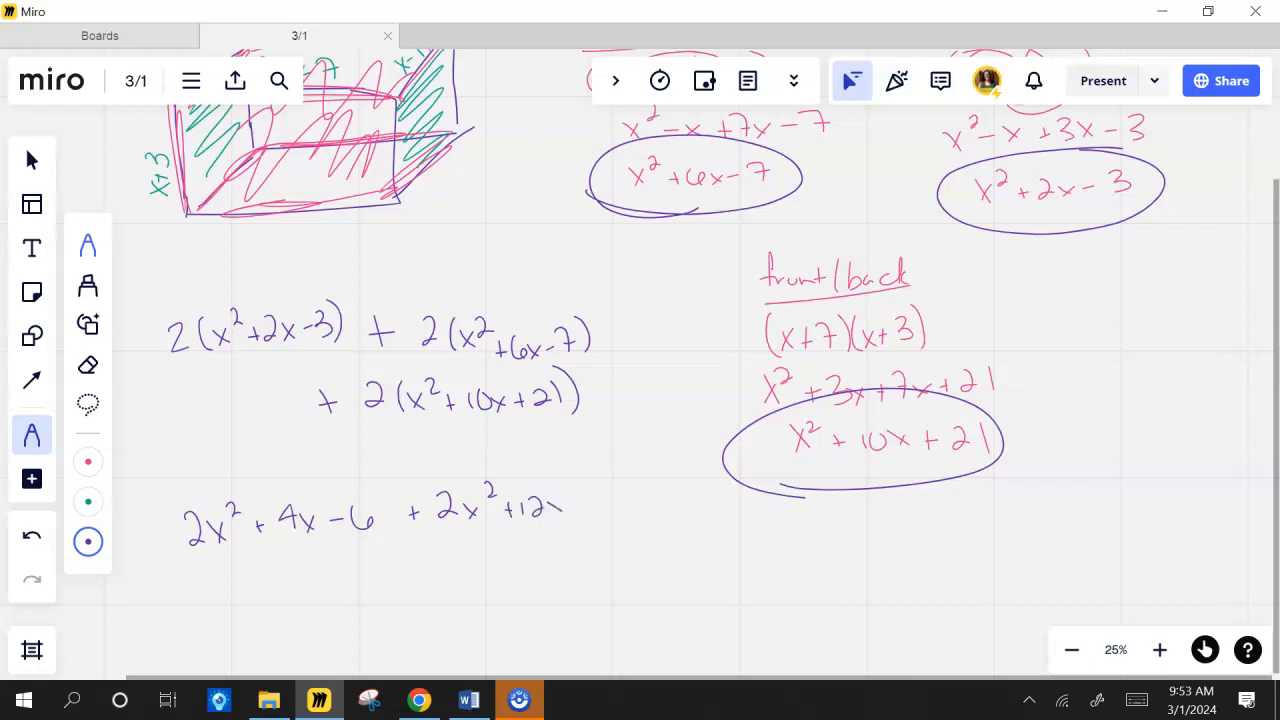
pyautogui.moveTo(560, 505); pyautogui.dragTo(660, 515)
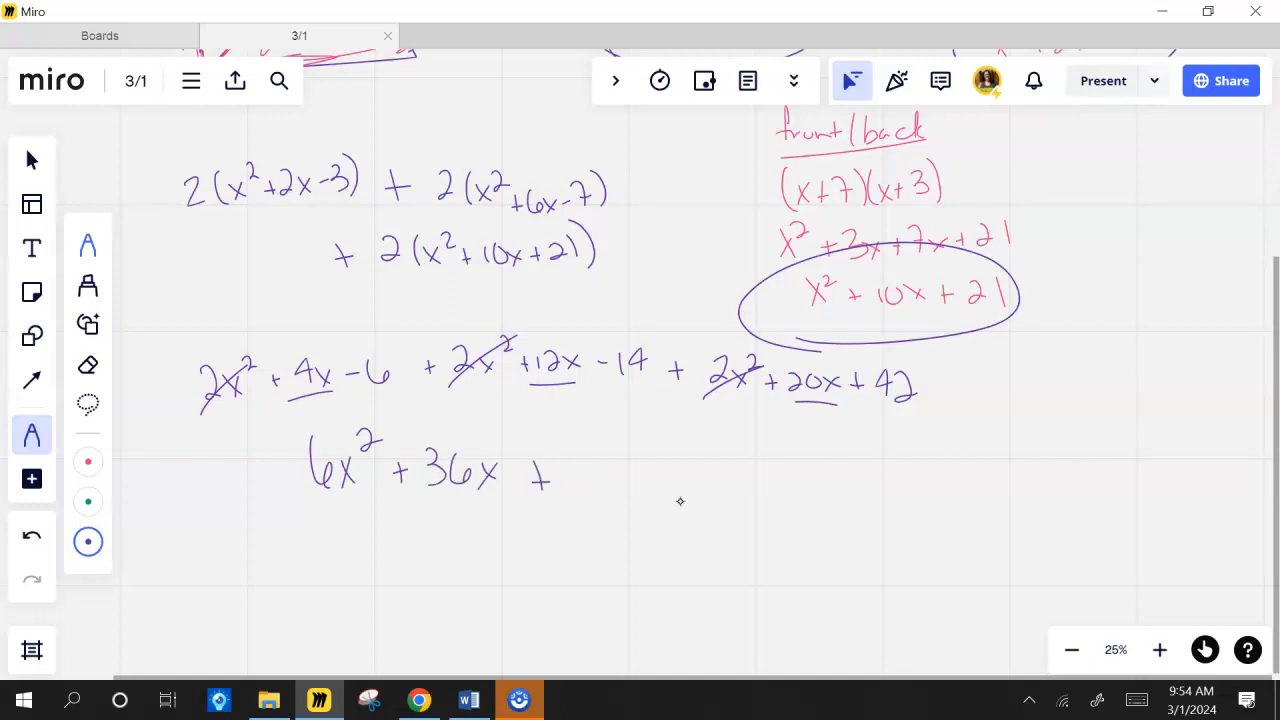
pyautogui.moveTo(575, 470); pyautogui.dragTo(640, 490)
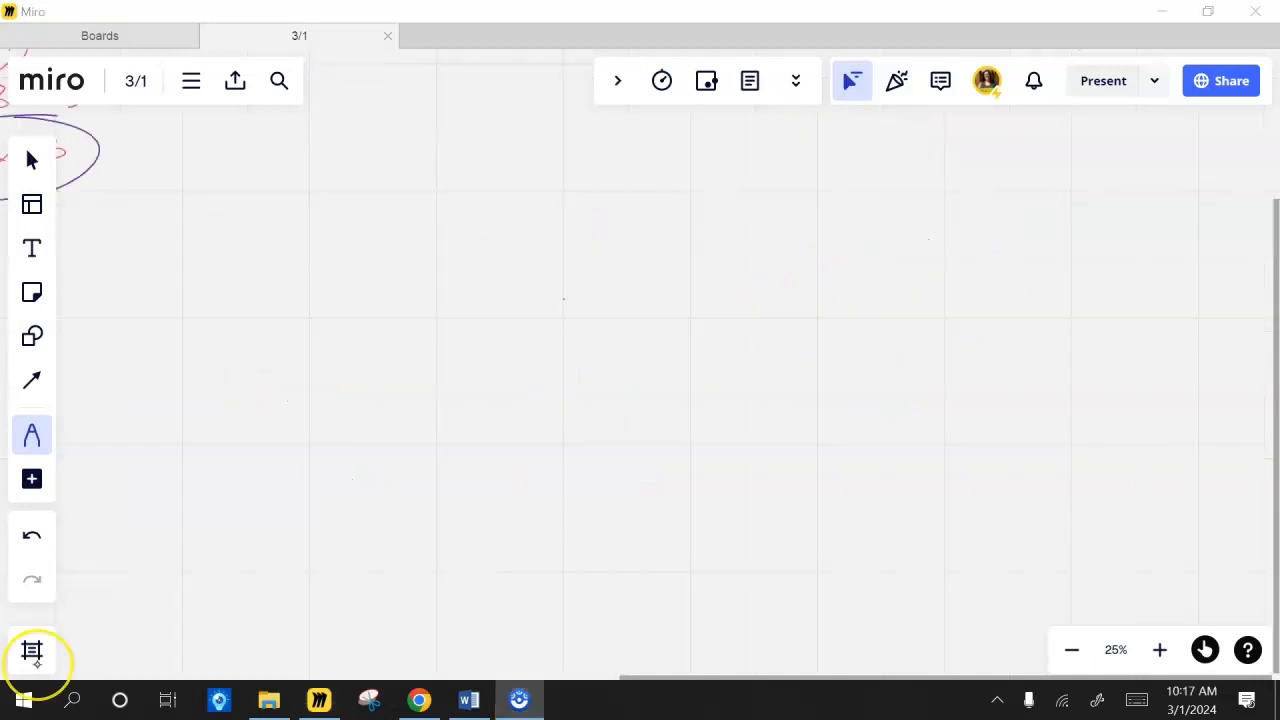
# Step: Handwrite 'Polynomial Analysis' in purple and underline it
pyautogui.moveTo(360, 130); pyautogui.dragTo(515, 195)
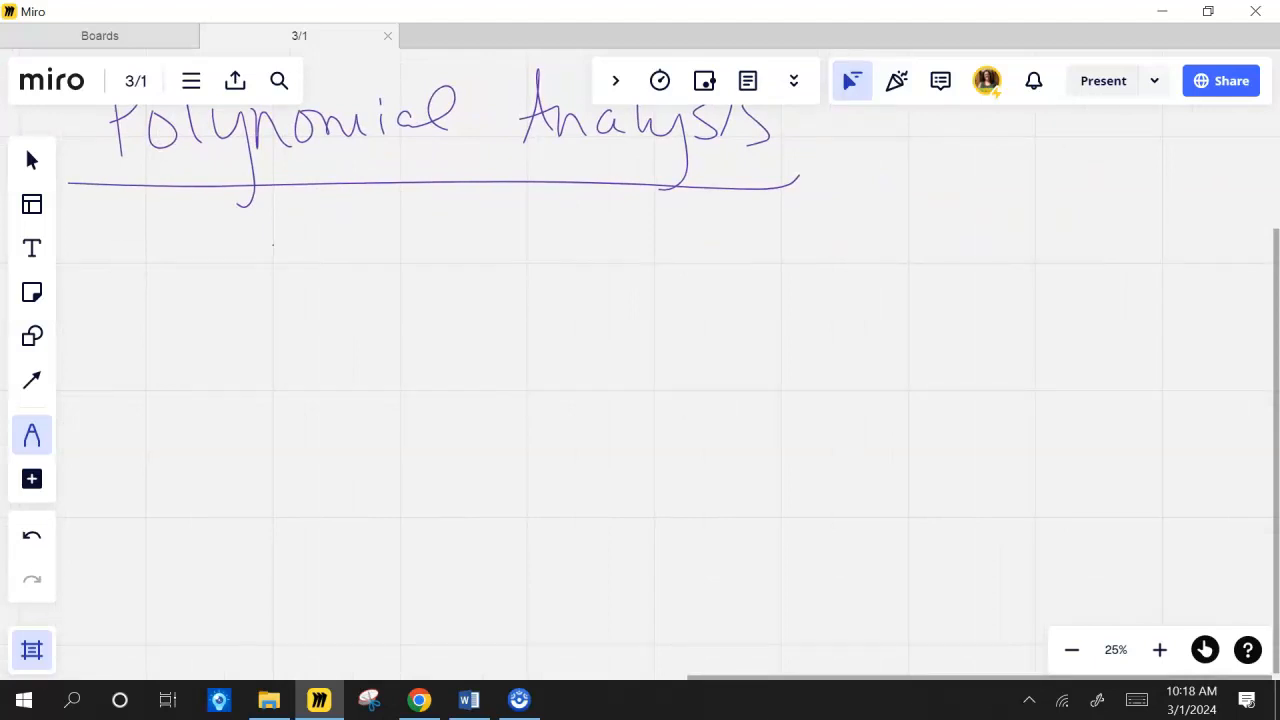
# Step: Switch to the teal pen and write an underlined 'degree' subheading
pyautogui.click(31, 434)
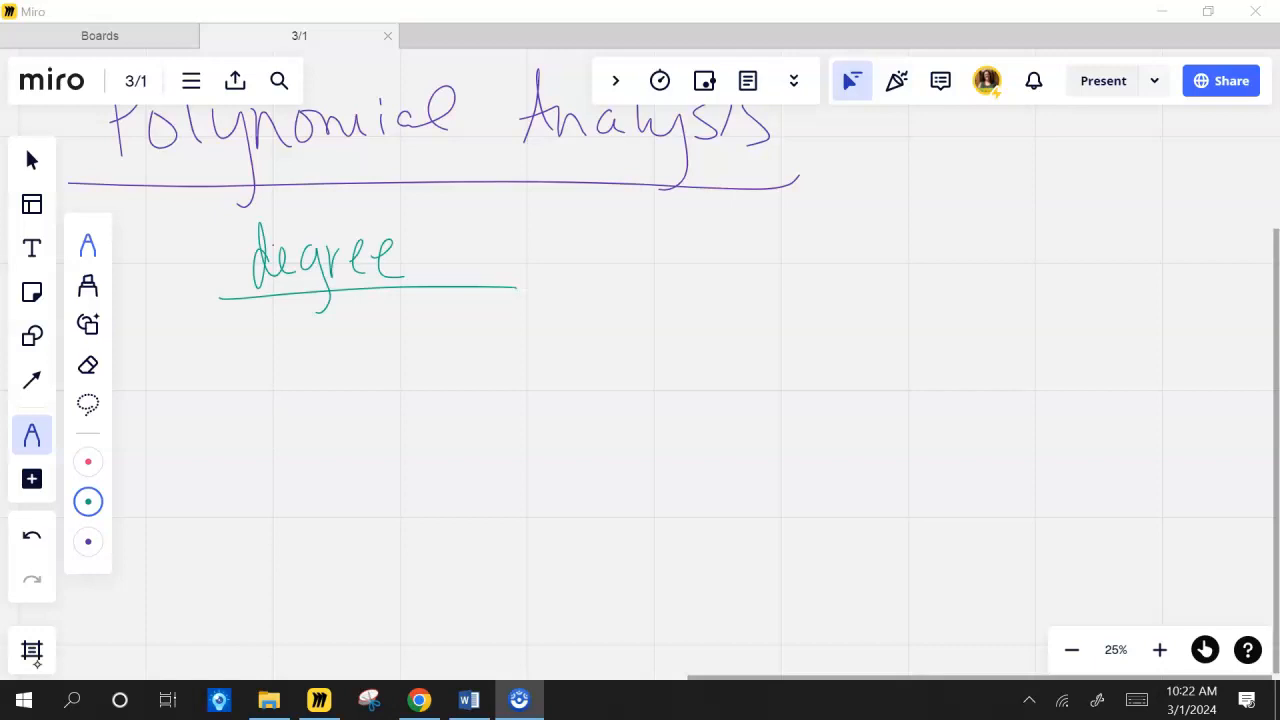
# Step: Write '0: Constant' with a horizontal line sketch beside it
pyautogui.scroll(-3)
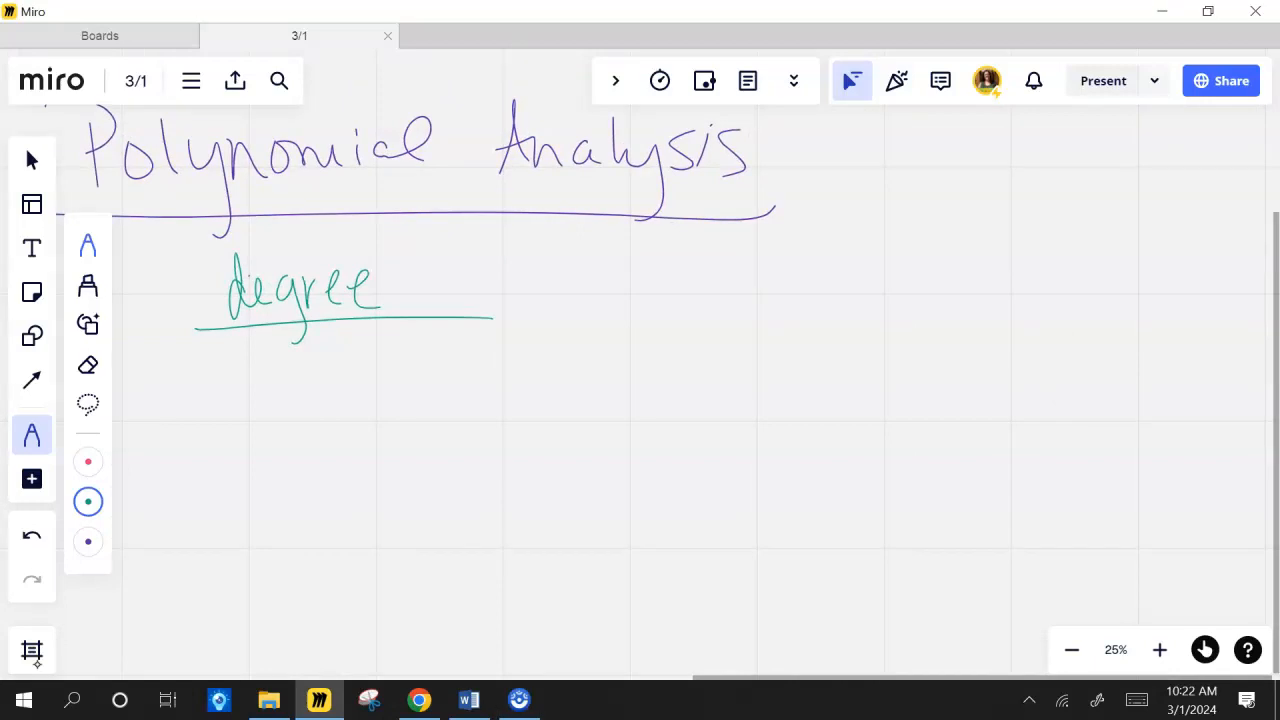
pyautogui.moveTo(332, 365); pyautogui.dragTo(334, 405)
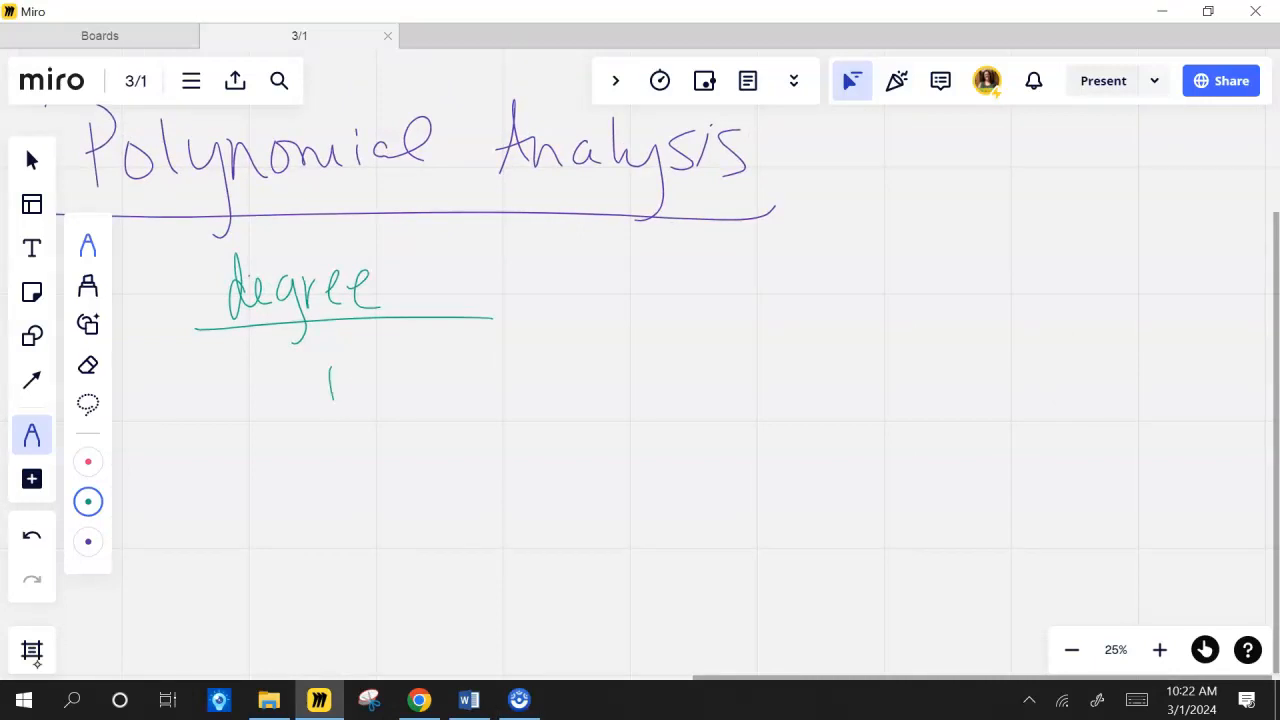
pyautogui.moveTo(330, 370); pyautogui.dragTo(345, 410)
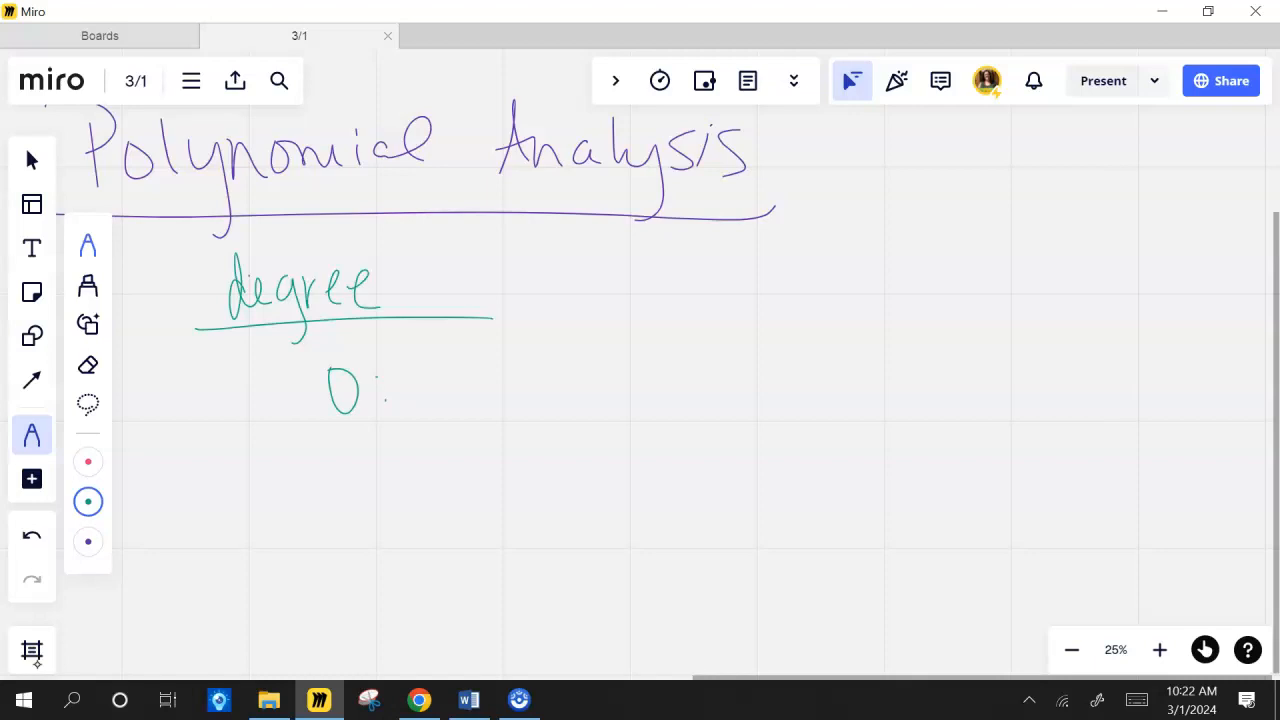
pyautogui.moveTo(420, 410); pyautogui.dragTo(520, 390)
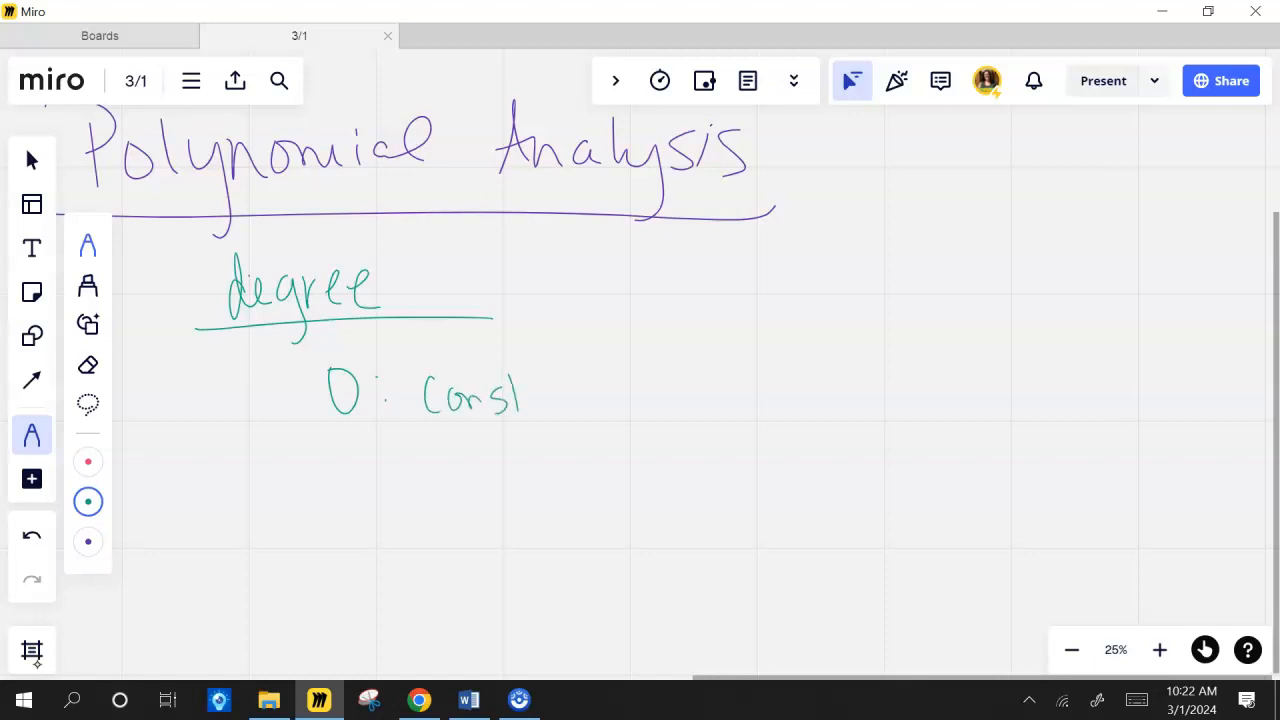
pyautogui.moveTo(520, 395); pyautogui.dragTo(575, 395)
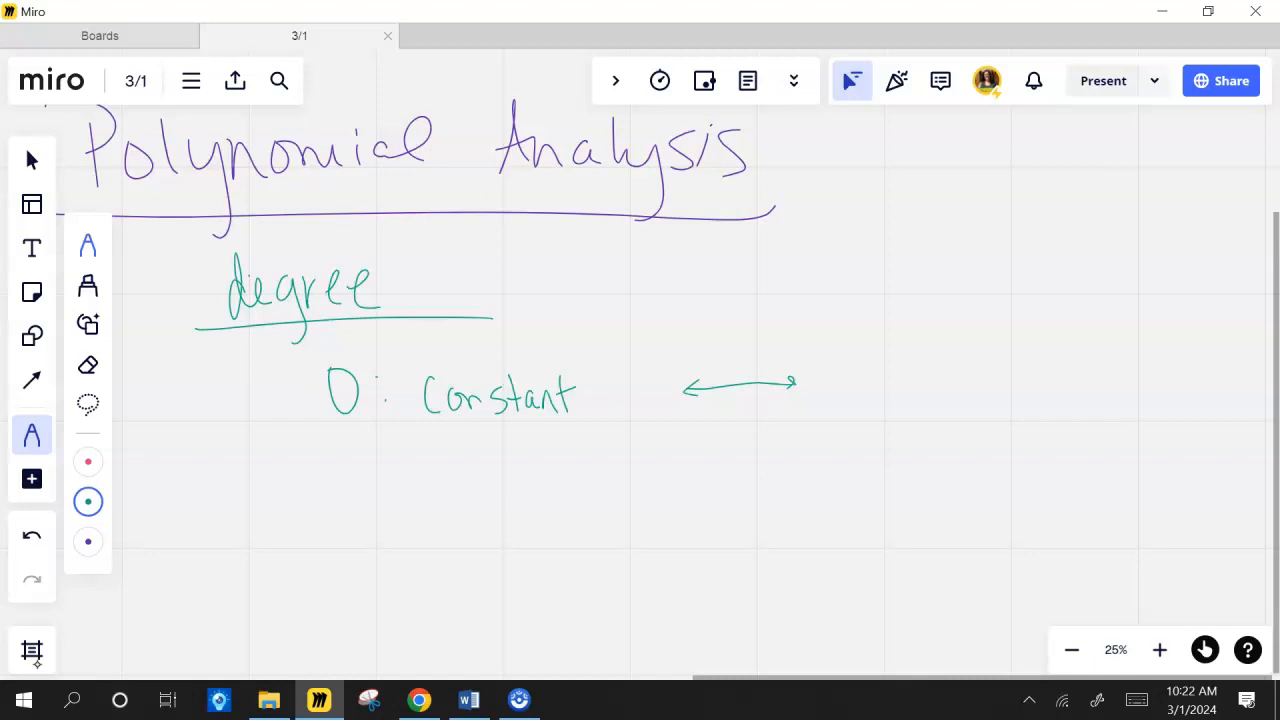
# Step: Write '1: linear' with rising and falling line sketches beside it
pyautogui.moveTo(348, 450); pyautogui.dragTo(350, 490)
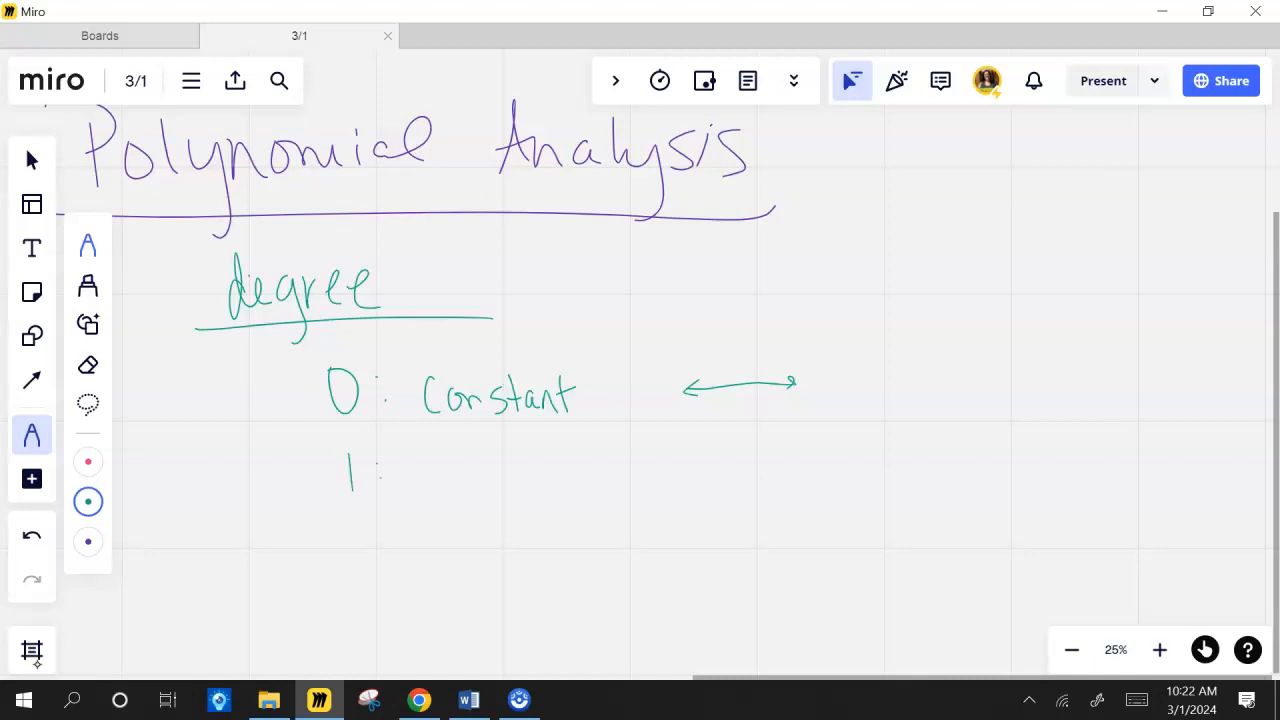
pyautogui.moveTo(420, 480); pyautogui.dragTo(505, 480)
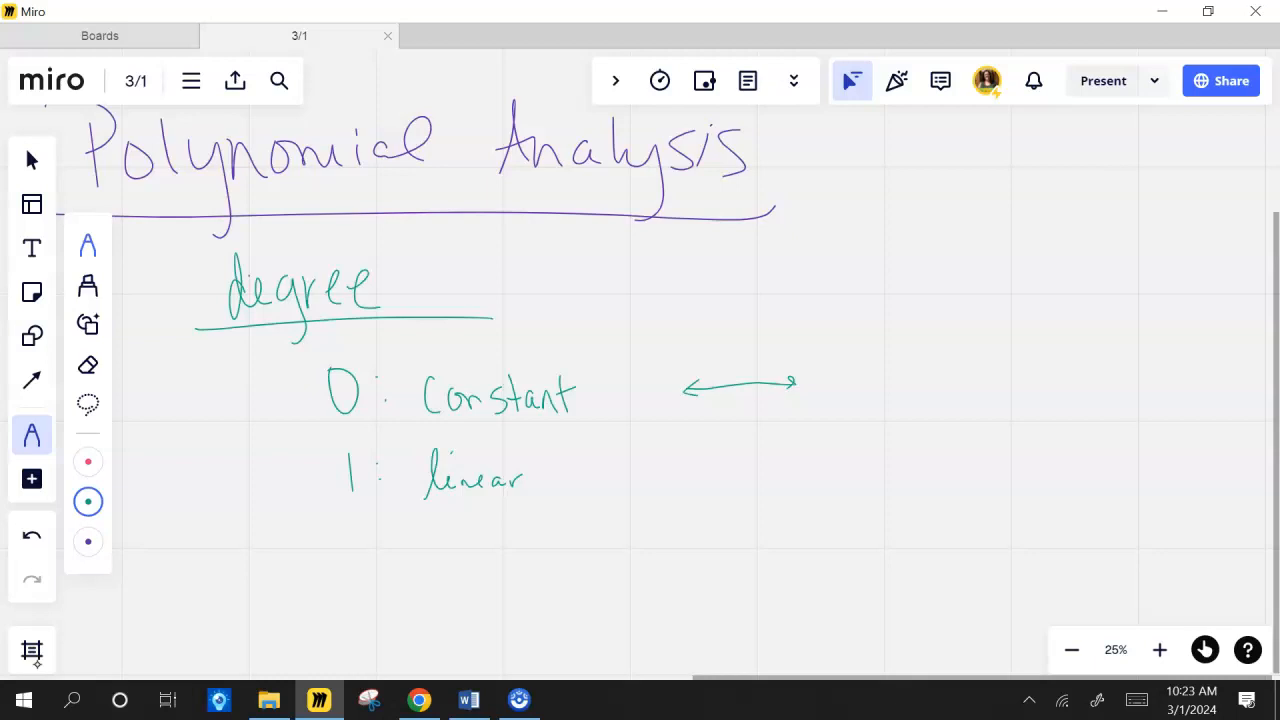
pyautogui.moveTo(660, 500); pyautogui.dragTo(715, 430)
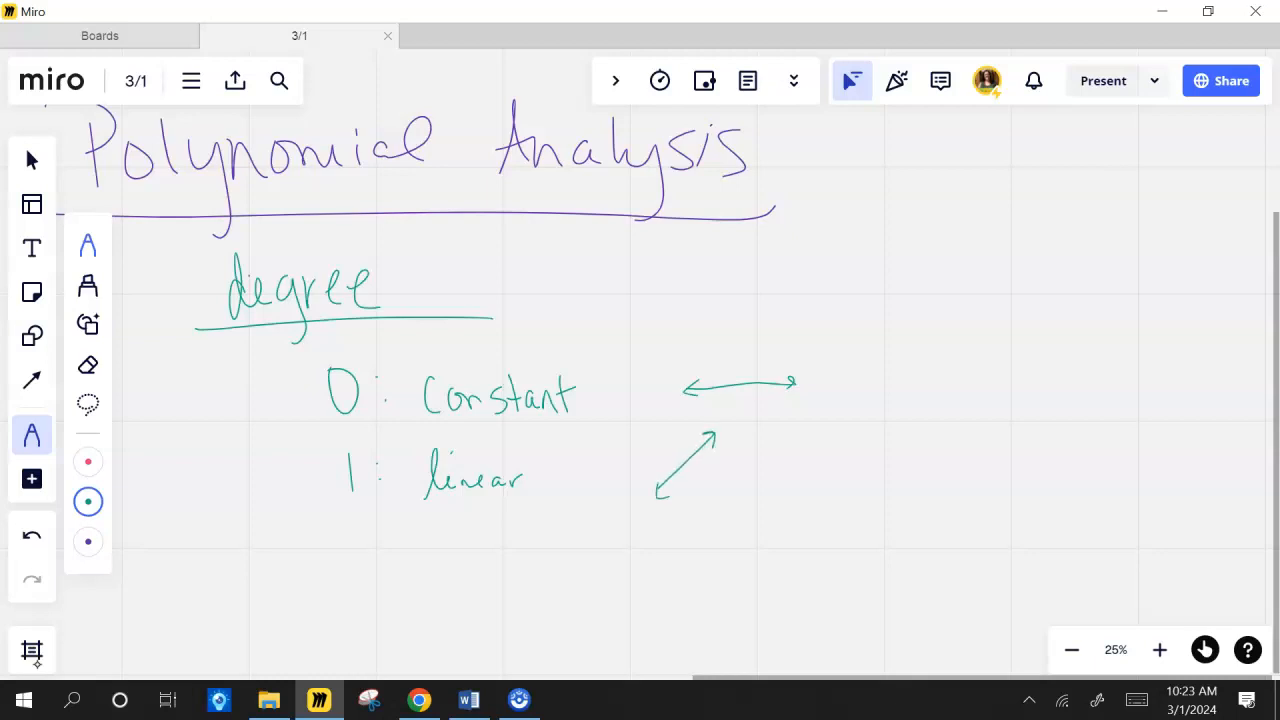
pyautogui.moveTo(790, 430); pyautogui.dragTo(835, 505)
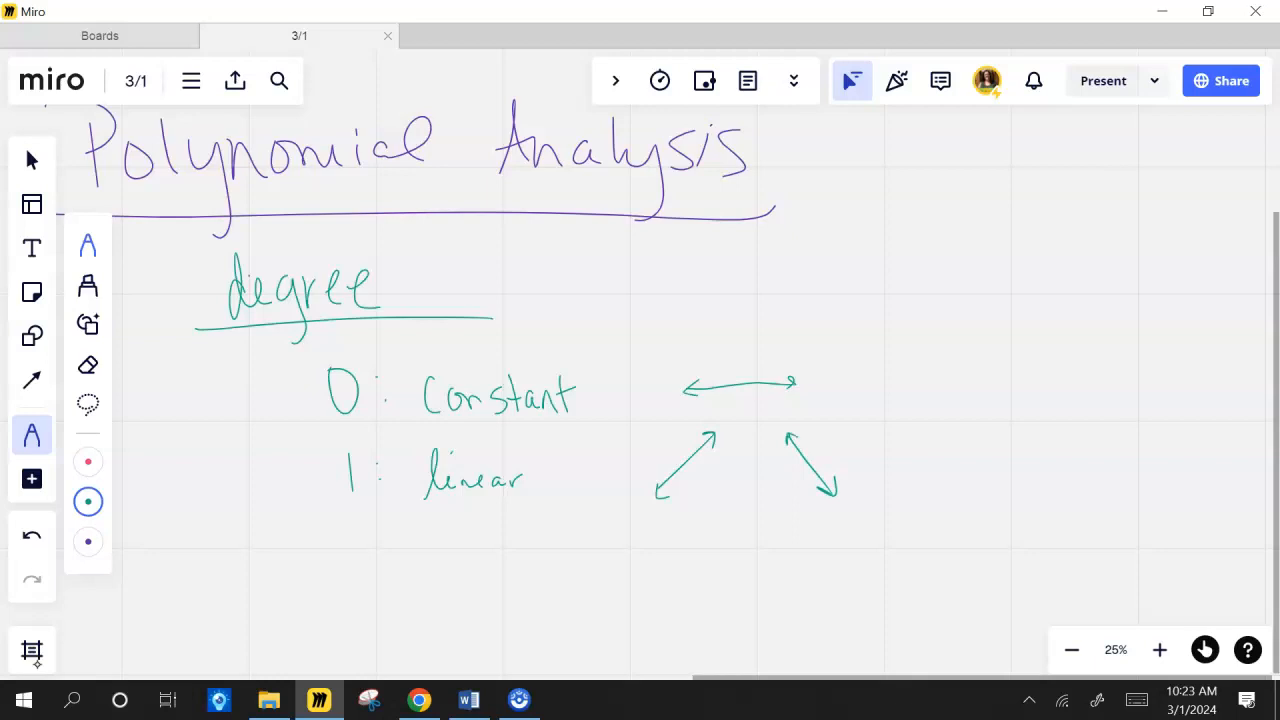
pyautogui.scroll(3)
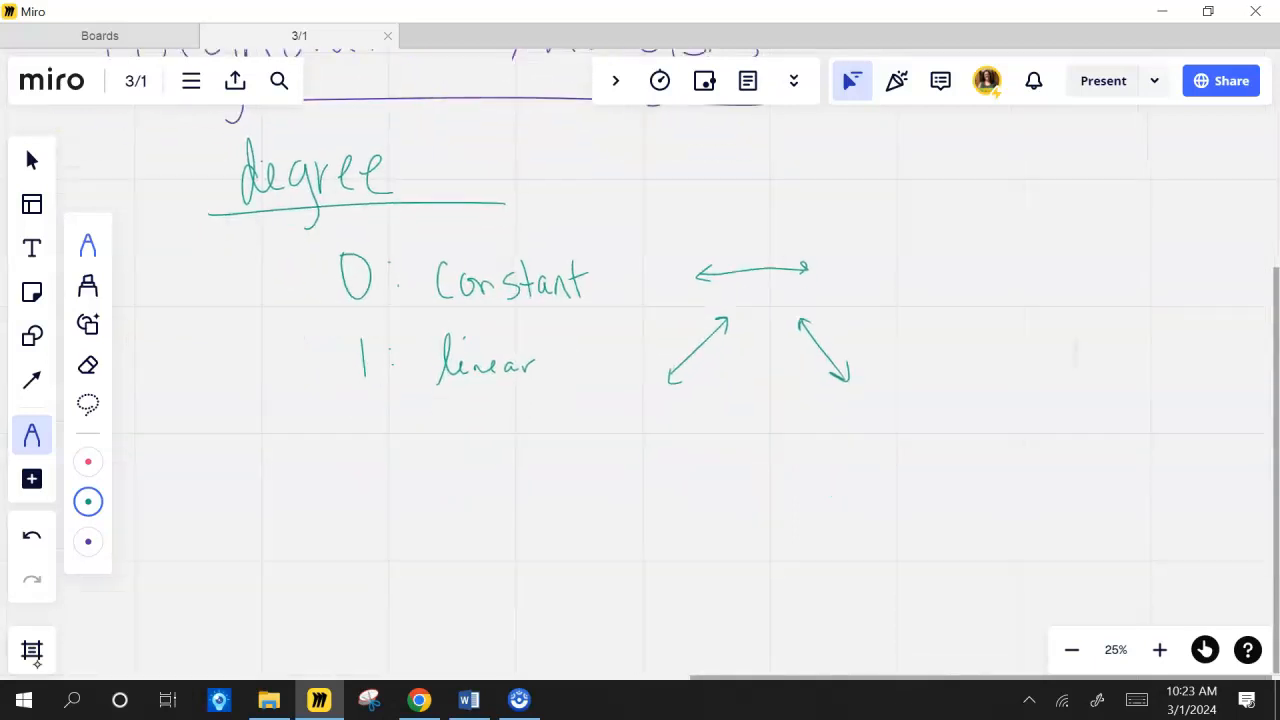
pyautogui.scroll(-3)
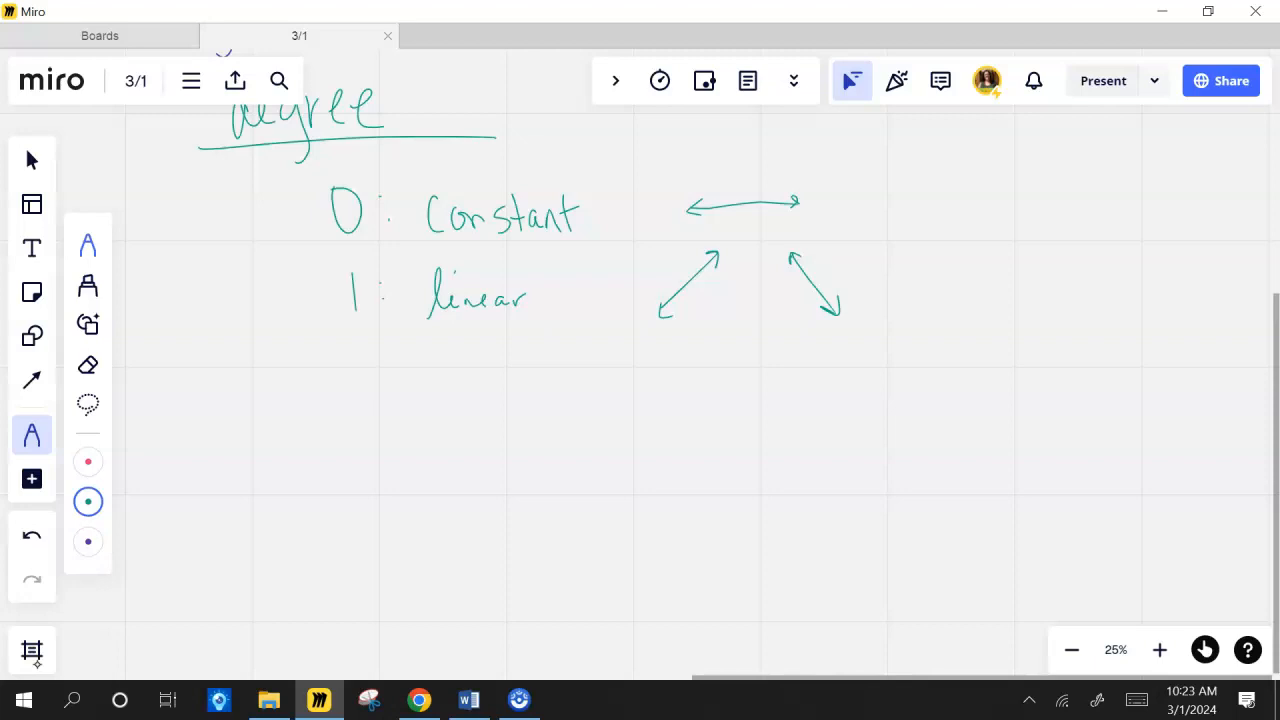
# Step: Write '2: Quadratic' with two parabolas and '3: Cubic' with rising and falling cubic curves
pyautogui.moveTo(345, 360); pyautogui.dragTo(345, 410)
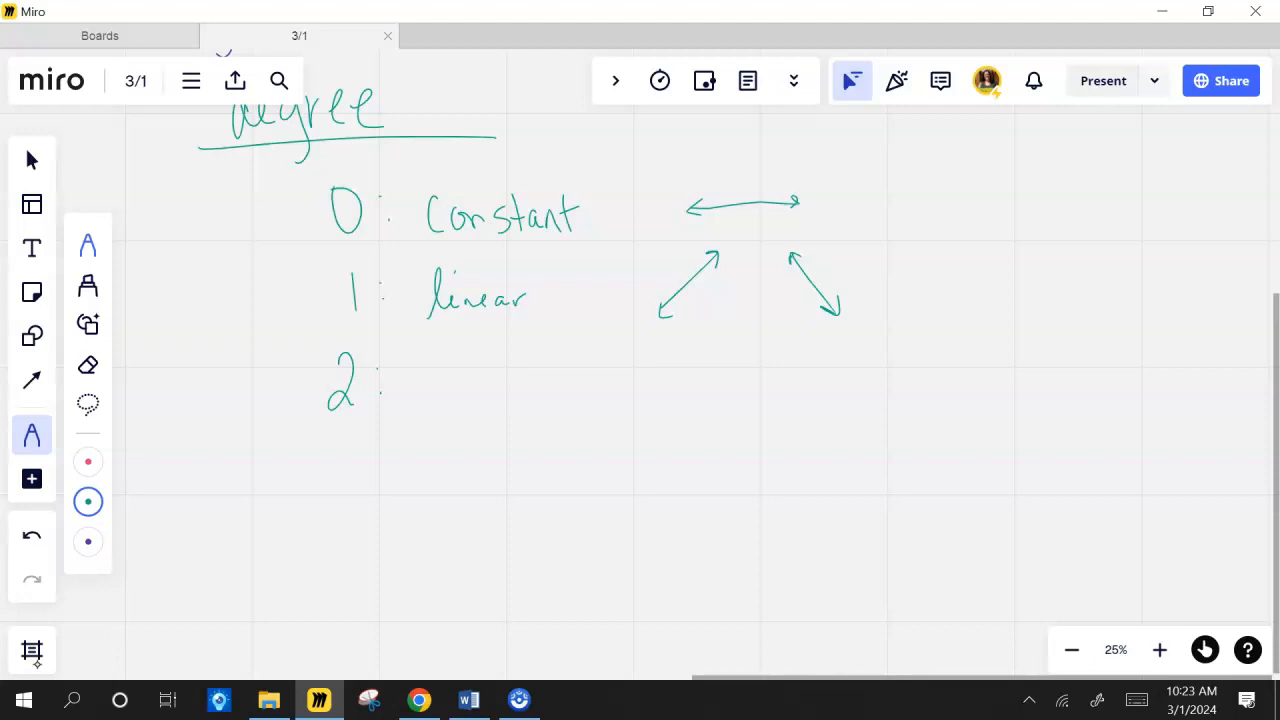
pyautogui.moveTo(440, 365); pyautogui.dragTo(425, 400)
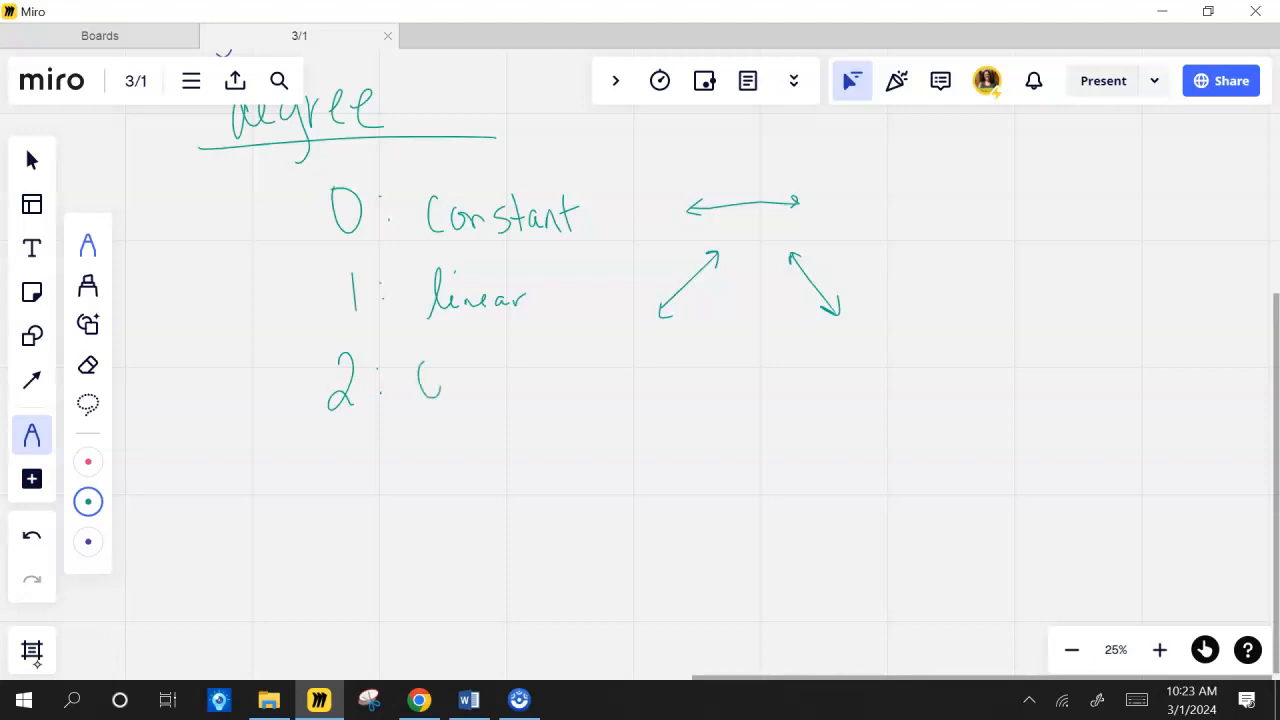
pyautogui.moveTo(415, 385); pyautogui.dragTo(525, 385)
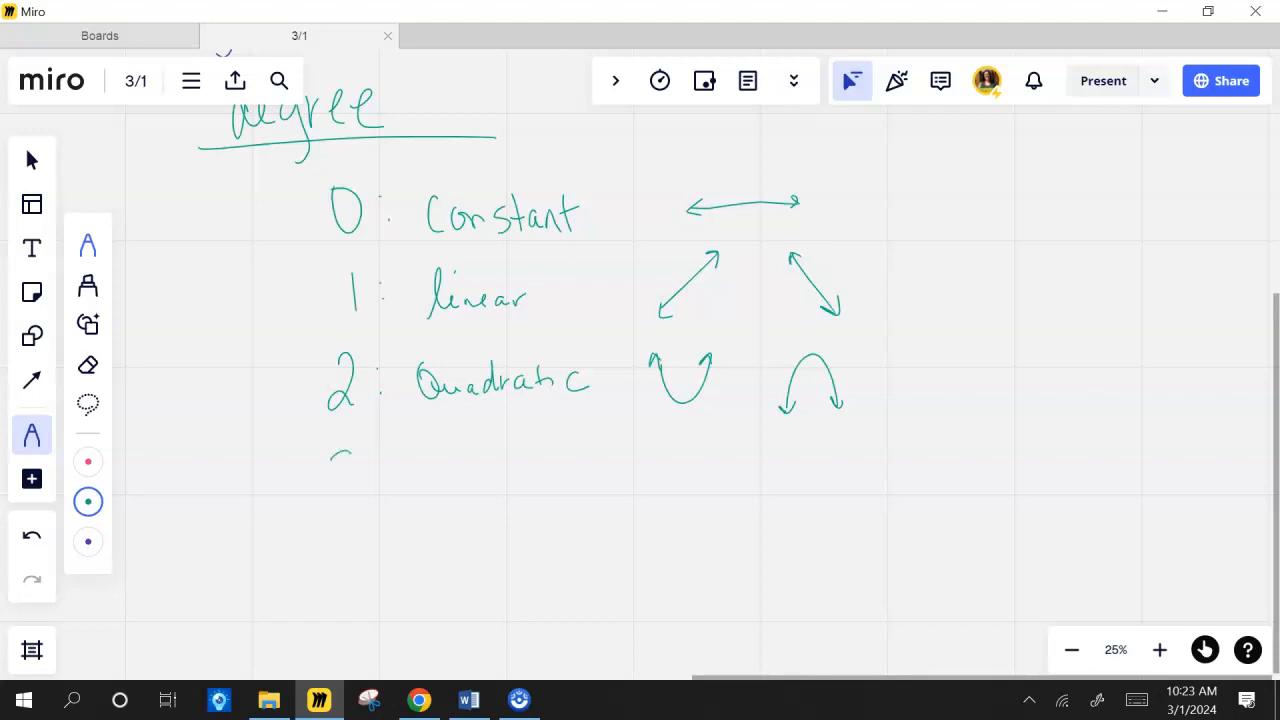
pyautogui.moveTo(345, 455); pyautogui.dragTo(345, 505)
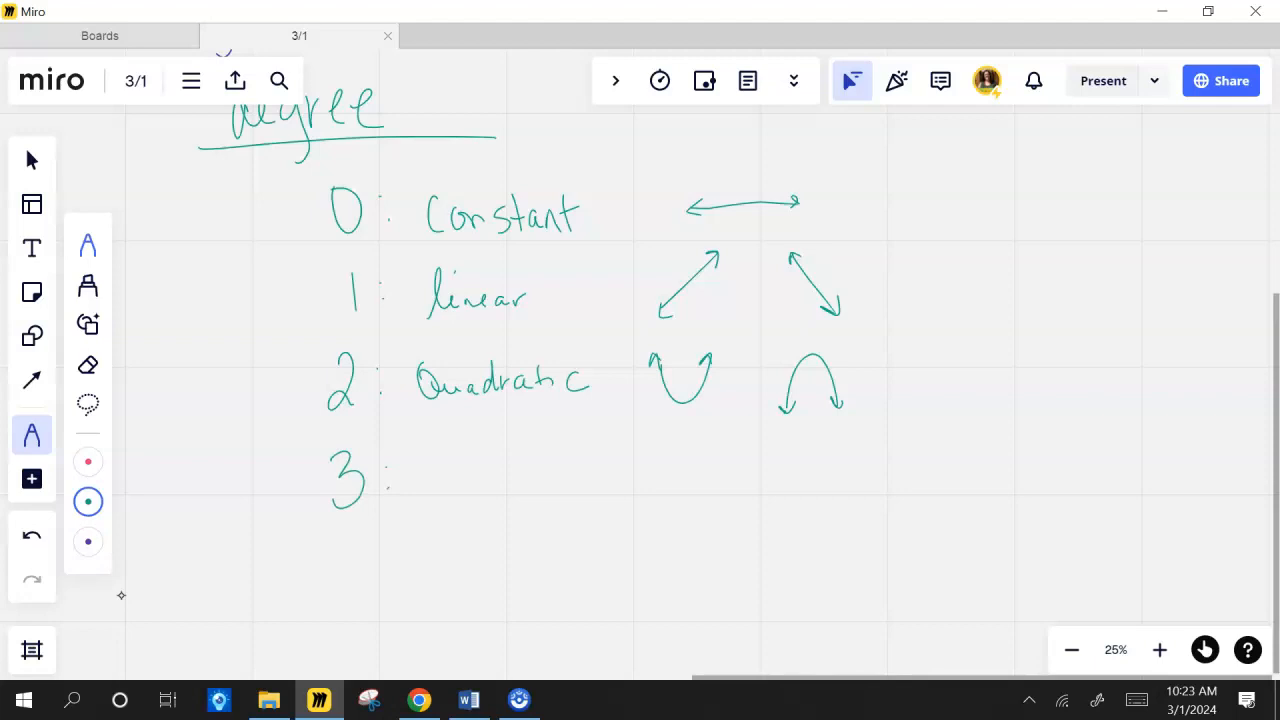
pyautogui.moveTo(433, 490); pyautogui.dragTo(505, 465)
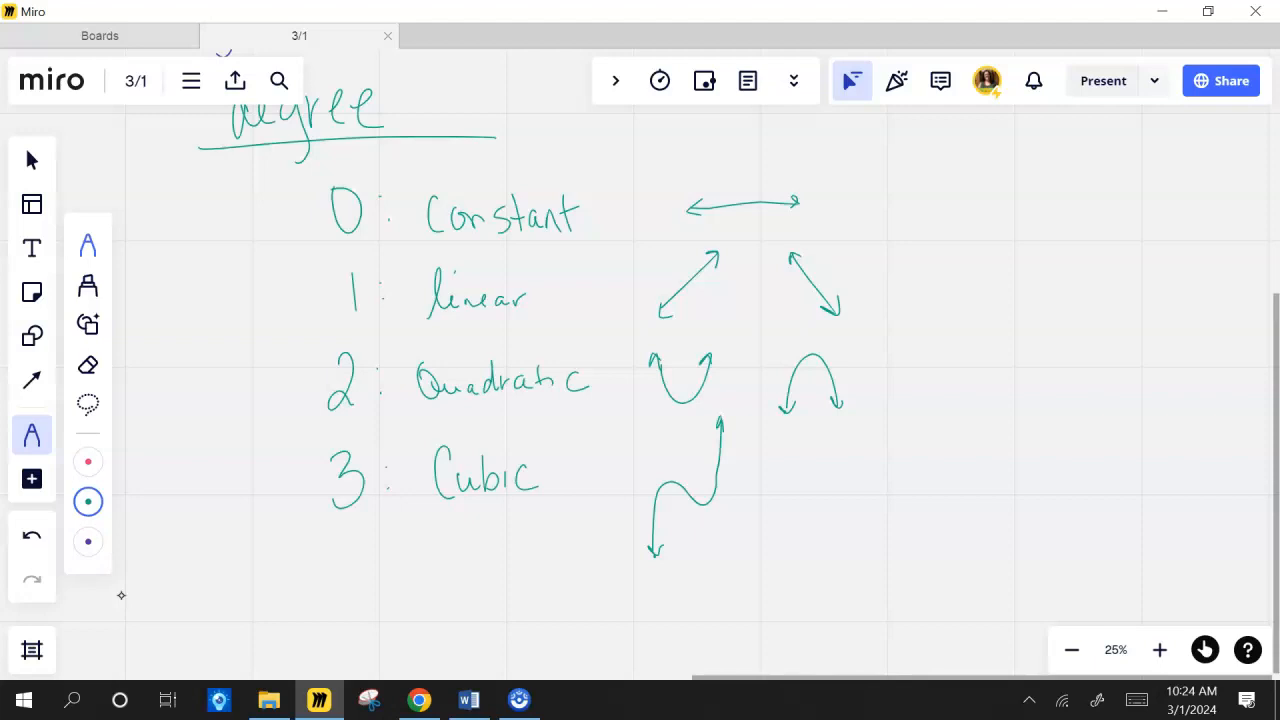
pyautogui.moveTo(785, 435); pyautogui.dragTo(840, 520)
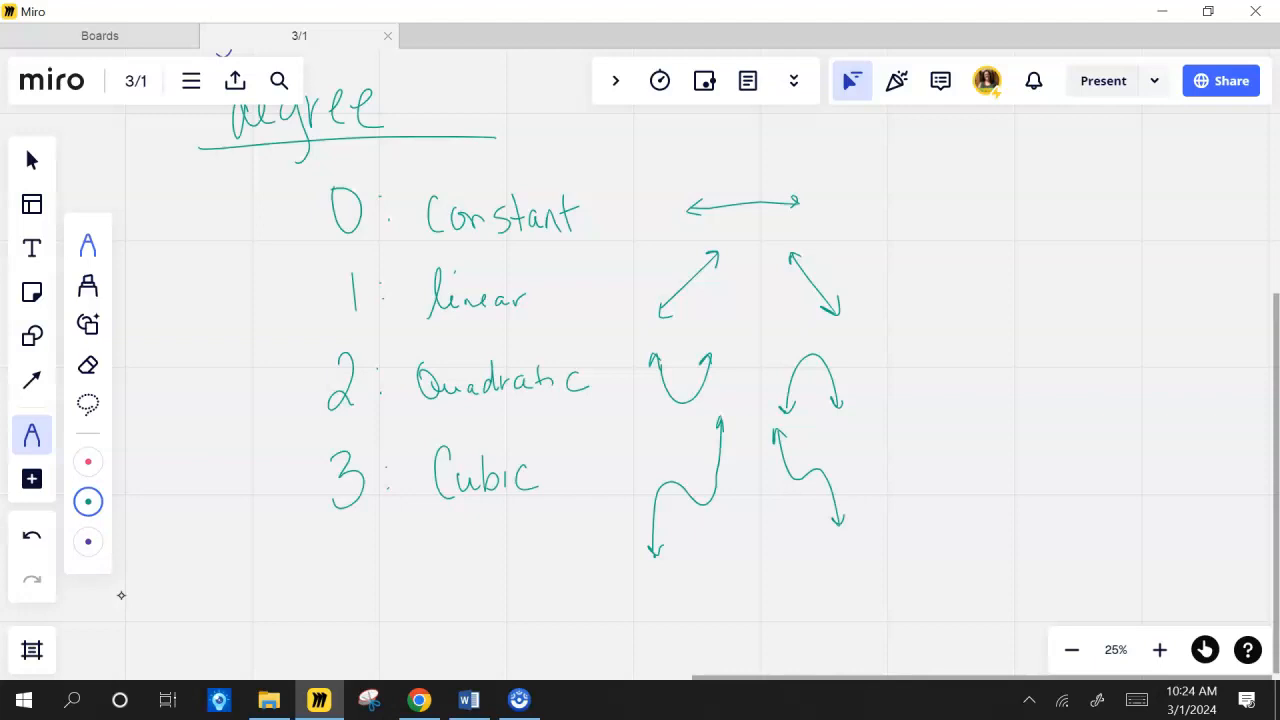
# Step: Handwrite '4: Quartic' below Cubic and sketch W- and M-shaped quartic curves beside it
pyautogui.scroll(-3)
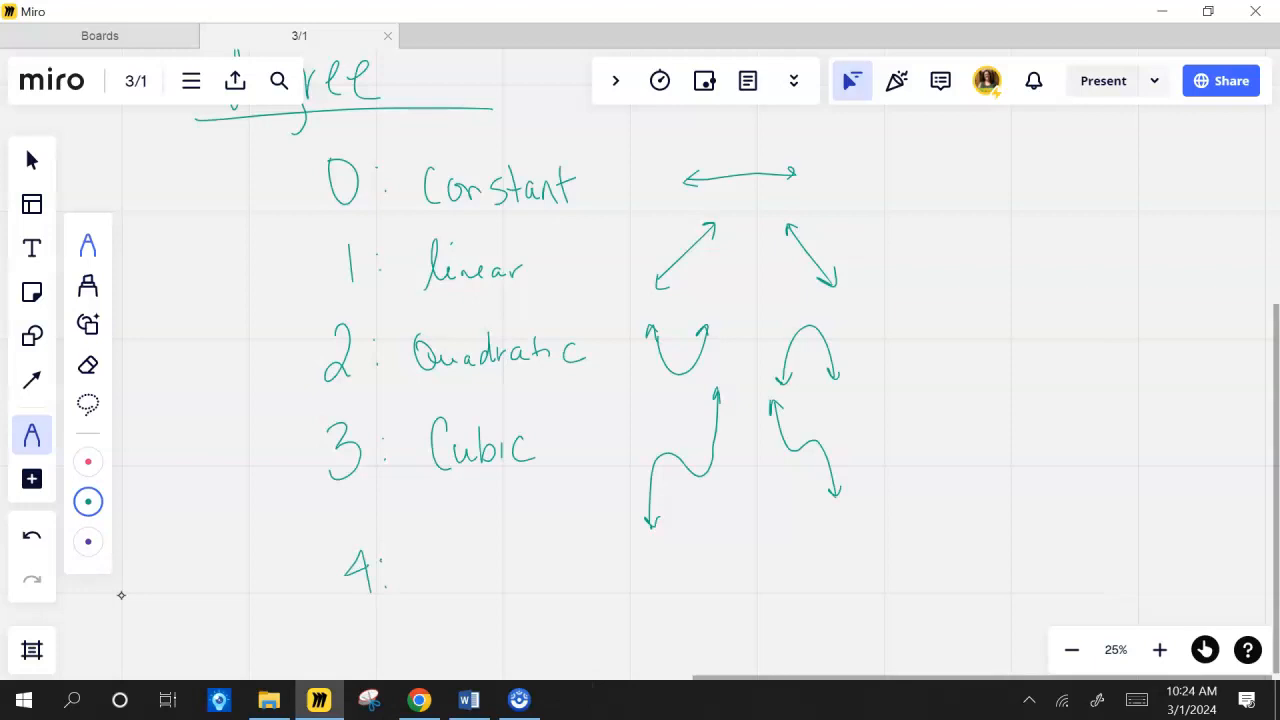
pyautogui.moveTo(410, 575); pyautogui.dragTo(460, 585)
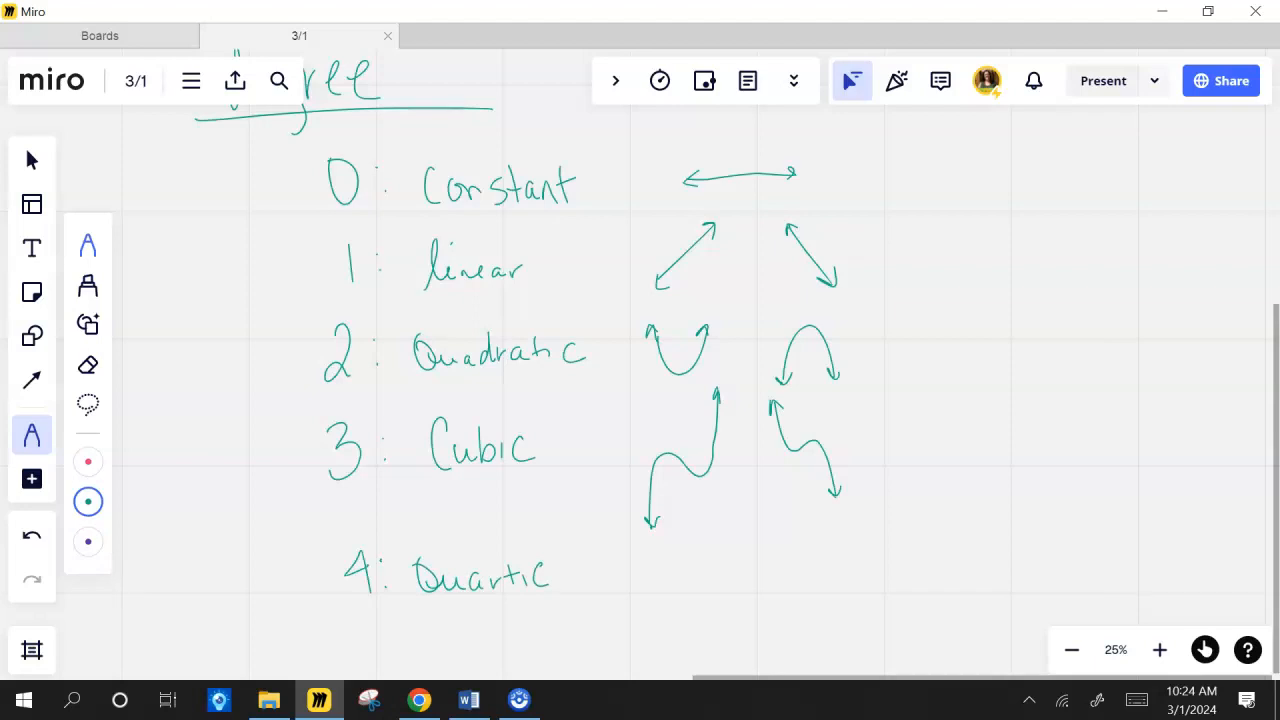
pyautogui.scroll(-3)
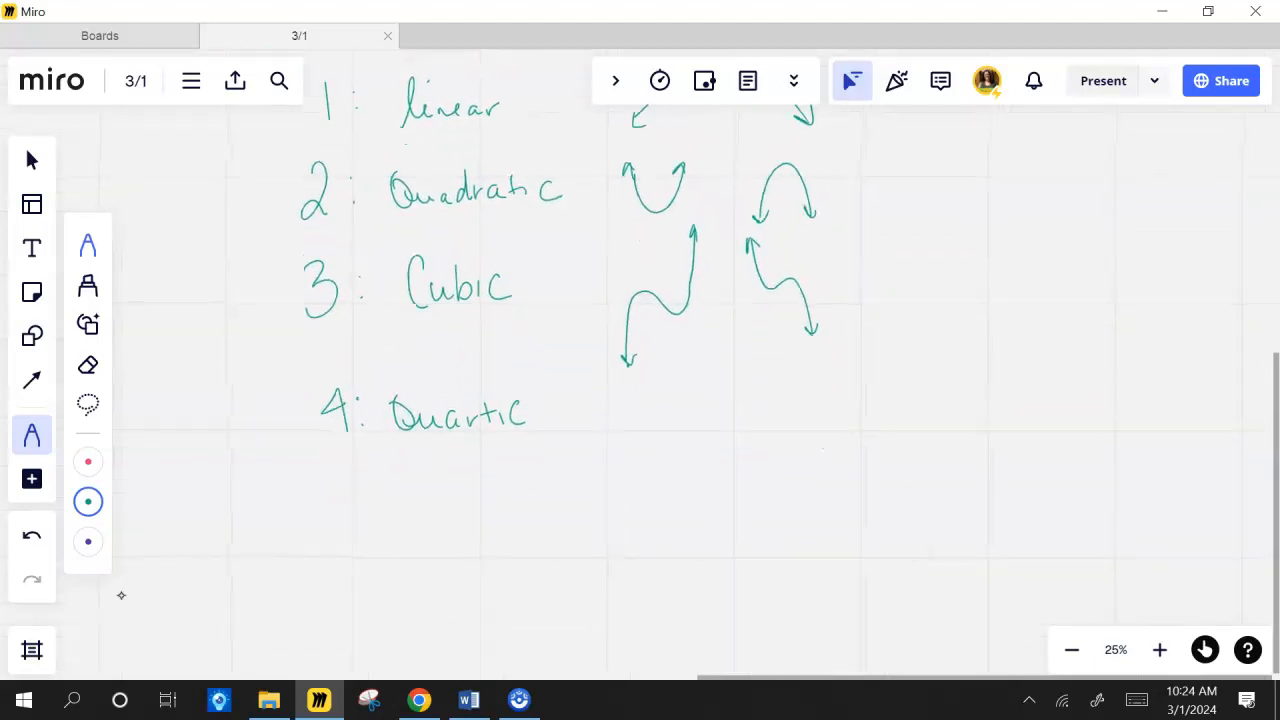
pyautogui.moveTo(605, 400); pyautogui.dragTo(695, 465)
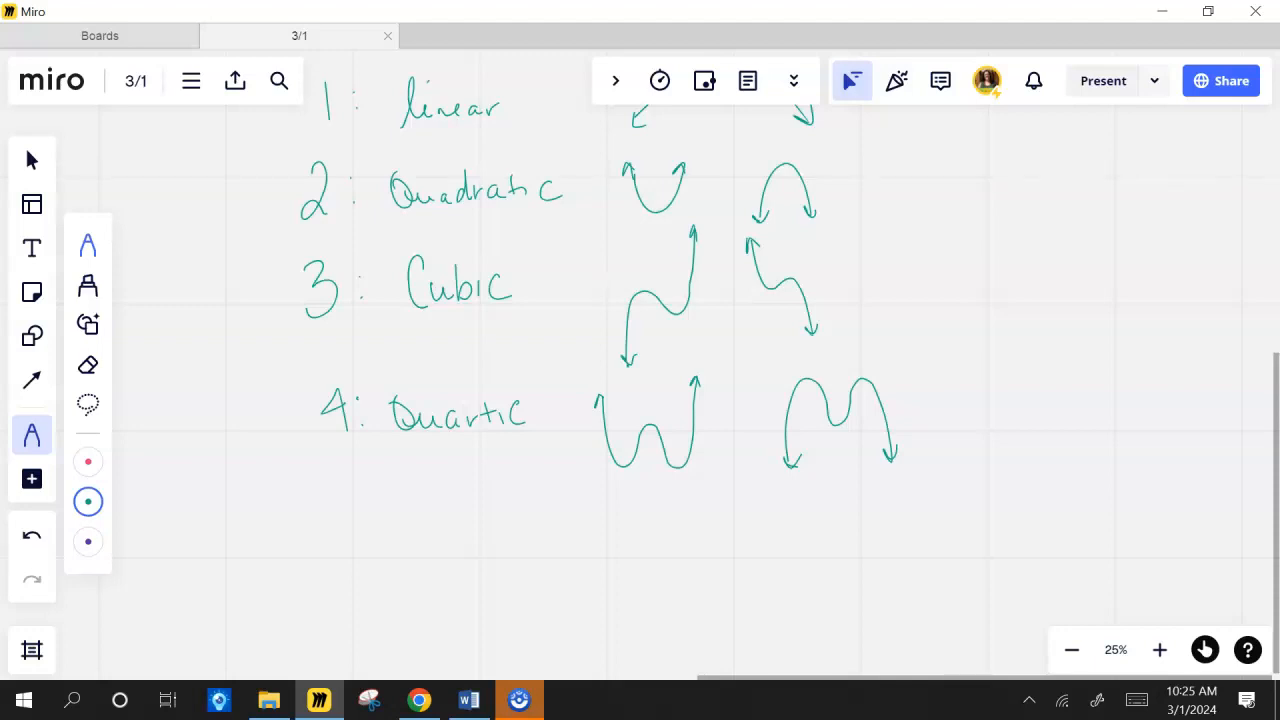
# Step: Write '5: Quintic' and sketch rising and falling wavy quintic graphs with arrowheads
pyautogui.moveTo(340, 520); pyautogui.dragTo(355, 560)
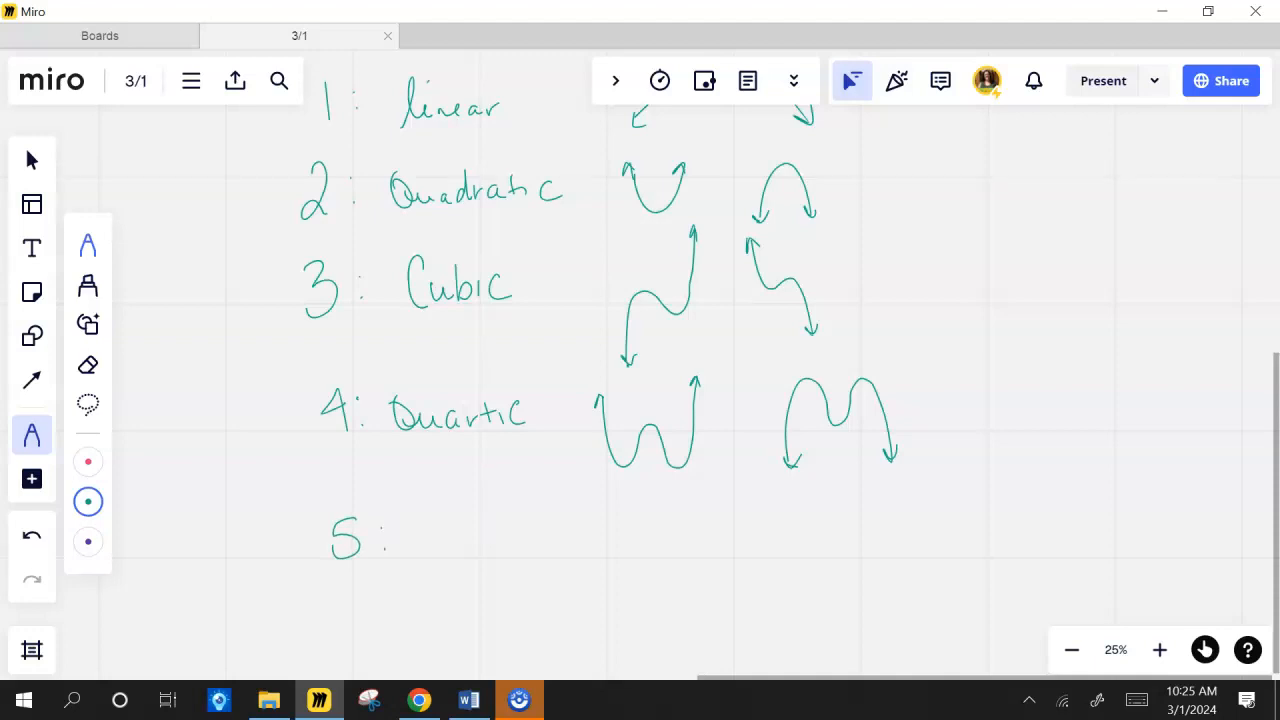
pyautogui.moveTo(400, 545); pyautogui.dragTo(480, 545)
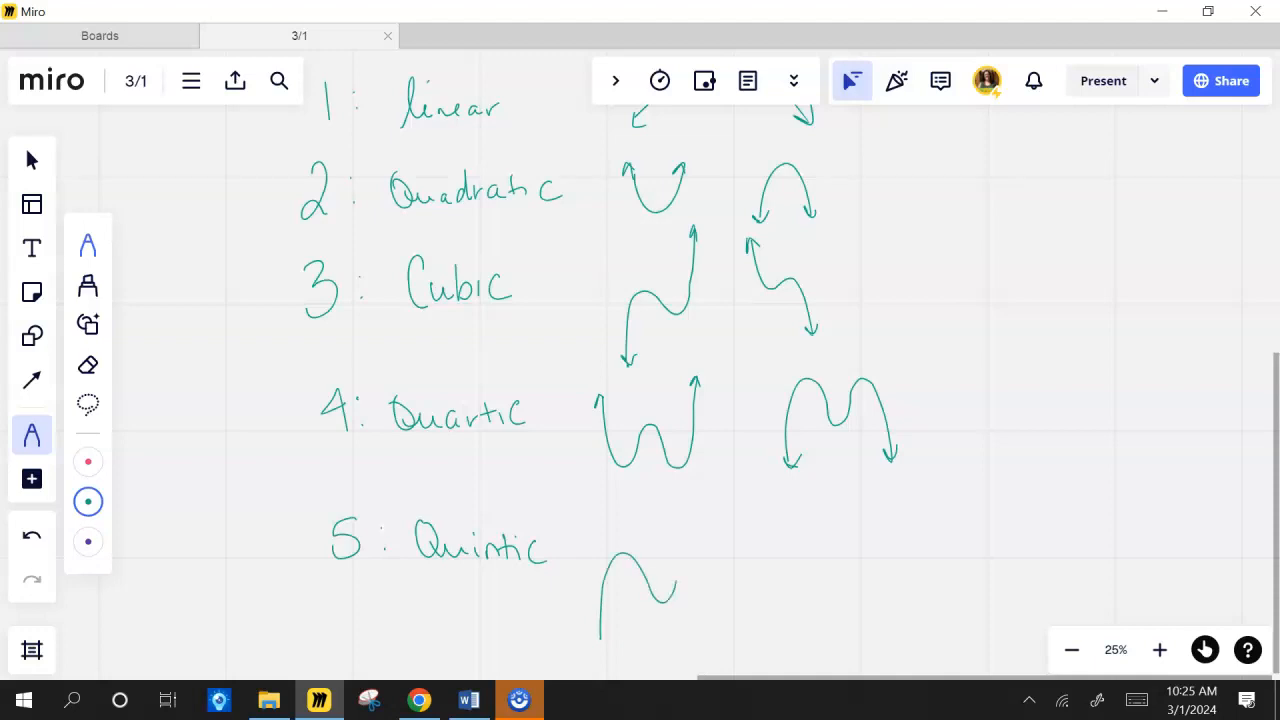
pyautogui.moveTo(670, 600); pyautogui.dragTo(755, 520)
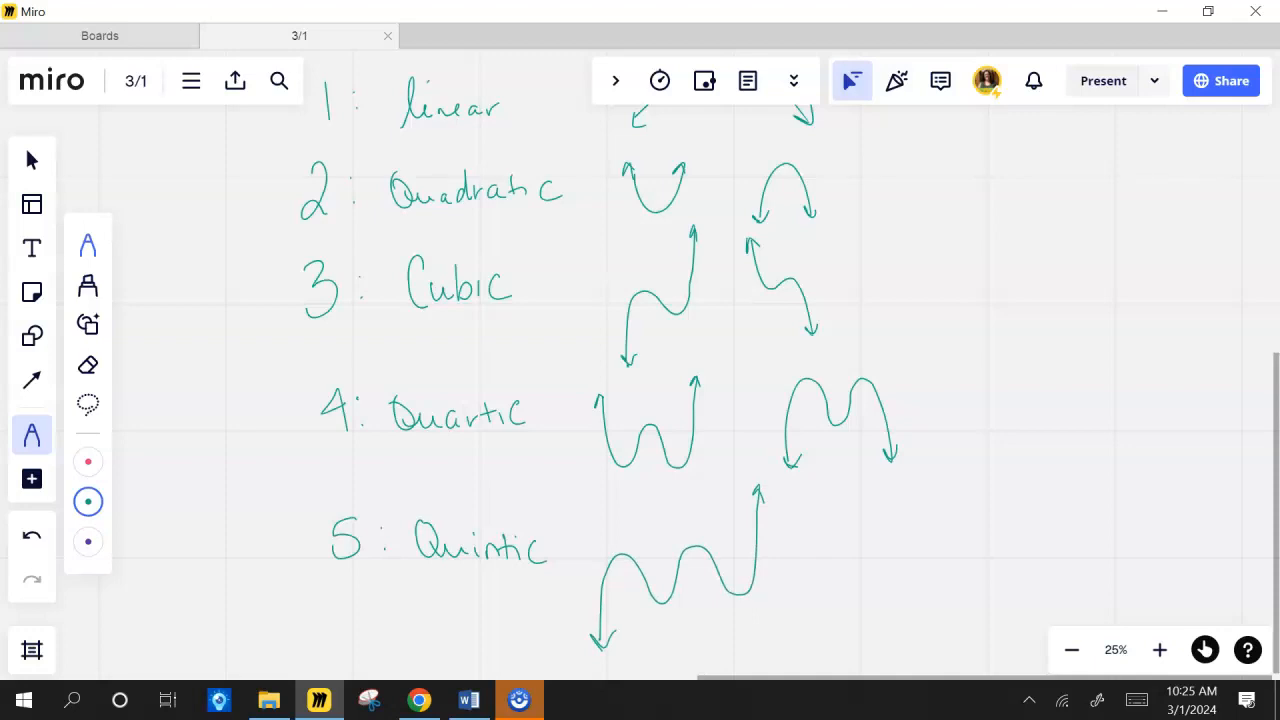
pyautogui.moveTo(855, 505); pyautogui.dragTo(940, 555)
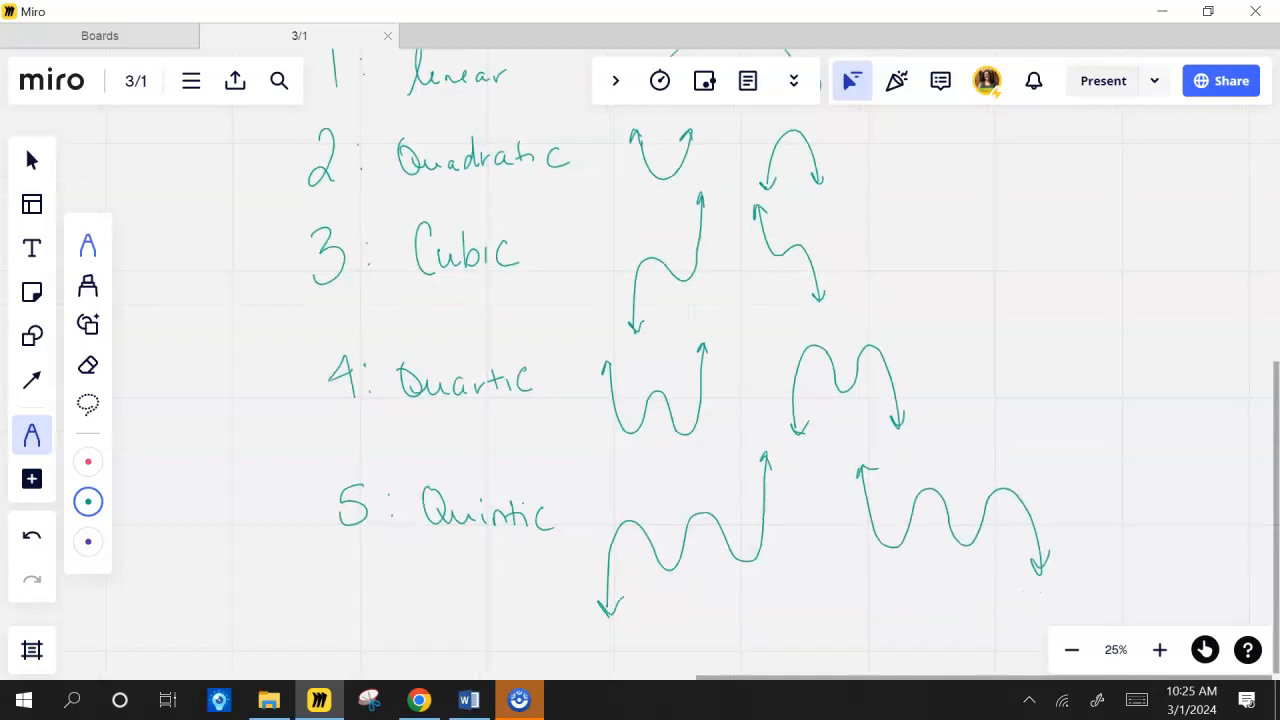
# Step: Scroll to a blank area below the degree list and handwrite 'End'
pyautogui.scroll(-3)
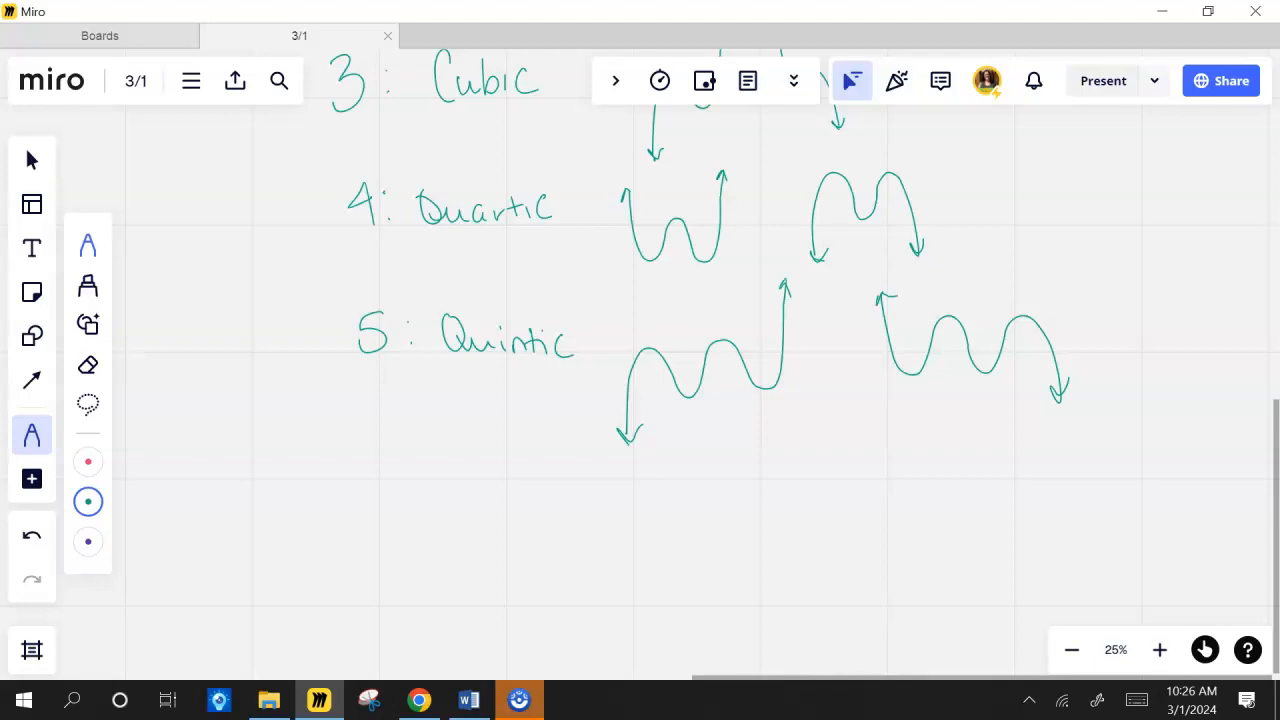
pyautogui.click(1071, 650)
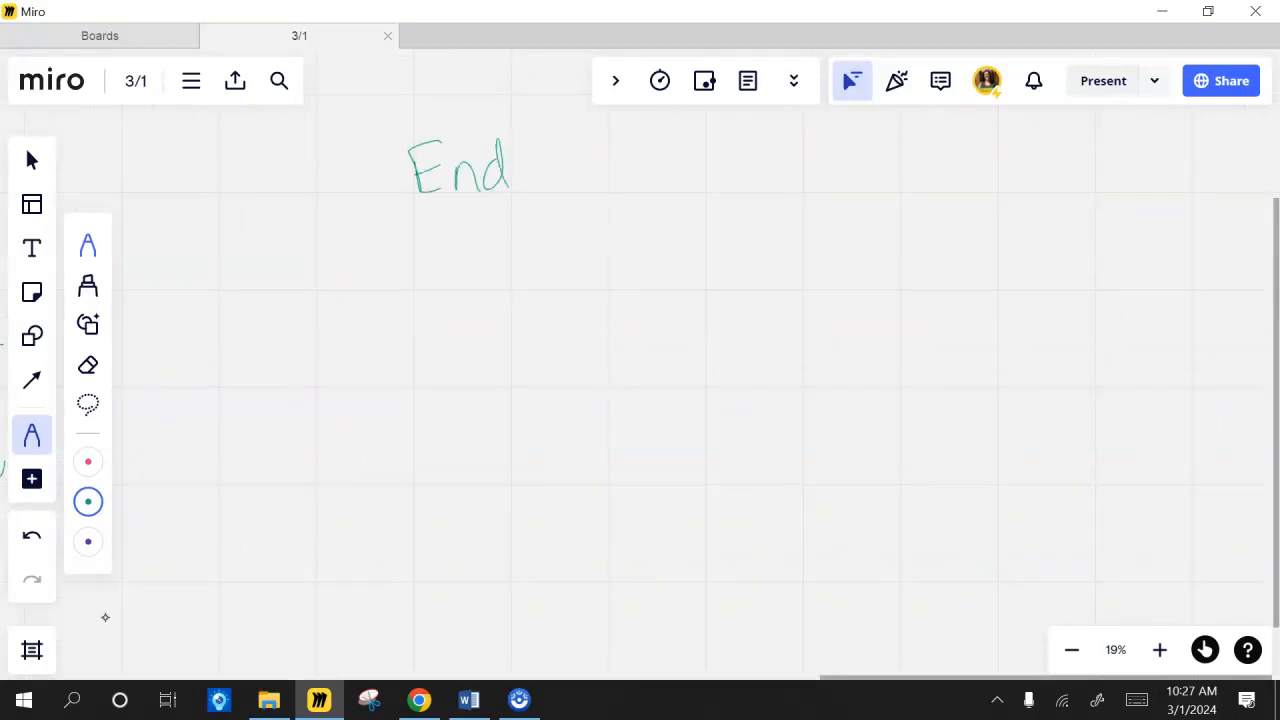
# Step: Write 'Behavior' after End, underline it, and write f(x) = x² + 3x − 5 in red
pyautogui.moveTo(540, 165); pyautogui.dragTo(675, 170)
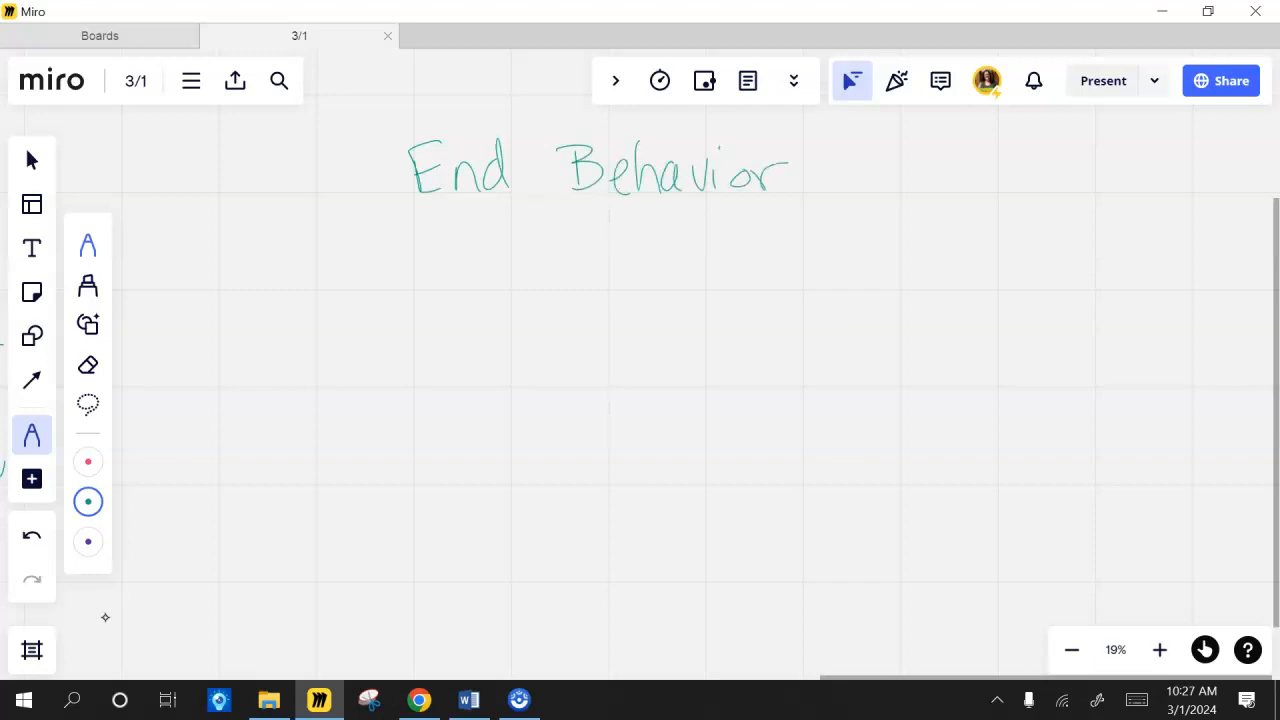
pyautogui.moveTo(363, 232); pyautogui.dragTo(840, 218)
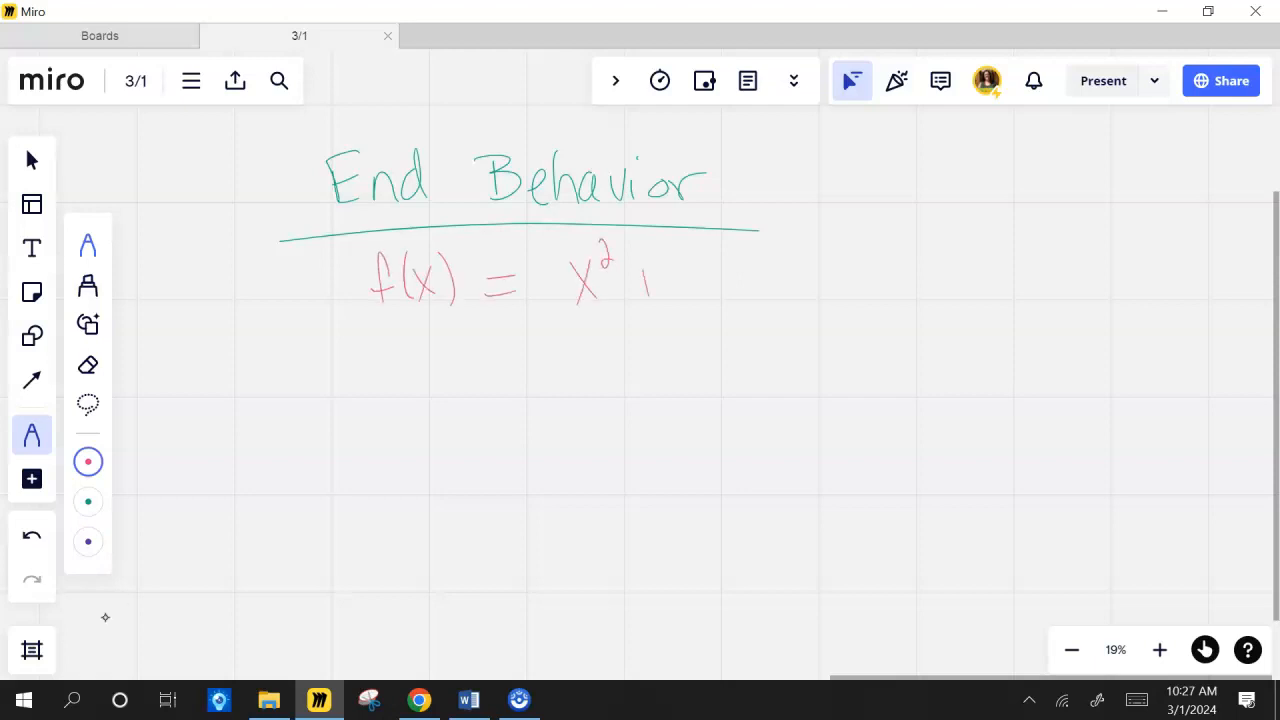
pyautogui.moveTo(630, 280); pyautogui.dragTo(800, 270)
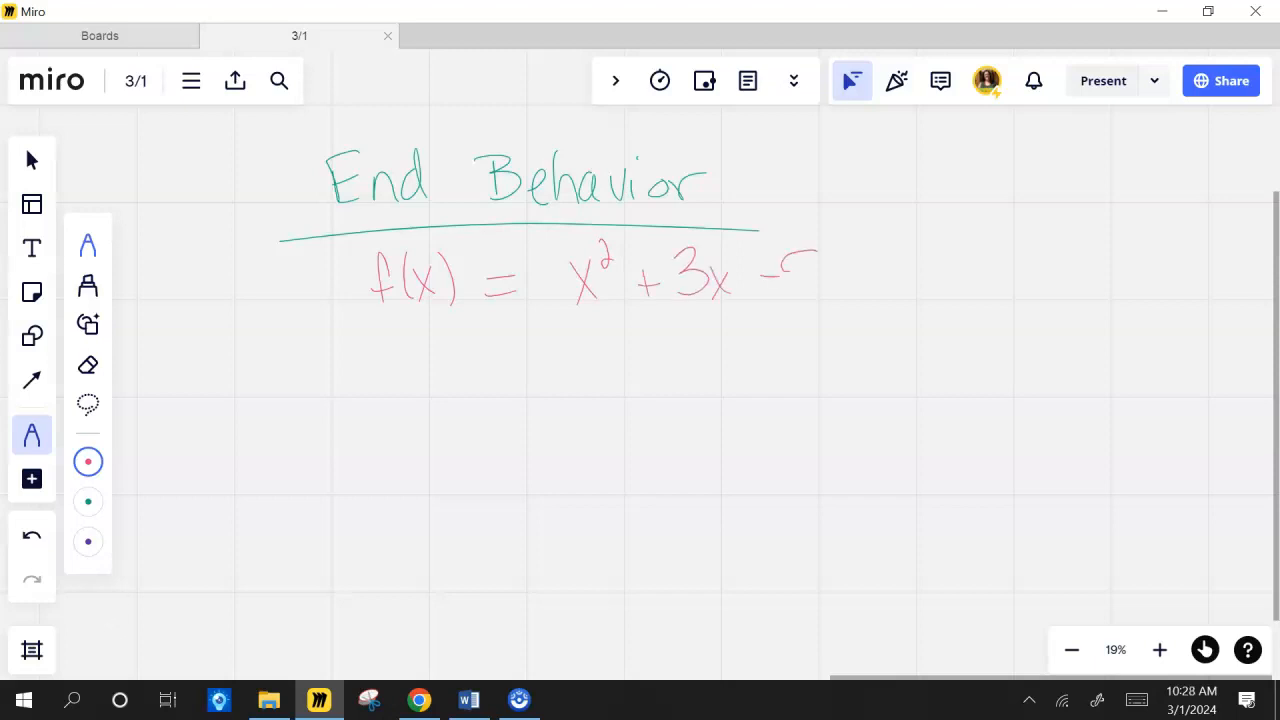
pyautogui.moveTo(815, 250); pyautogui.dragTo(810, 300)
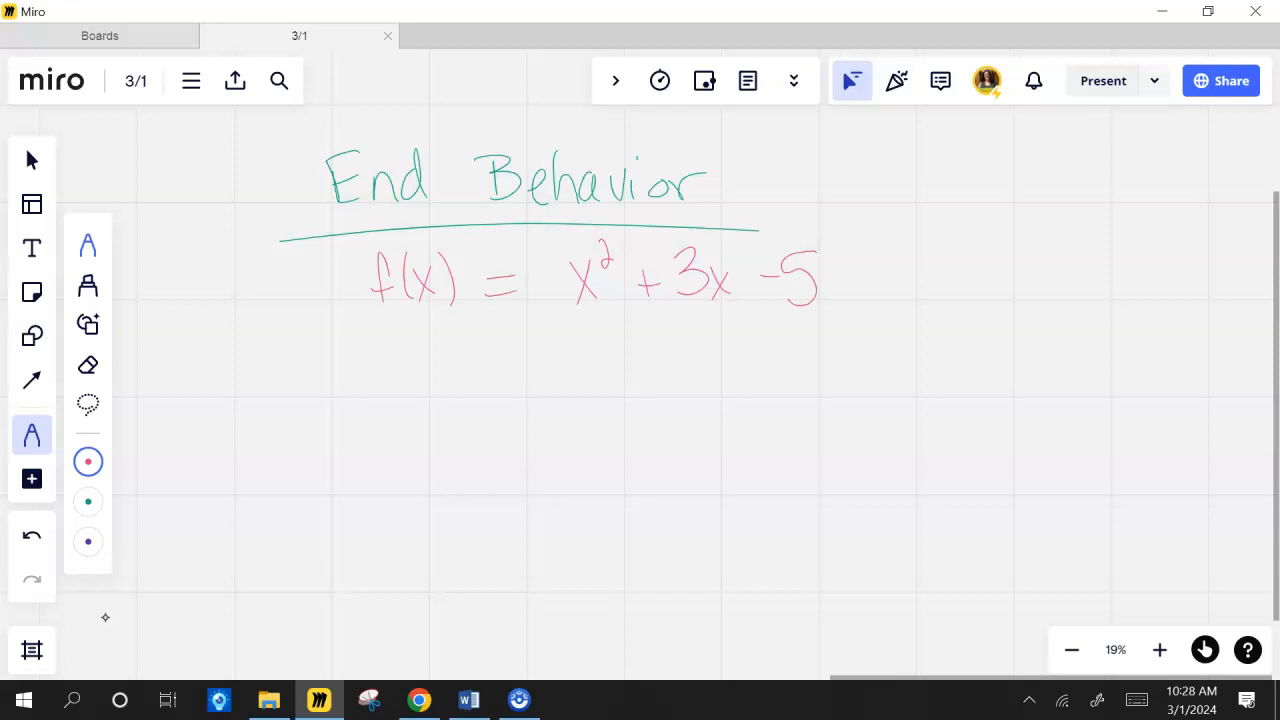
# Step: Sketch an upward parabola with arrowheads and write 'as x → ∞' noting 'approaches'
pyautogui.moveTo(230, 400); pyautogui.dragTo(320, 375)
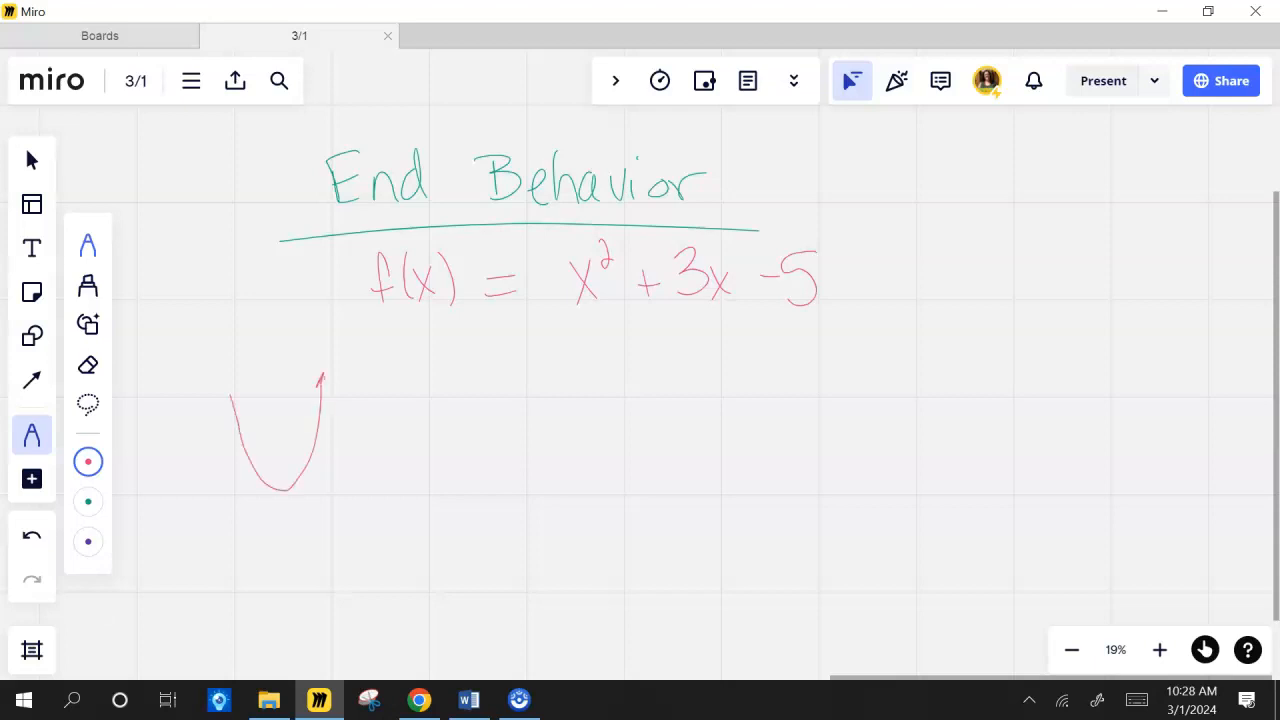
pyautogui.moveTo(225, 410); pyautogui.dragTo(235, 390)
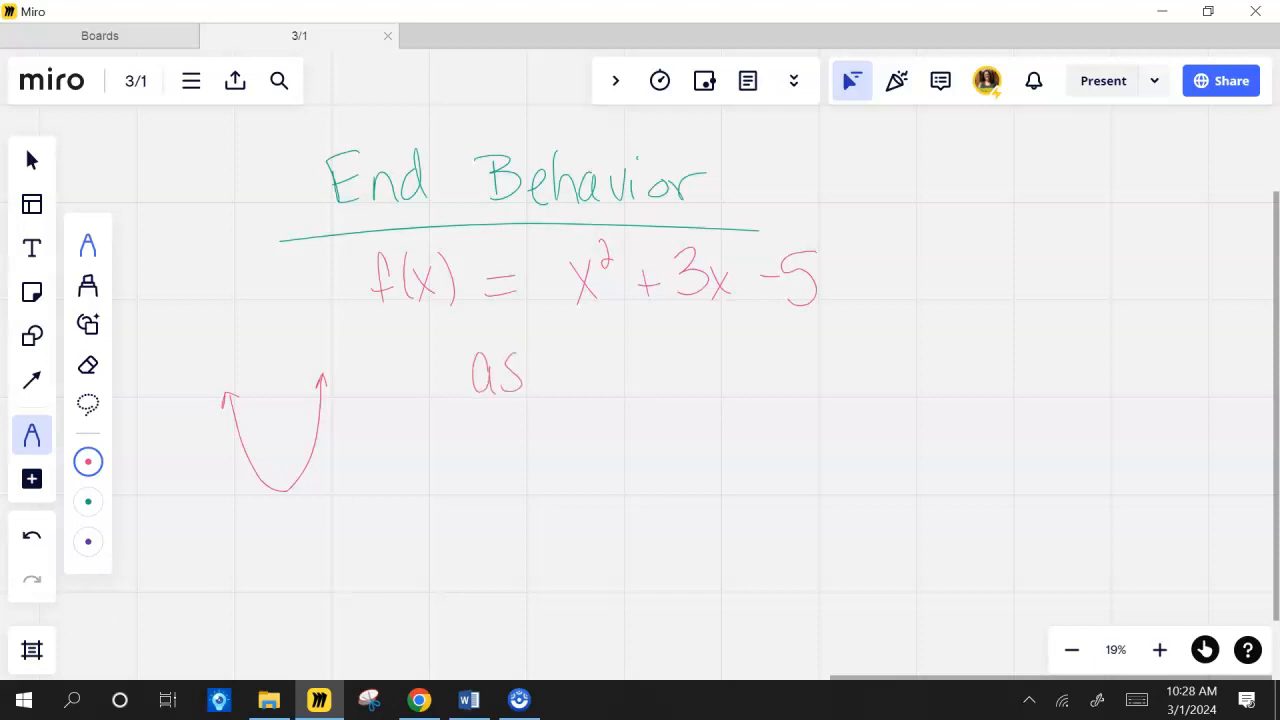
pyautogui.moveTo(560, 390); pyautogui.dragTo(665, 375)
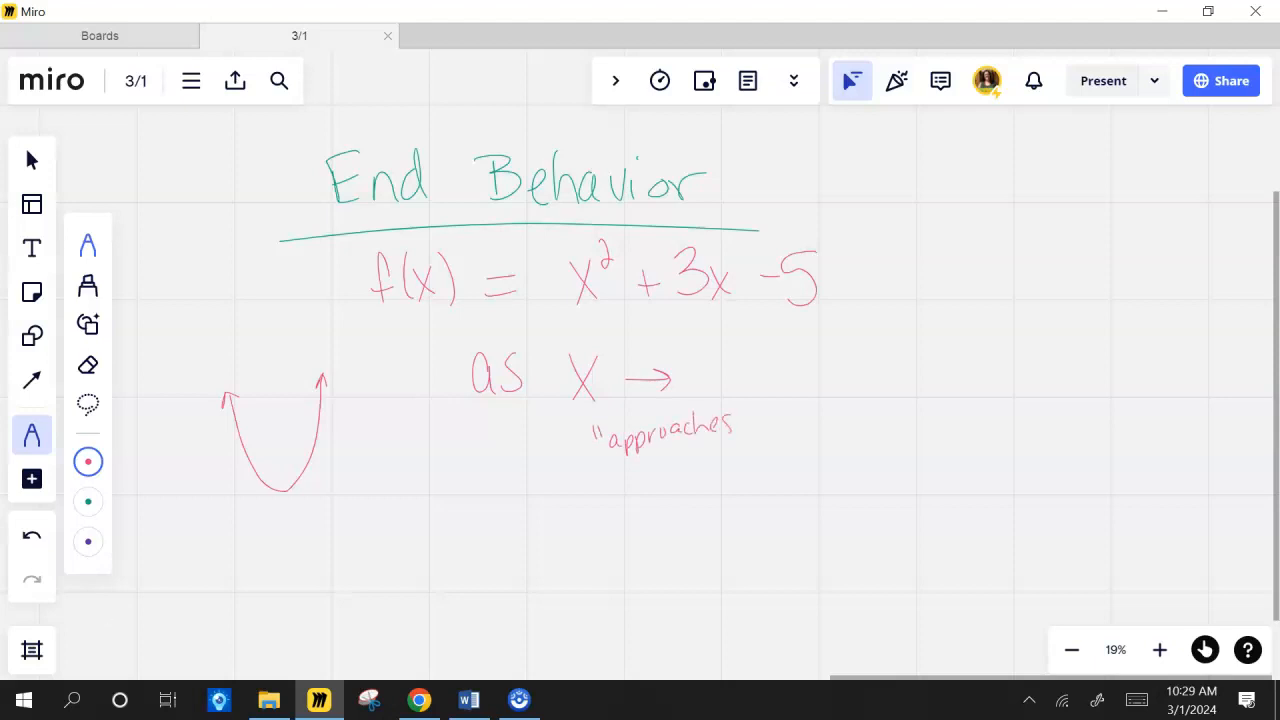
pyautogui.moveTo(730, 425); pyautogui.dragTo(738, 400)
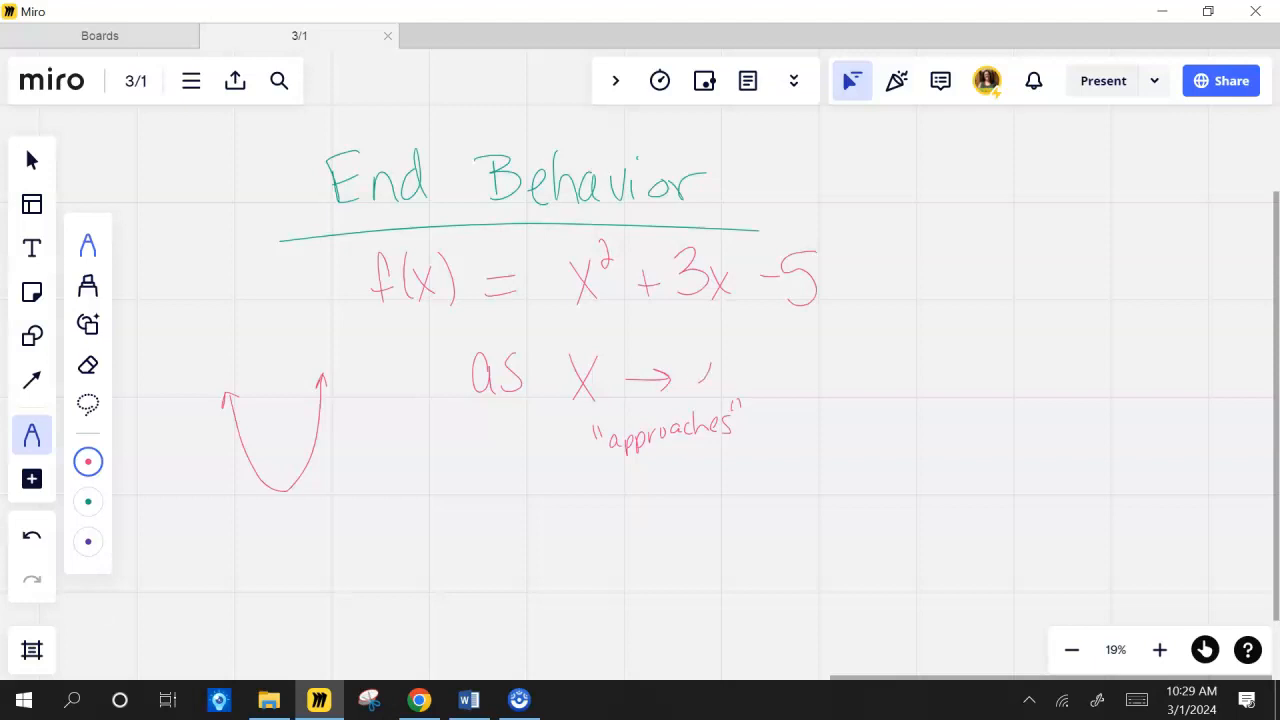
pyautogui.moveTo(695, 375); pyautogui.dragTo(735, 370)
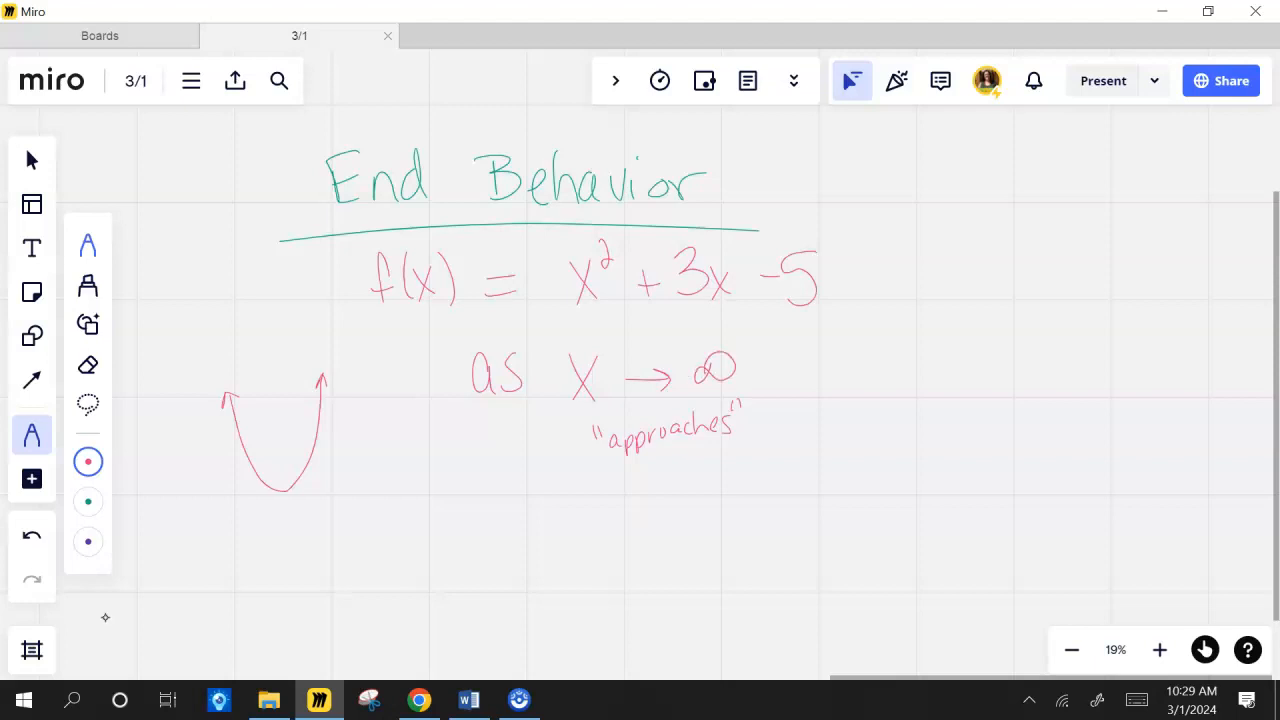
pyautogui.moveTo(96, 609)
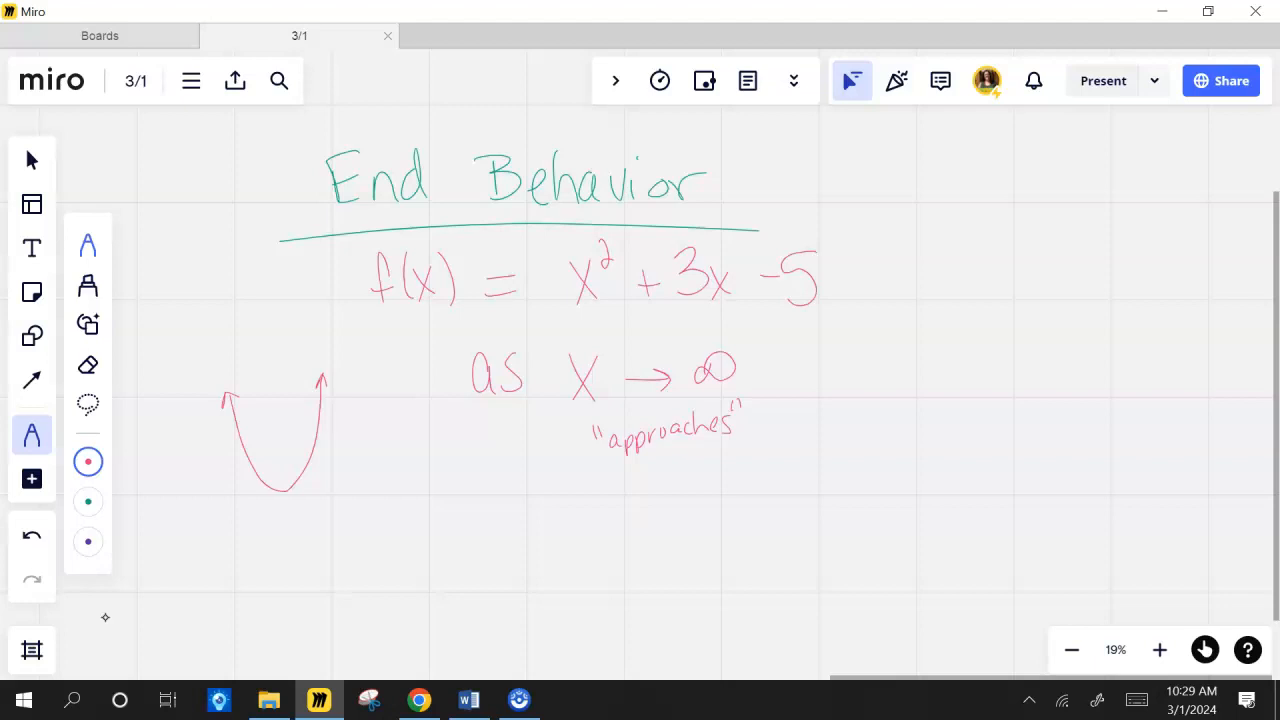
# Step: Label x → ∞ as RIGHT in blue, then append ', f(x)' in red
pyautogui.click(88, 541)
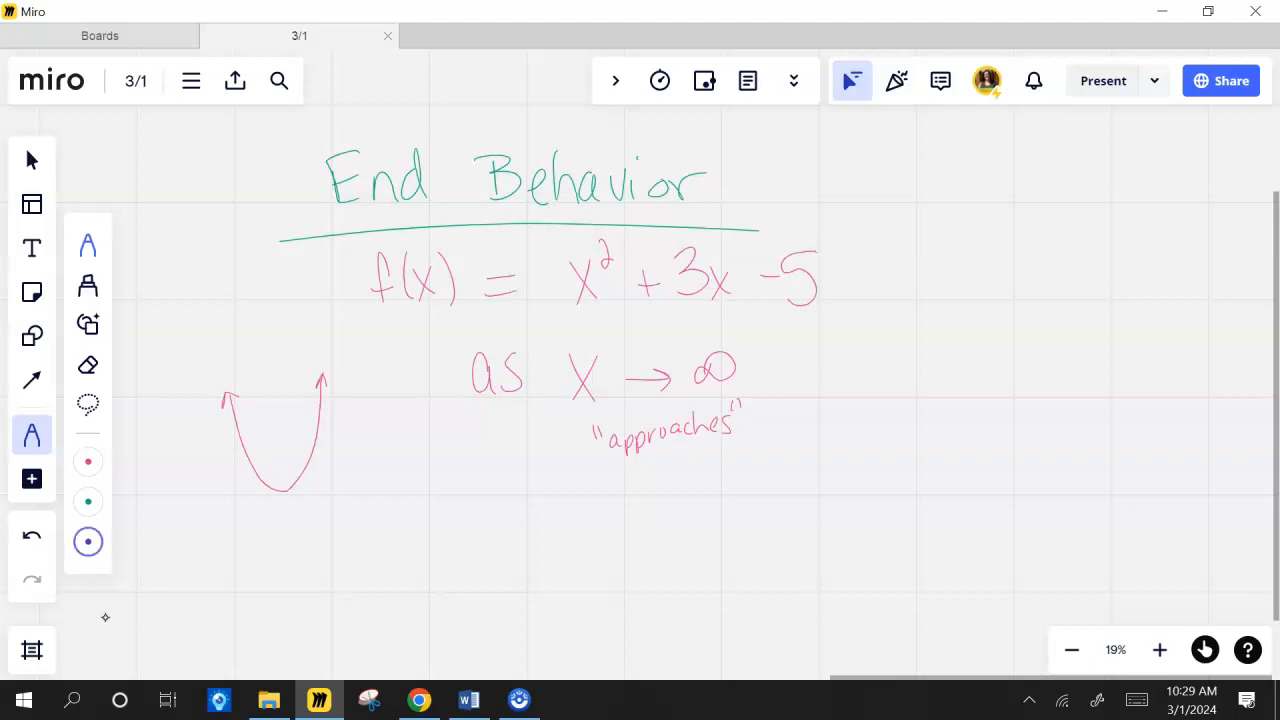
pyautogui.moveTo(585, 330); pyautogui.dragTo(660, 330)
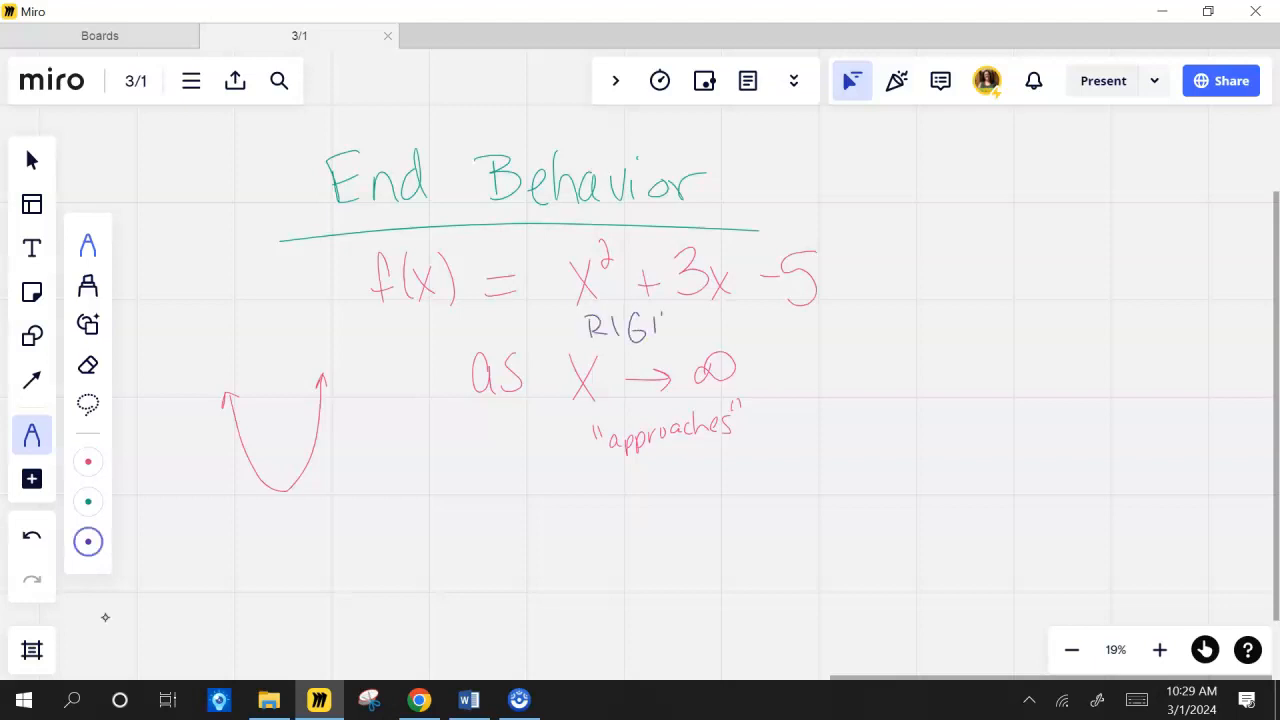
pyautogui.click(88, 461)
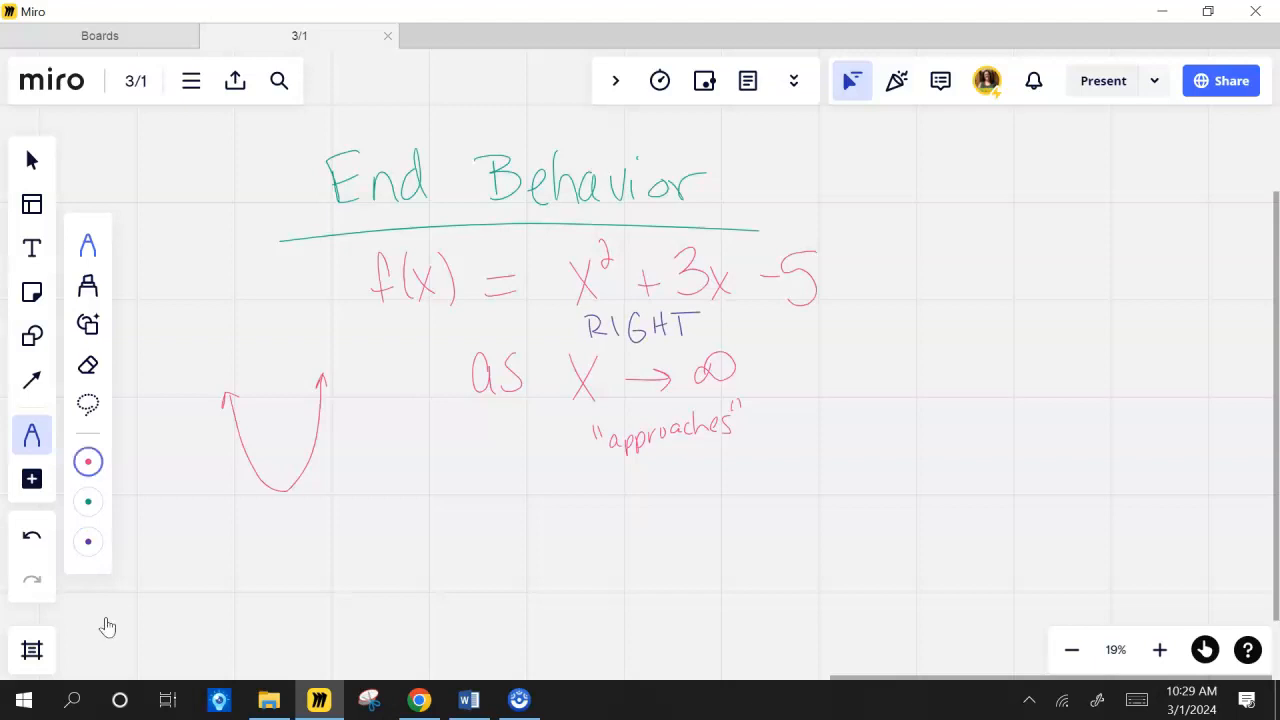
pyautogui.moveTo(748, 400); pyautogui.dragTo(768, 378)
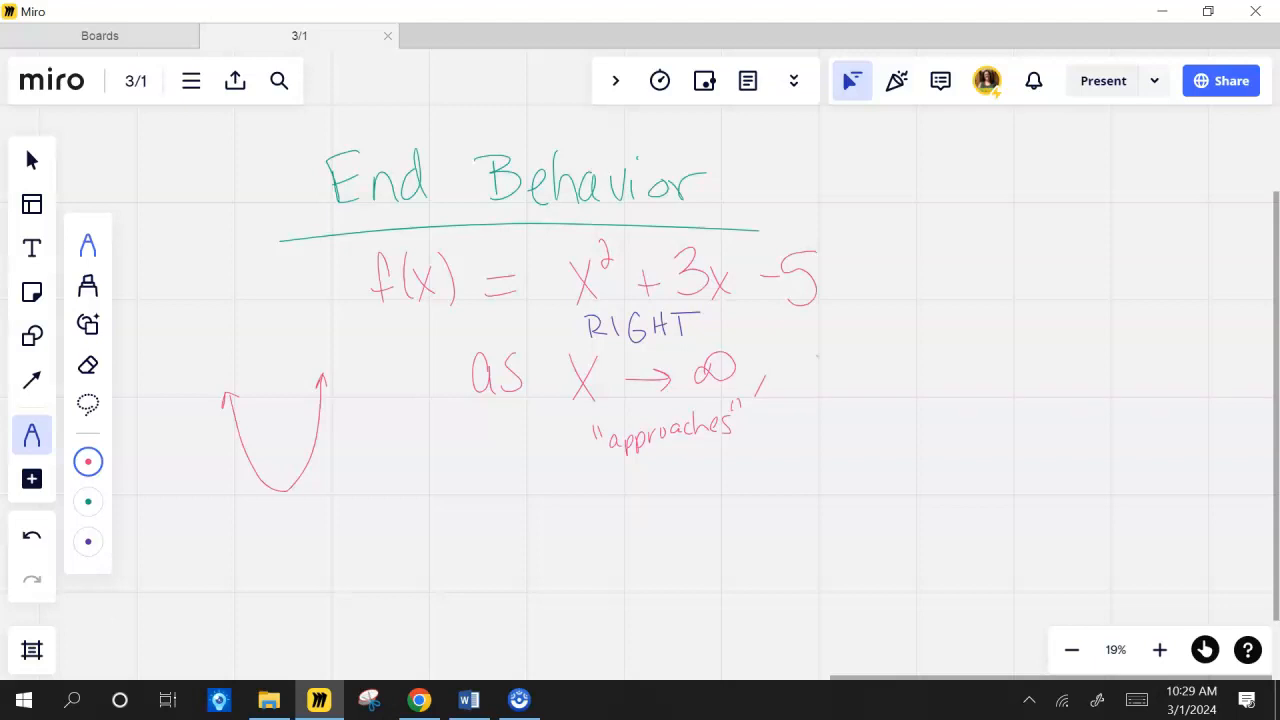
pyautogui.moveTo(800, 375); pyautogui.dragTo(865, 375)
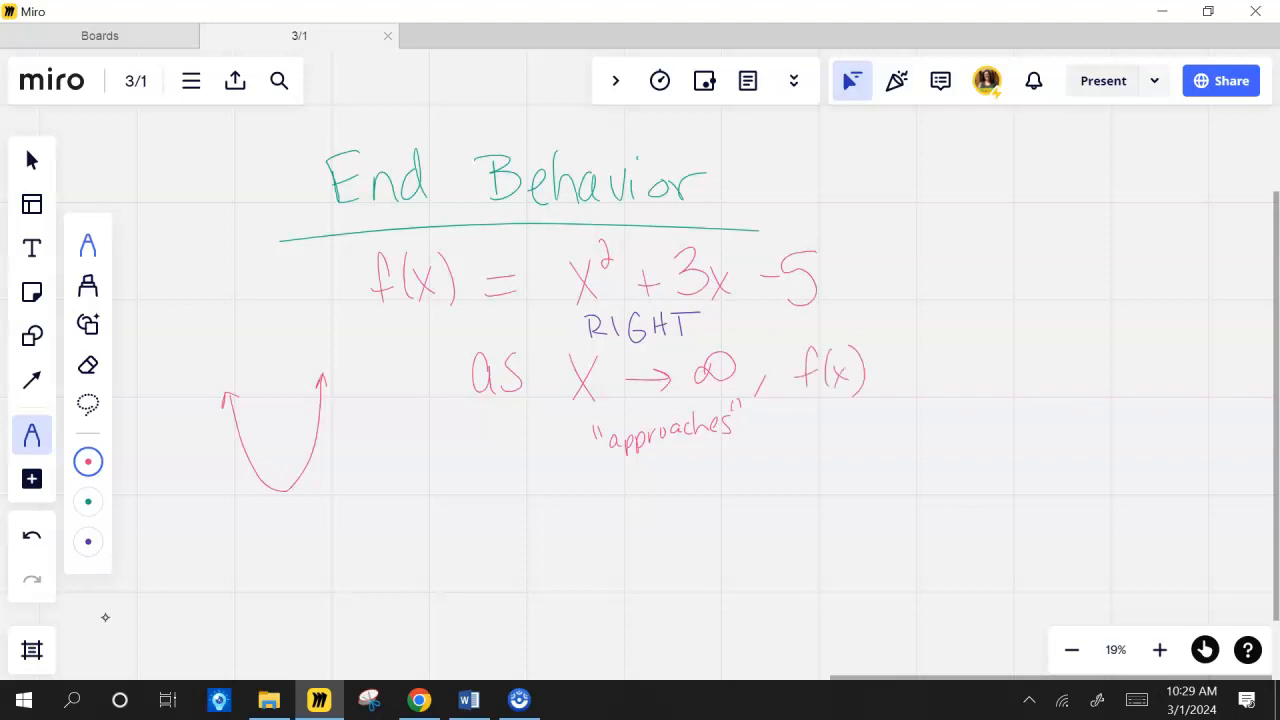
# Step: Finish f(x) → ∞ with y and UP labels, and circle the parabola's right arm
pyautogui.click(88, 541)
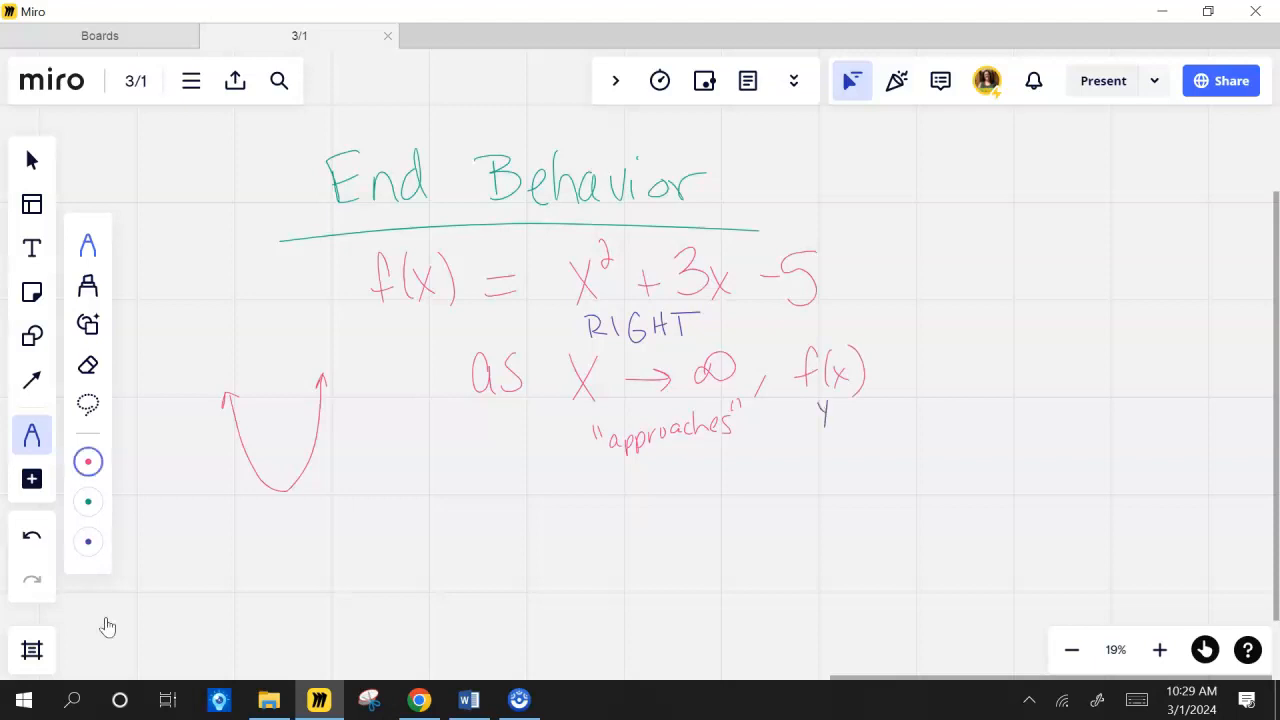
pyautogui.moveTo(885, 368); pyautogui.dragTo(930, 368)
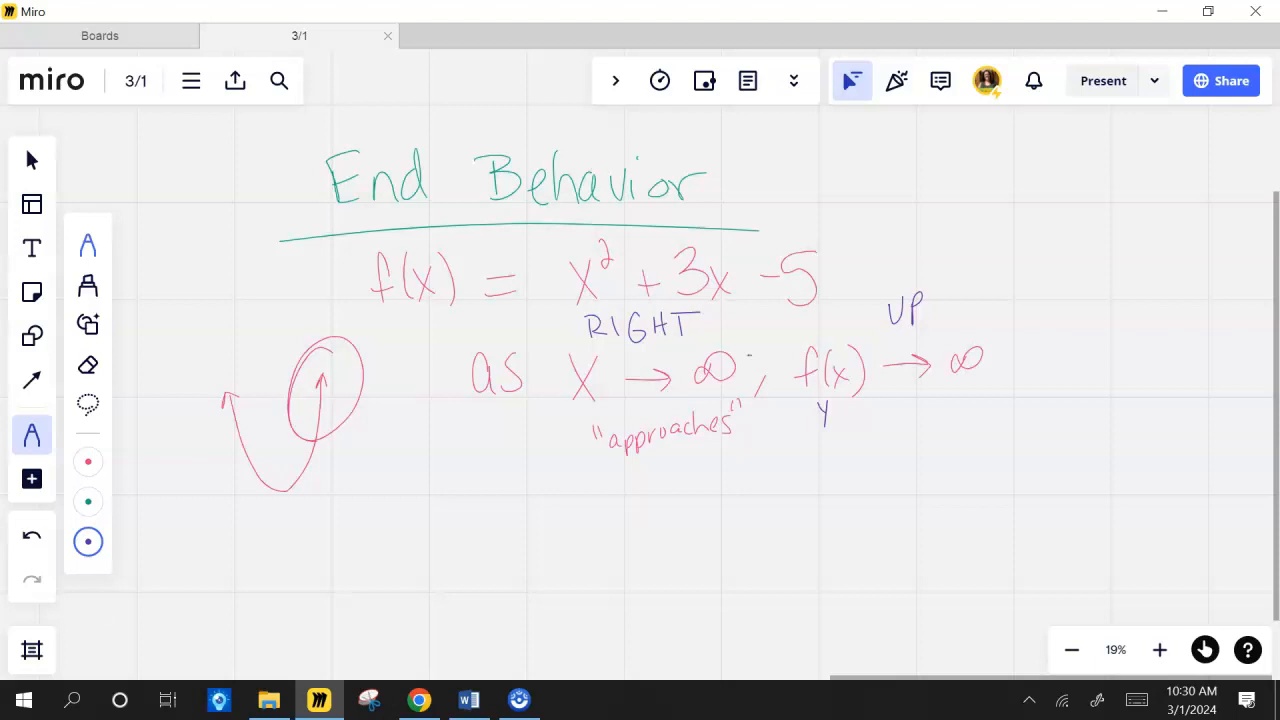
pyautogui.moveTo(290, 340); pyautogui.dragTo(350, 430)
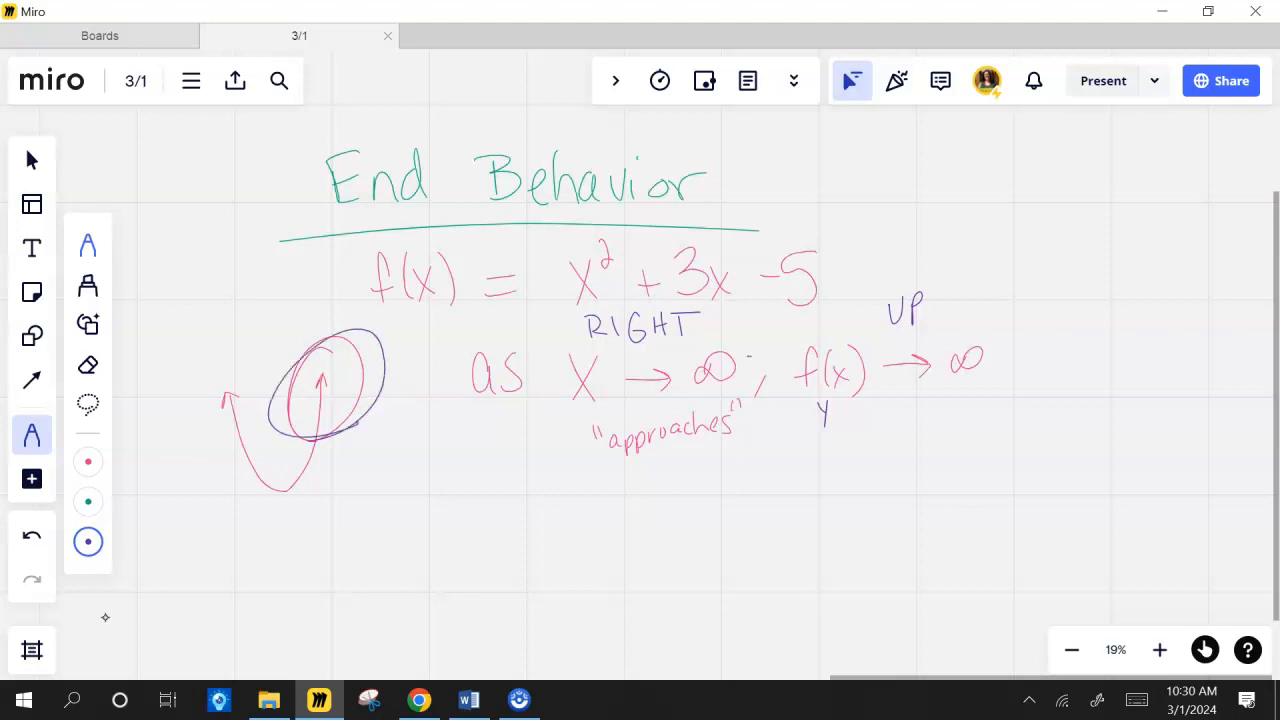